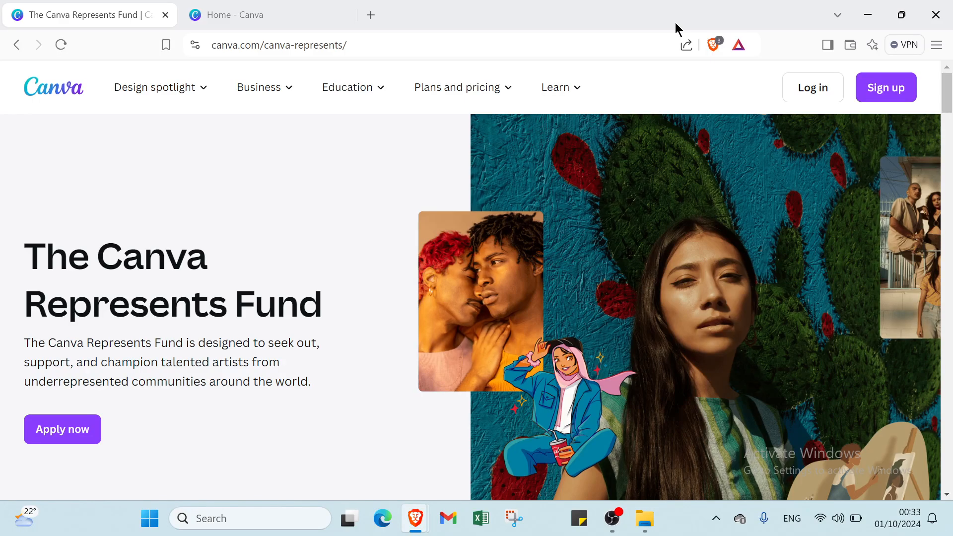
# Step: Glance at the business solutions list, dismiss it and scroll down the current page
pyautogui.click(258, 87)
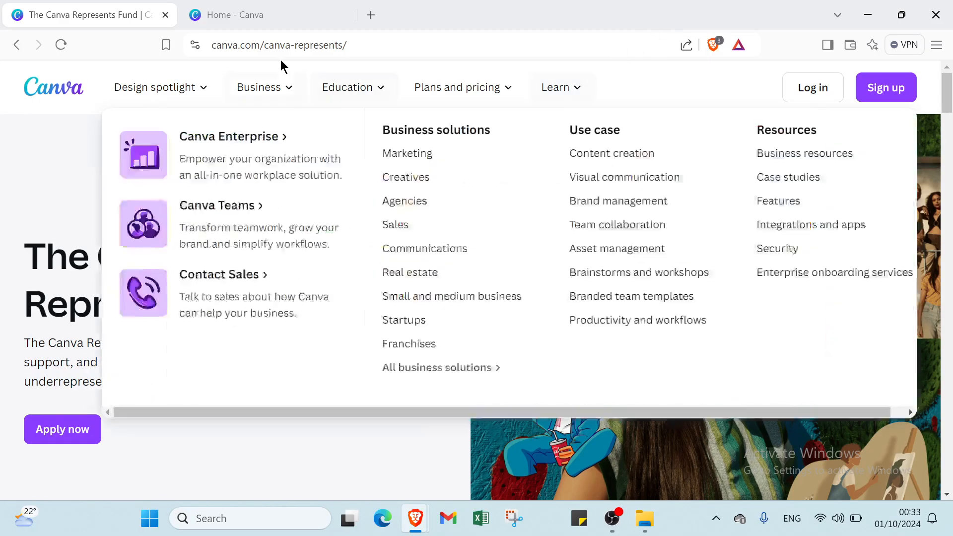
pyautogui.click(347, 44)
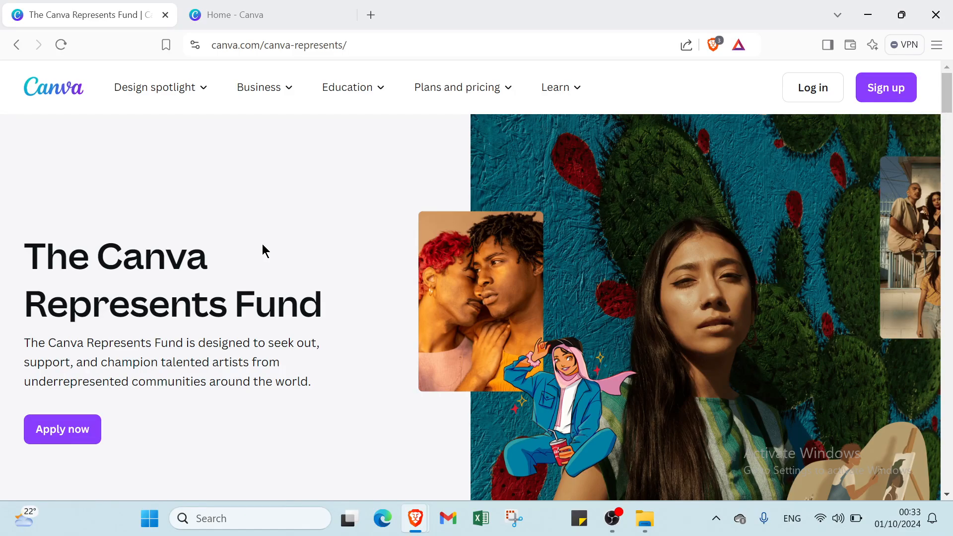
pyautogui.scroll(-3)
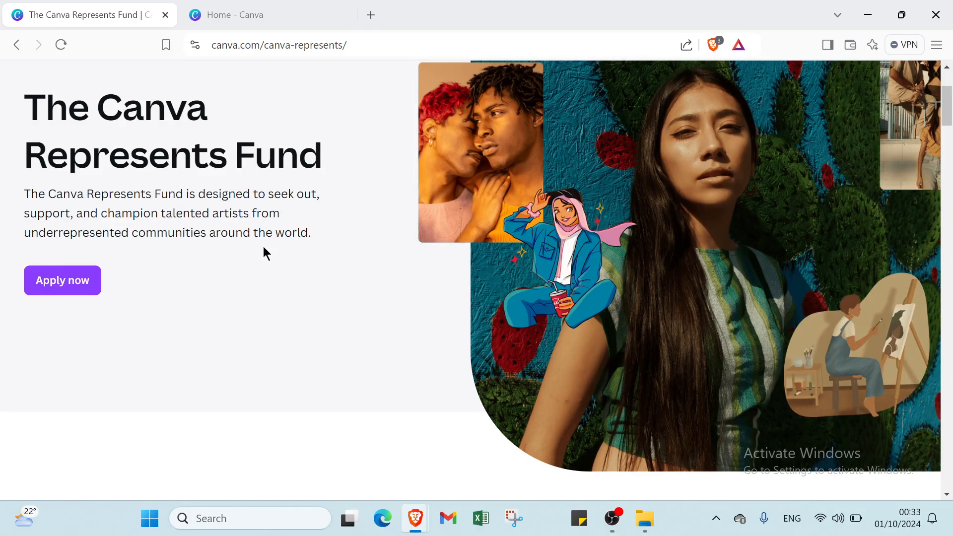
pyautogui.scroll(-3)
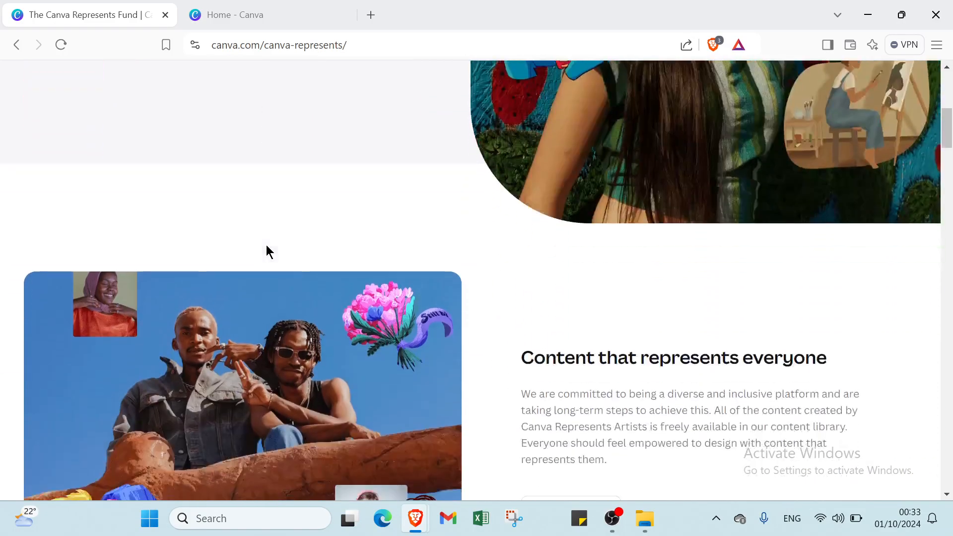
pyautogui.scroll(-3)
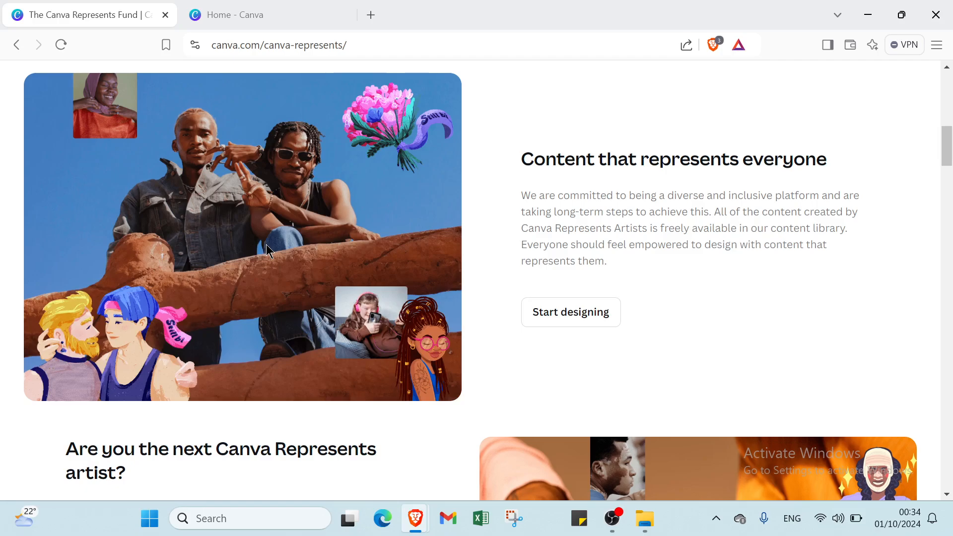
pyautogui.scroll(-3)
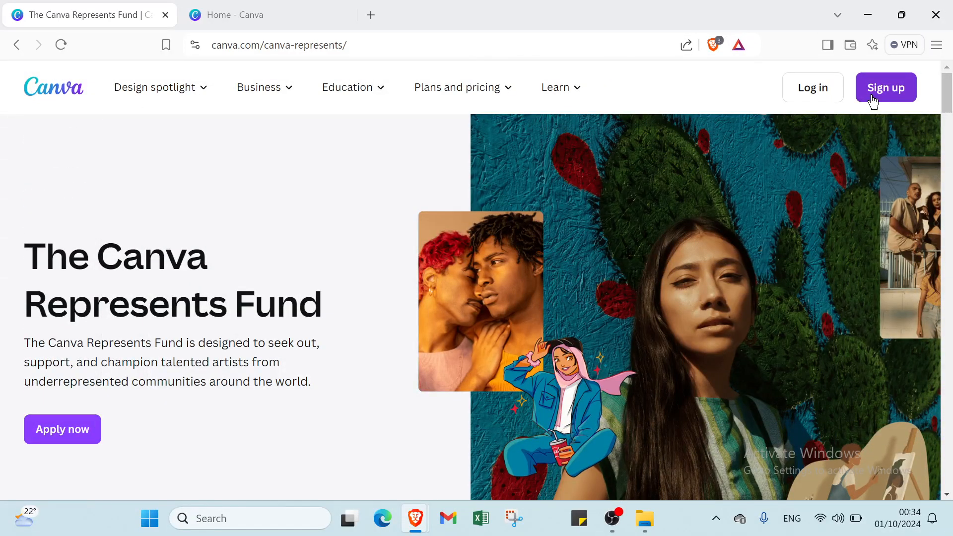
# Step: Switch to the Canva Home tab and scroll through the Recent designs
pyautogui.click(253, 13)
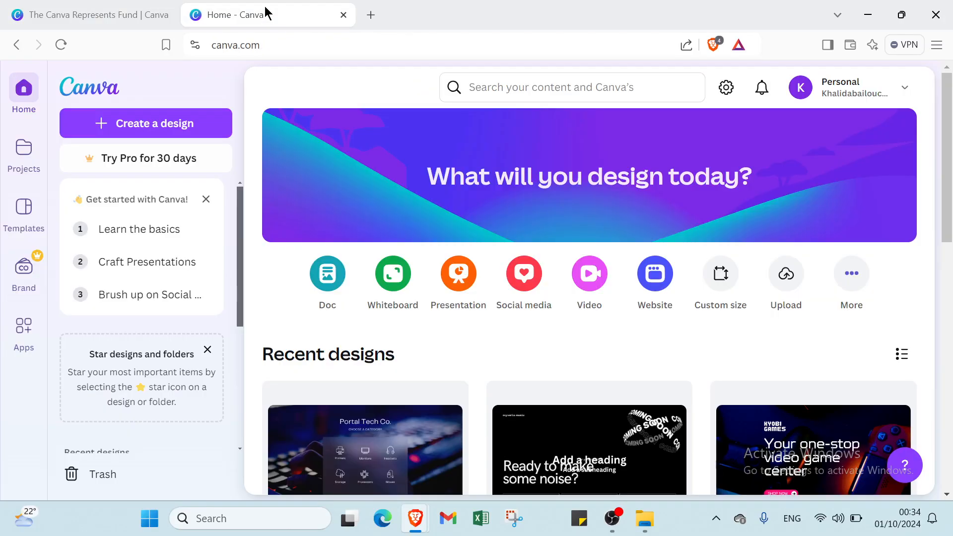
pyautogui.moveTo(601, 285)
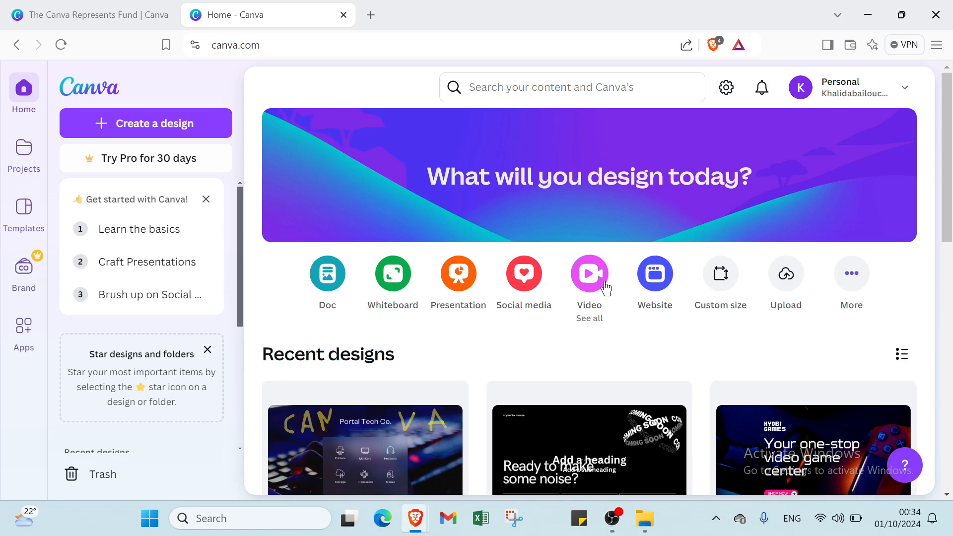
pyautogui.scroll(-3)
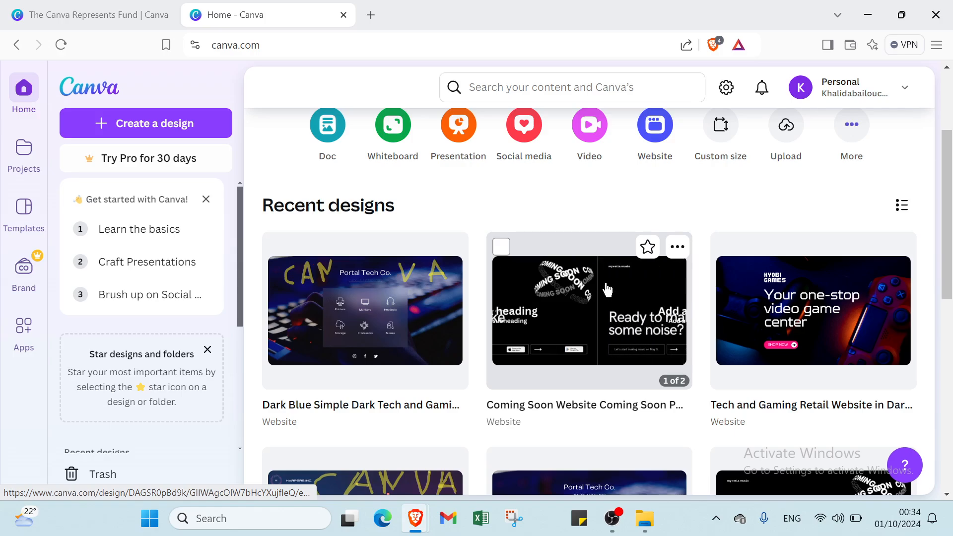
pyautogui.scroll(-3)
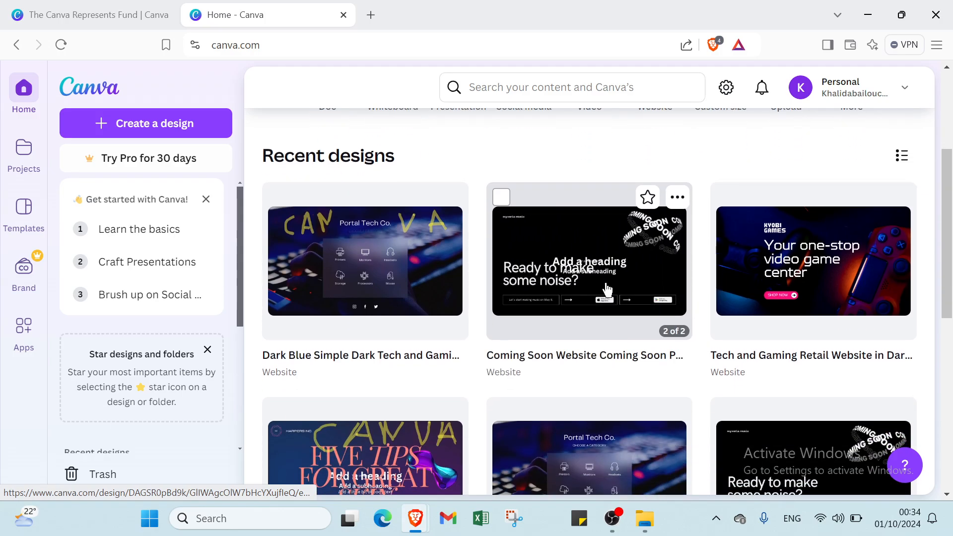
pyautogui.scroll(-3)
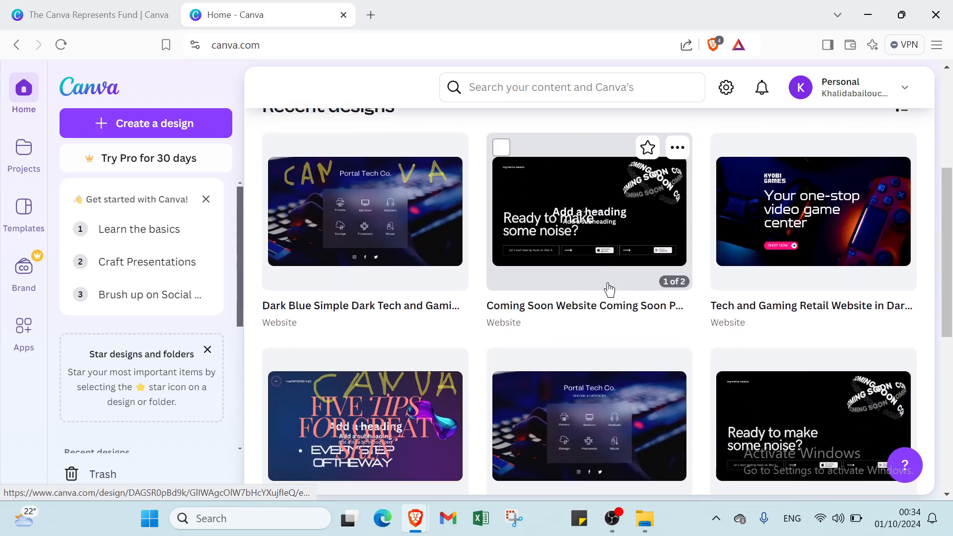
pyautogui.scroll(-3)
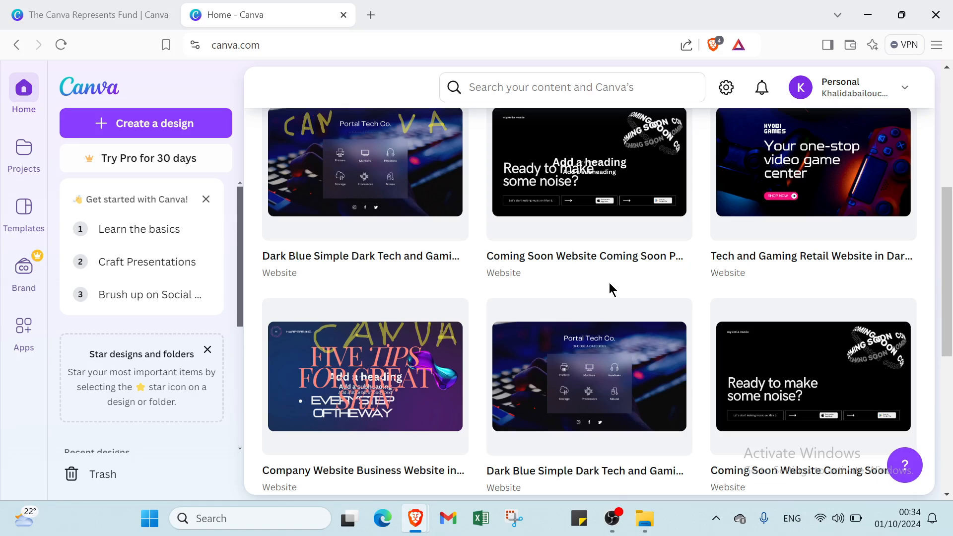
pyautogui.scroll(-3)
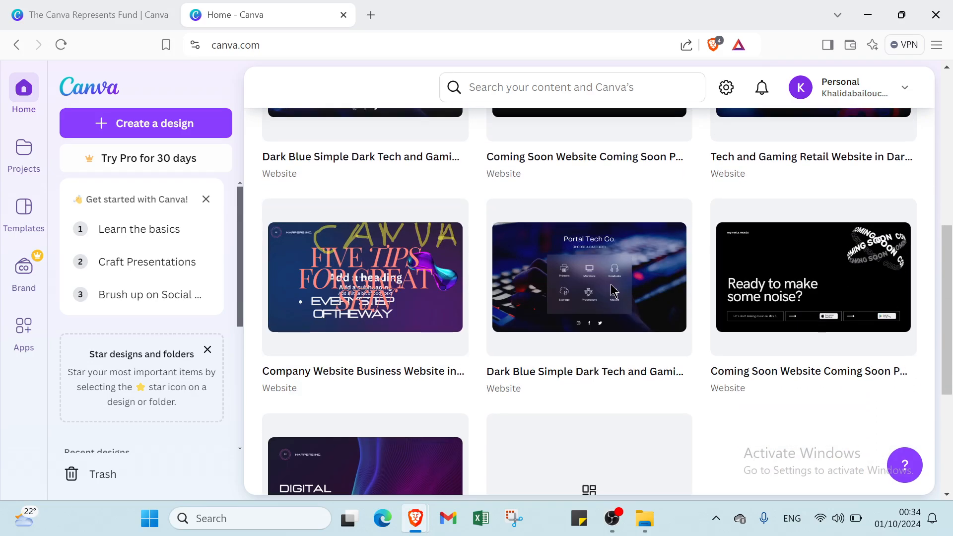
pyautogui.scroll(-3)
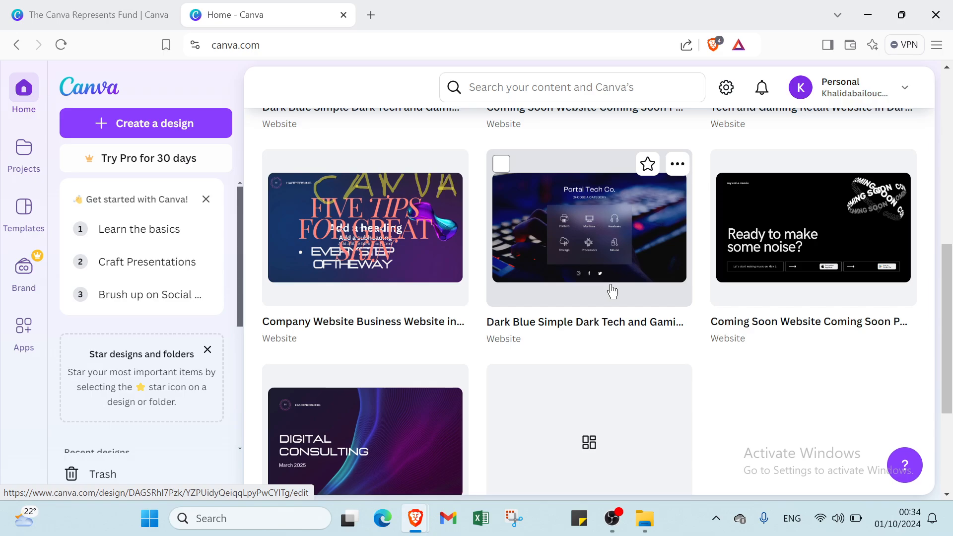
pyautogui.scroll(-3)
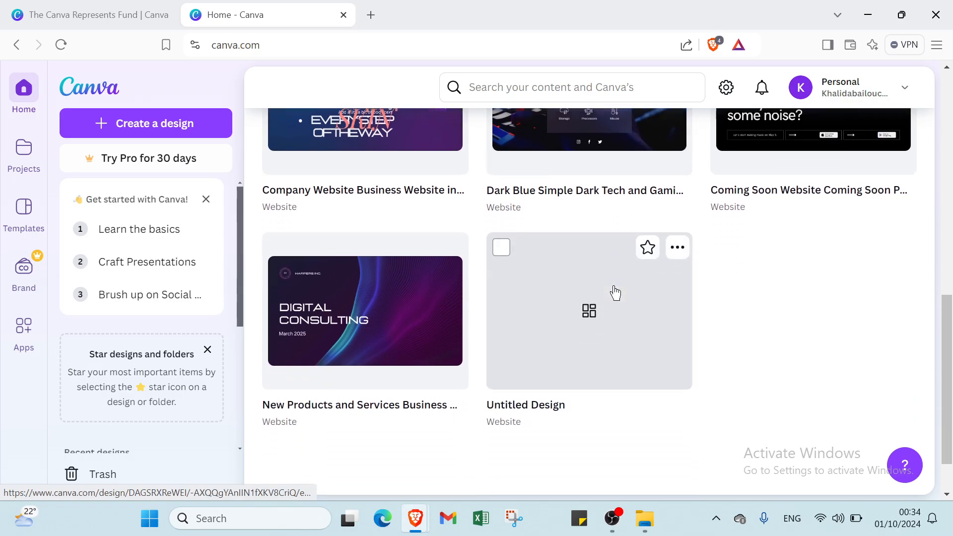
pyautogui.scroll(-3)
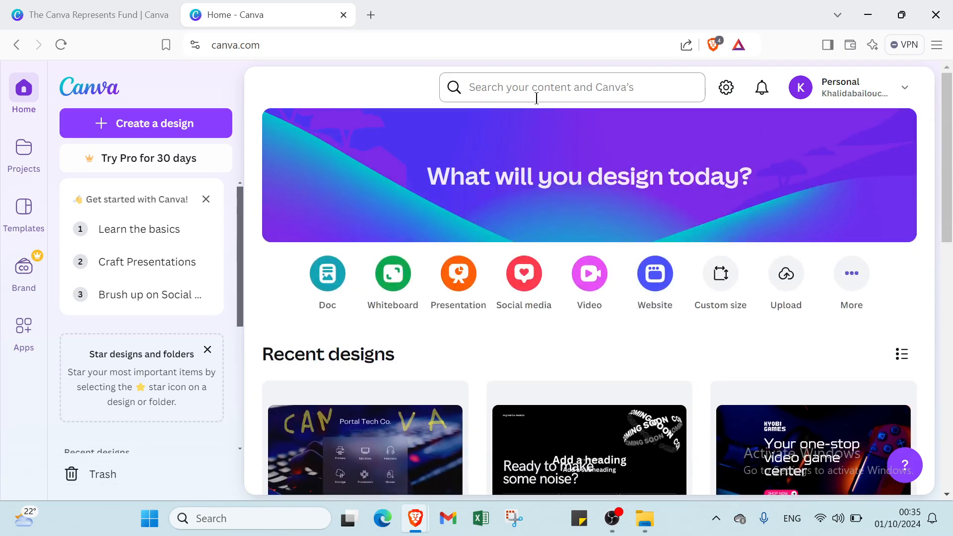
# Step: Search Canva Templates for 'websites' and scroll through the results
pyautogui.click(570, 87)
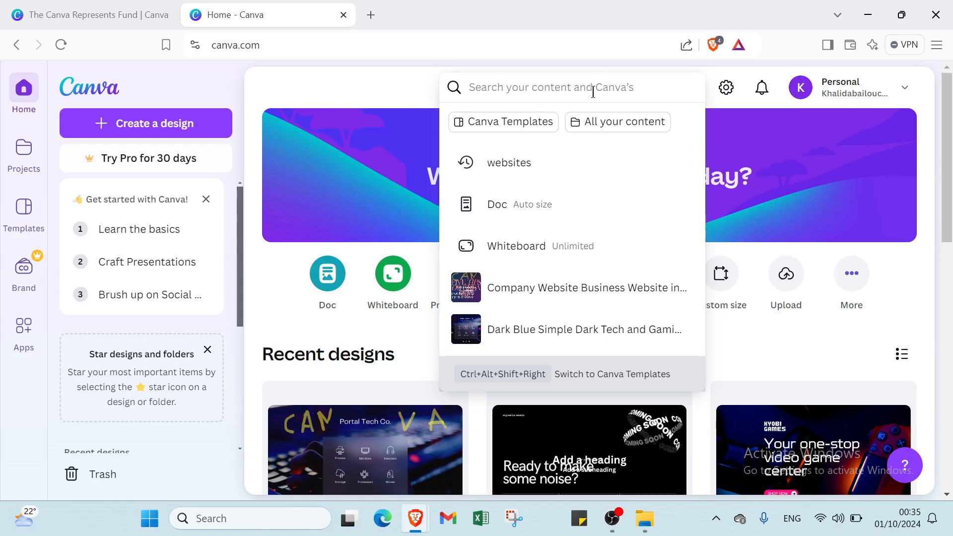
pyautogui.click(502, 121)
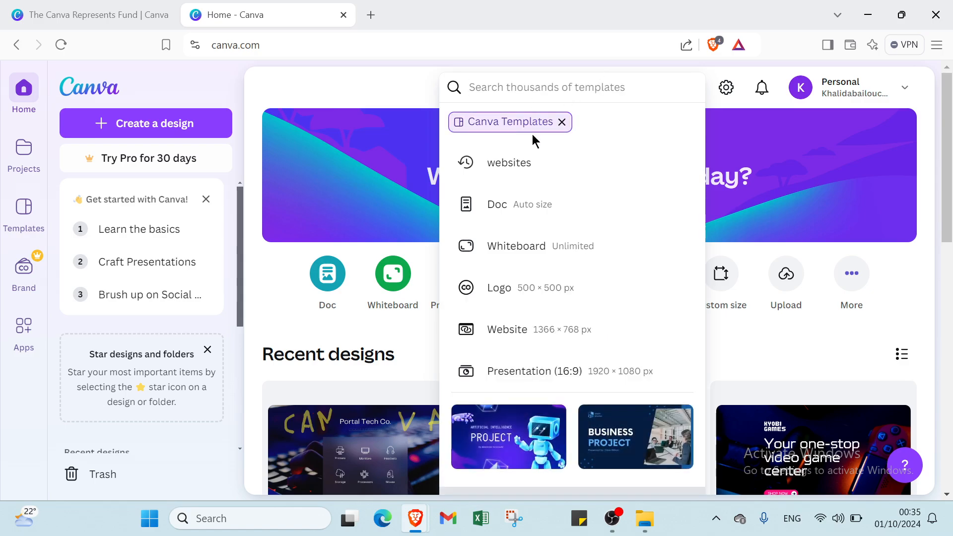
pyautogui.click(508, 162)
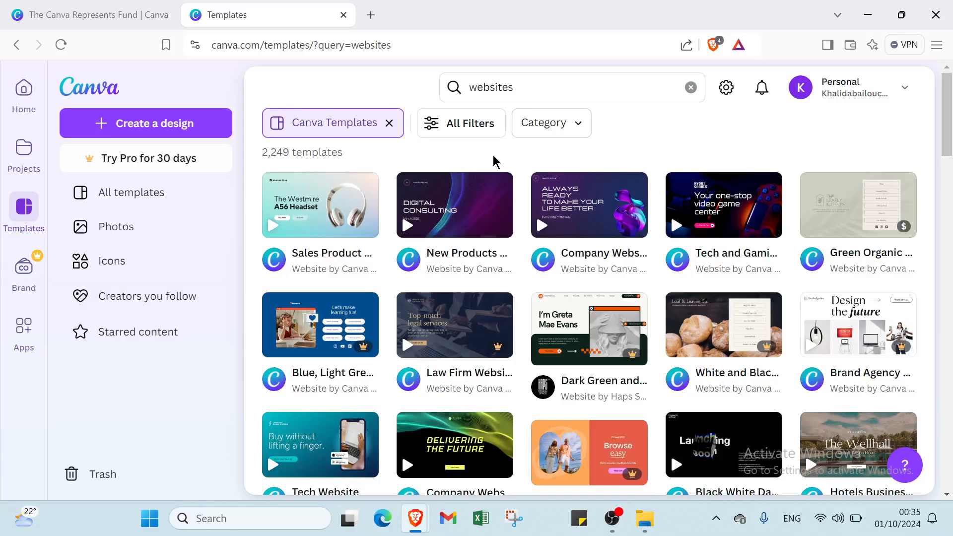
pyautogui.scroll(-3)
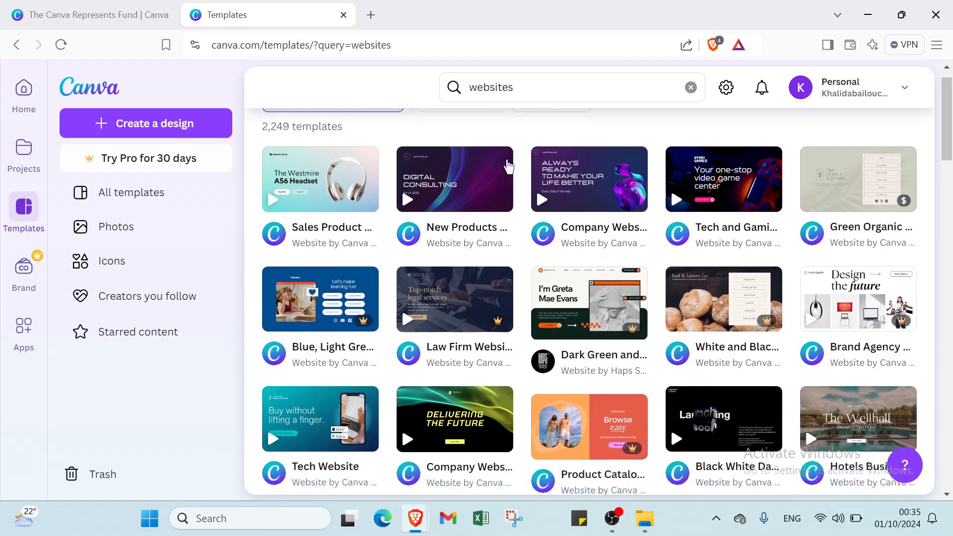
pyautogui.scroll(-3)
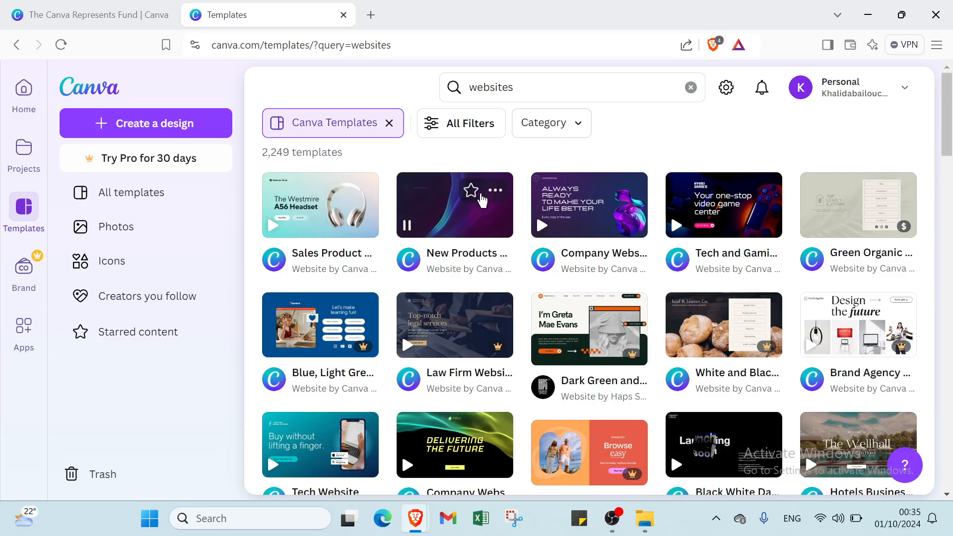
# Step: Customize the violet Digital Consulting business website template in the editor
pyautogui.click(455, 219)
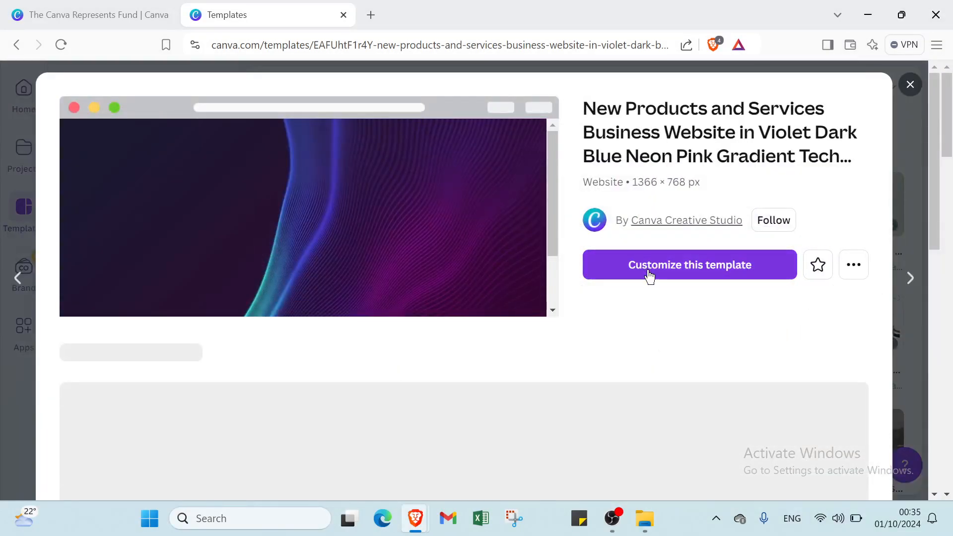
pyautogui.click(689, 264)
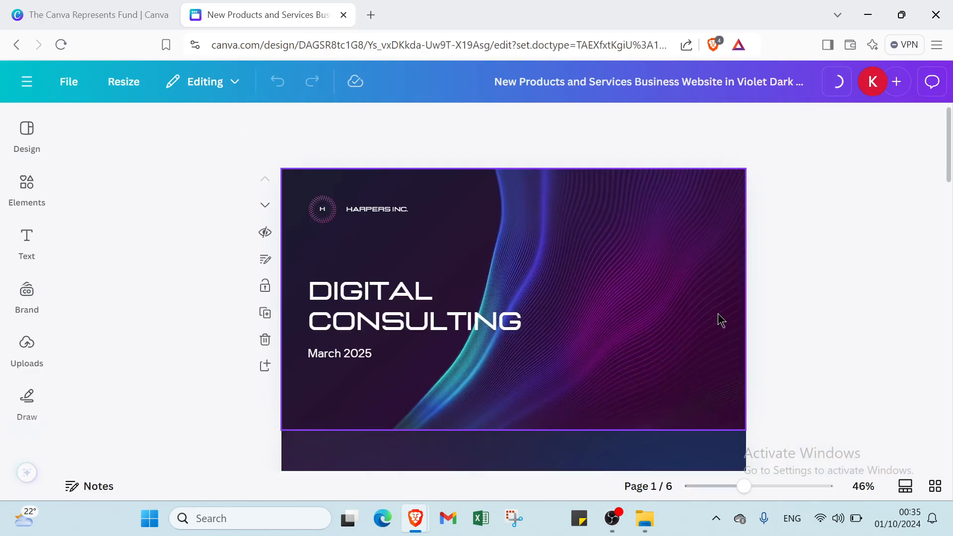
pyautogui.click(443, 309)
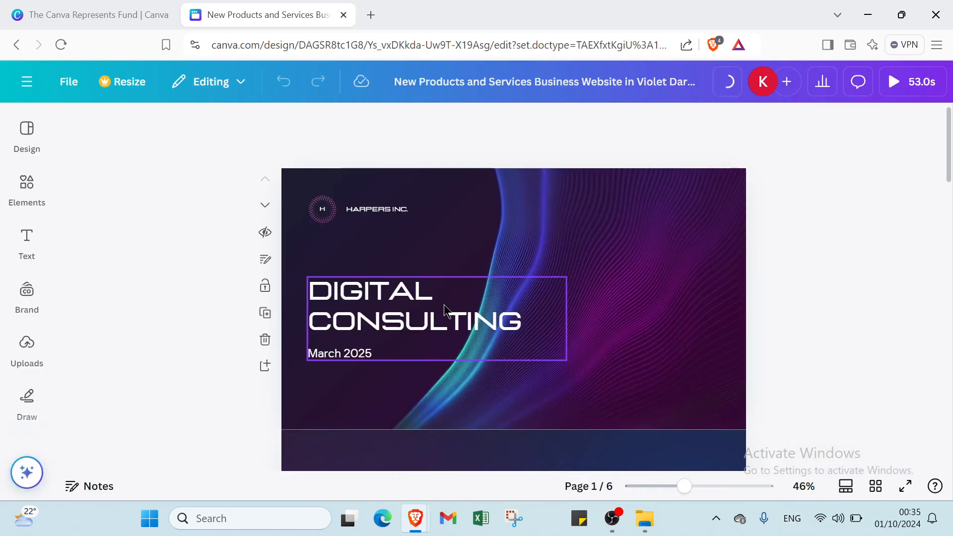
pyautogui.click(26, 188)
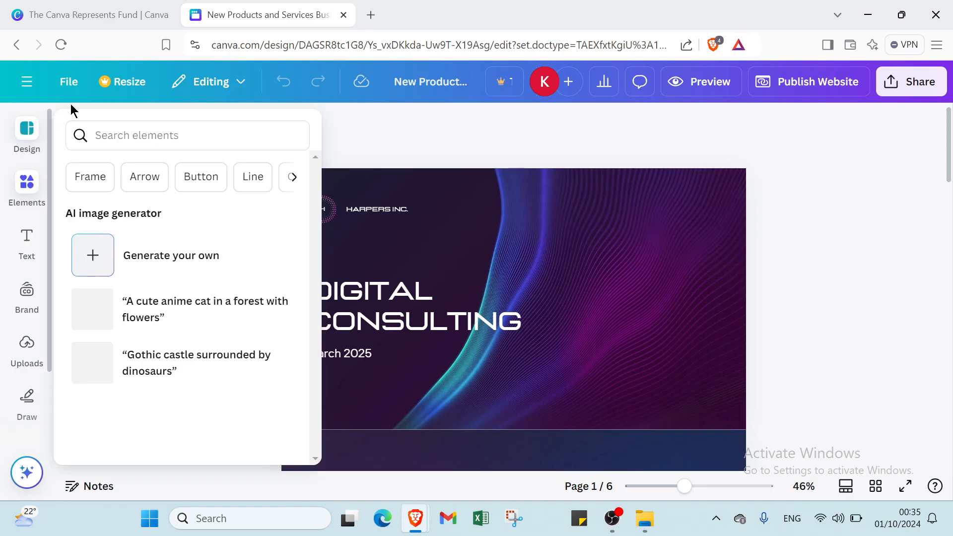
pyautogui.scroll(-3)
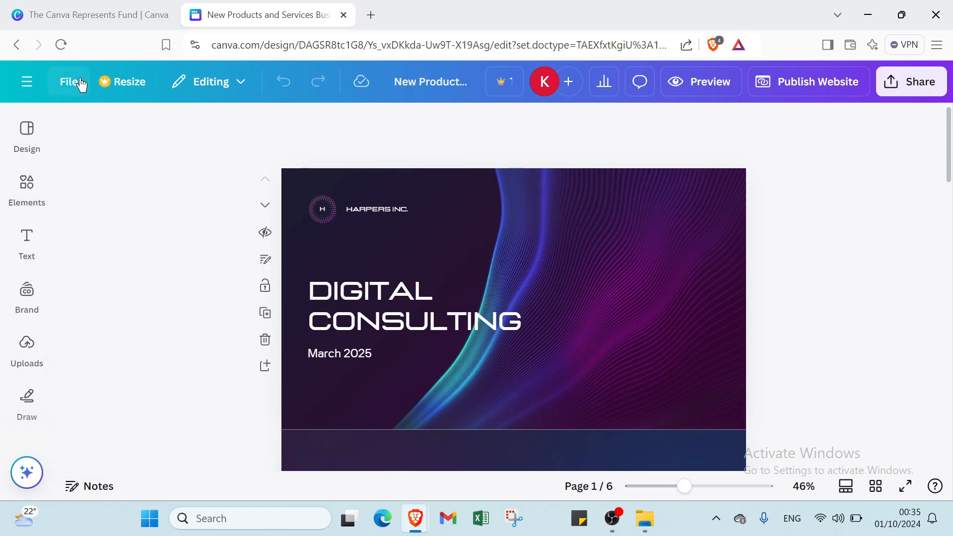
pyautogui.click(68, 81)
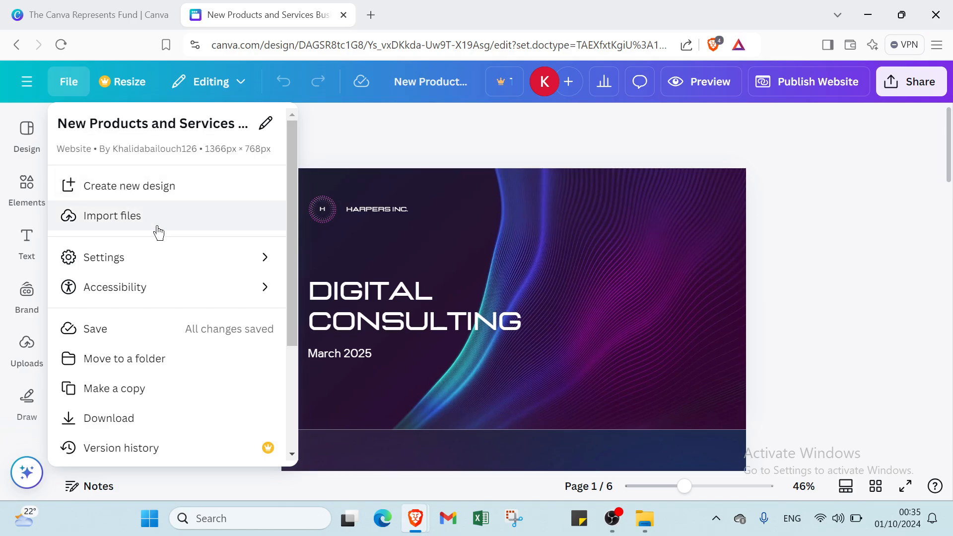
pyautogui.moveTo(156, 347)
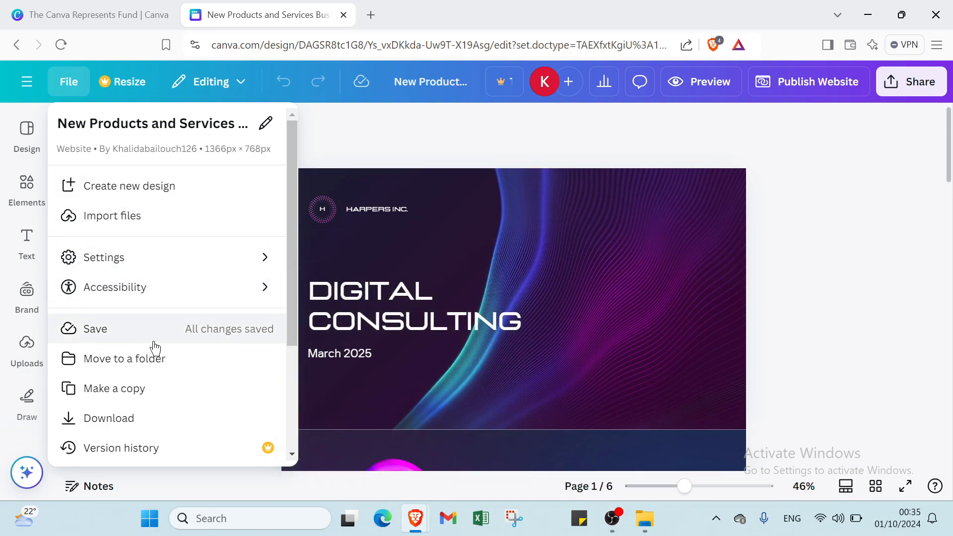
pyautogui.moveTo(157, 400)
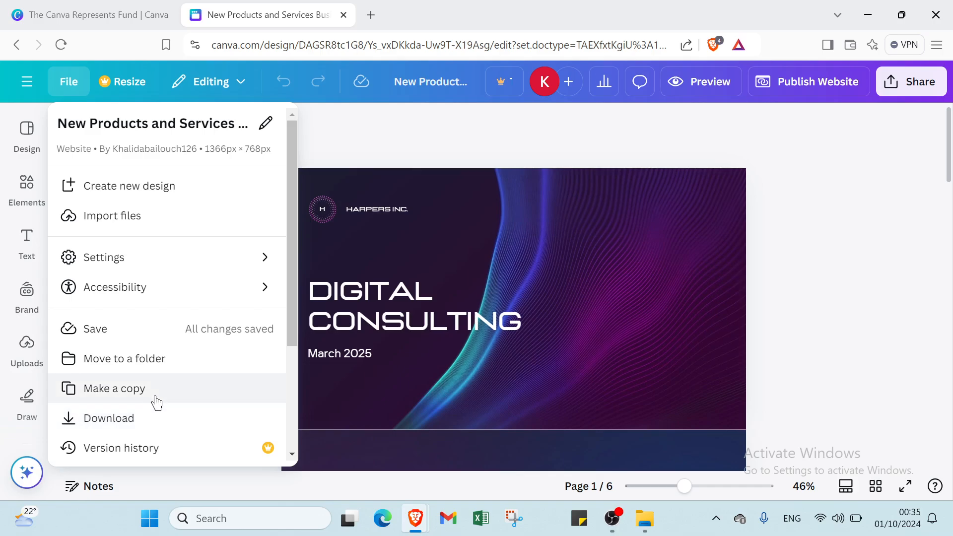
pyautogui.moveTo(171, 454)
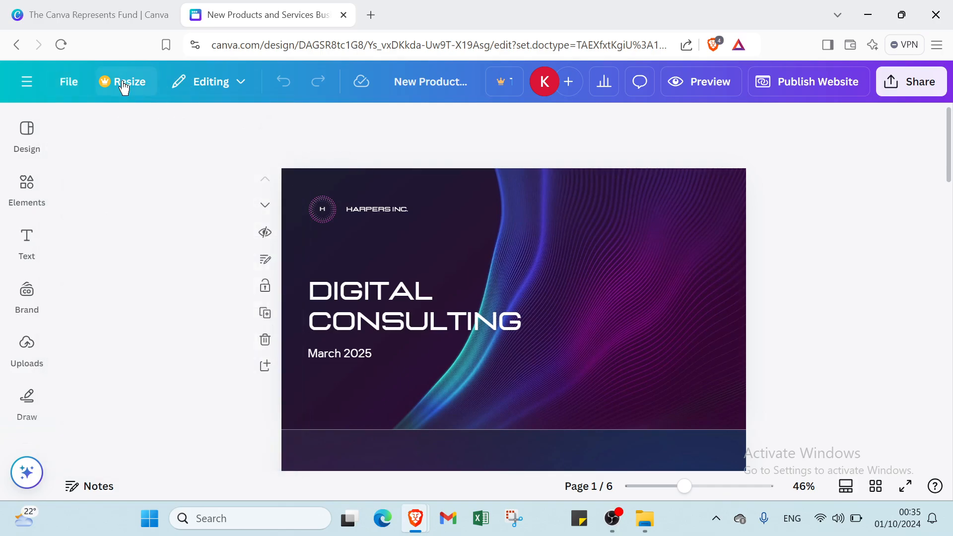
pyautogui.click(126, 81)
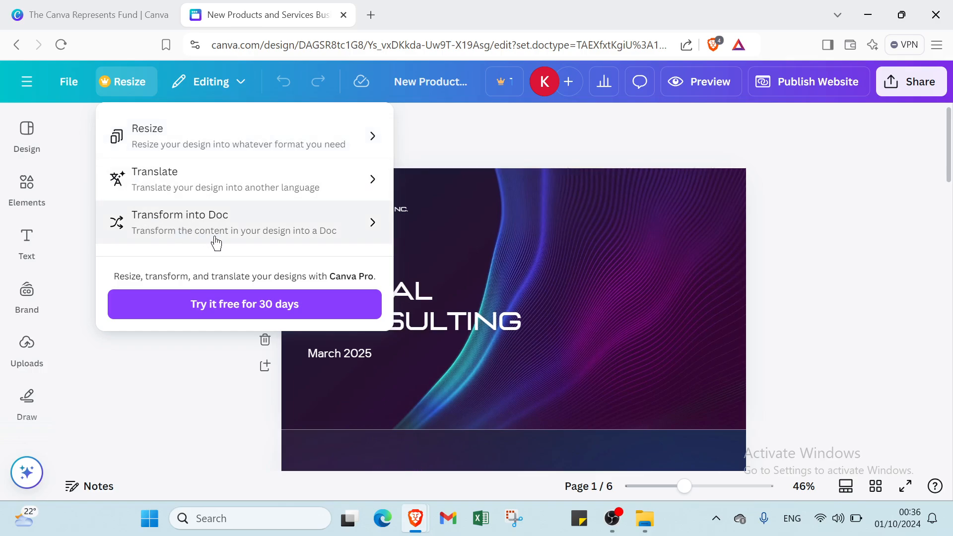
pyautogui.moveTo(442, 187)
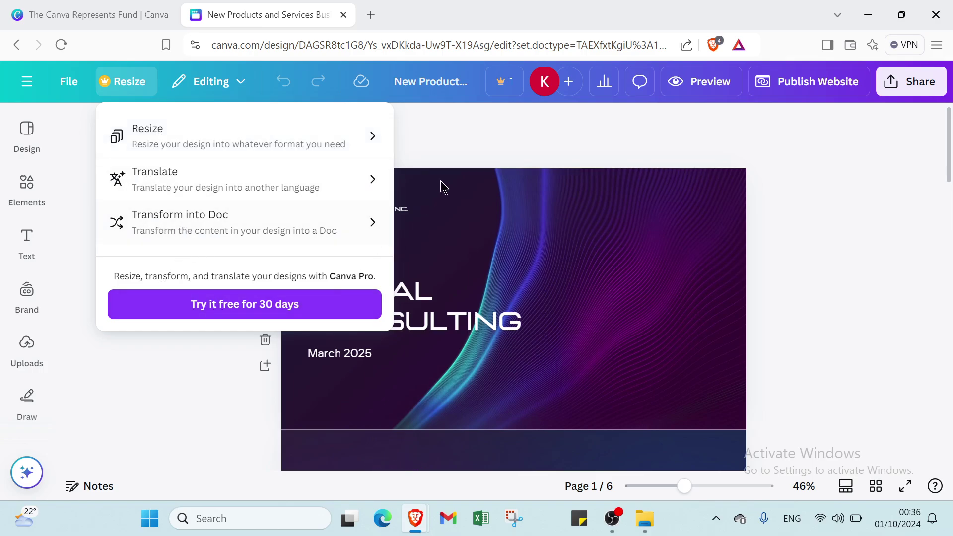
pyautogui.click(210, 81)
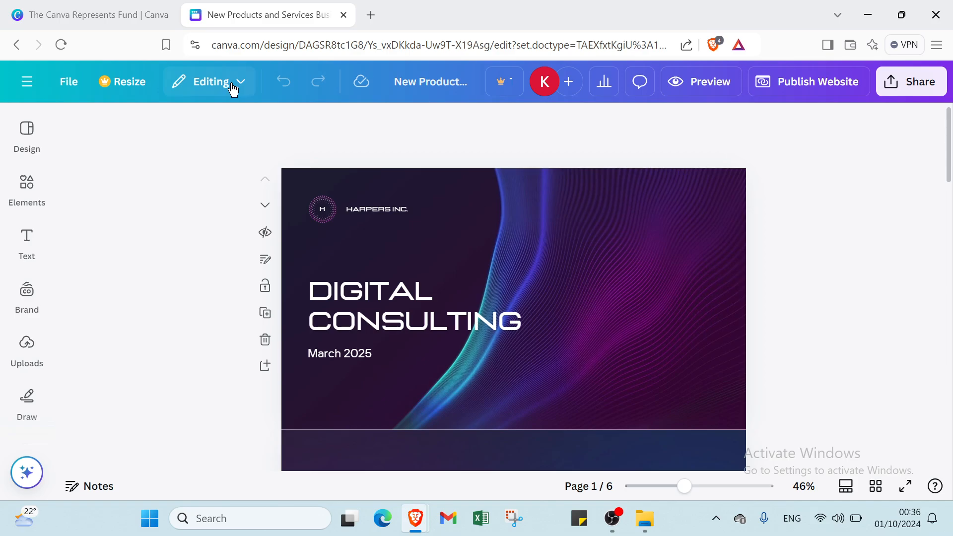
pyautogui.click(210, 82)
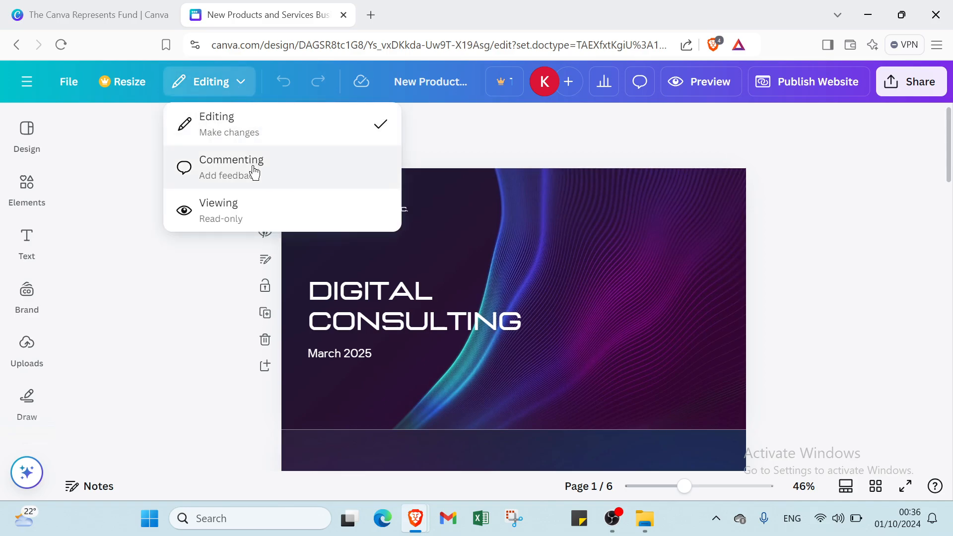
pyautogui.click(219, 211)
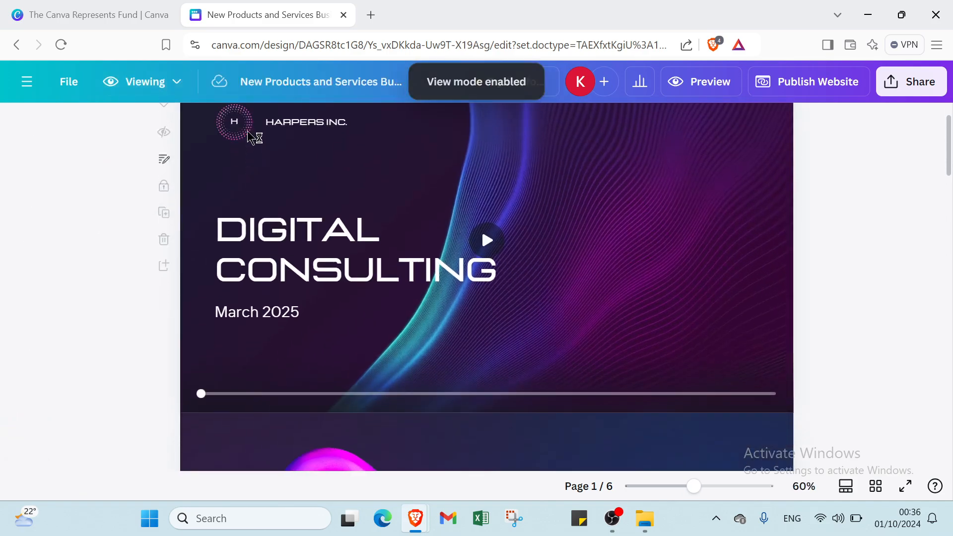
pyautogui.click(144, 81)
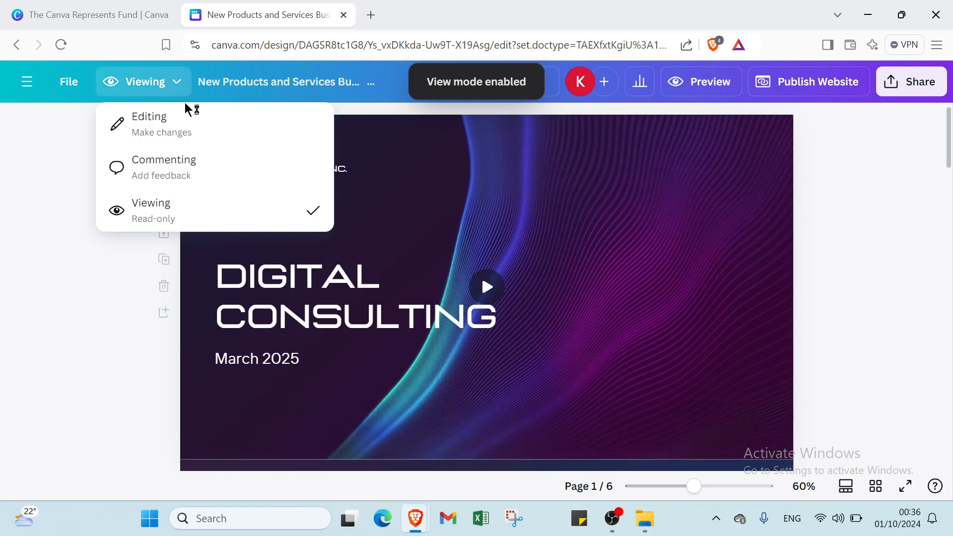
pyautogui.click(164, 167)
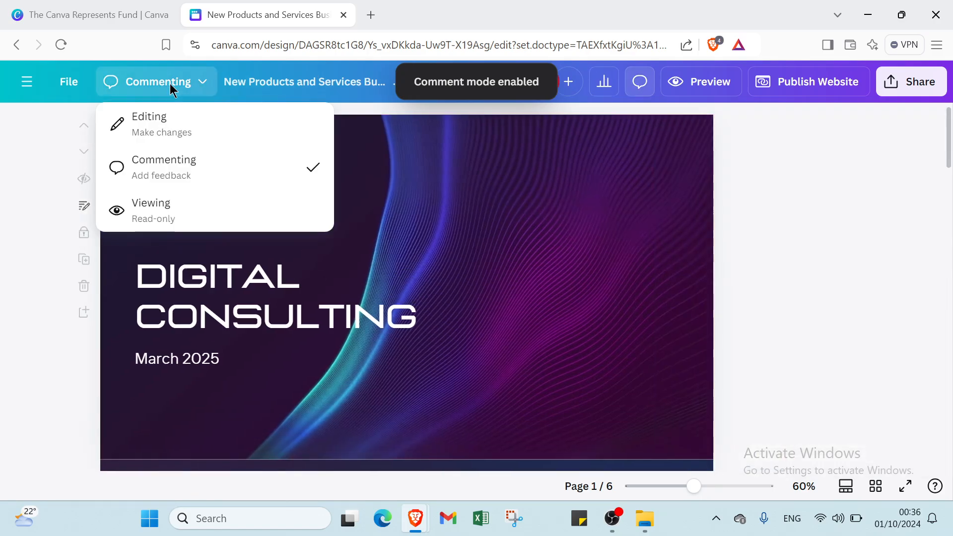
pyautogui.click(149, 123)
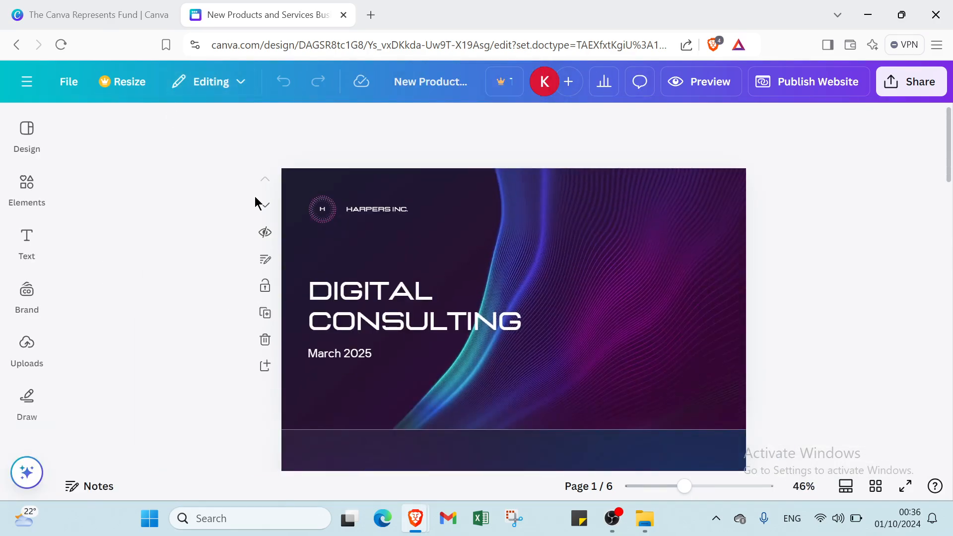
pyautogui.click(429, 81)
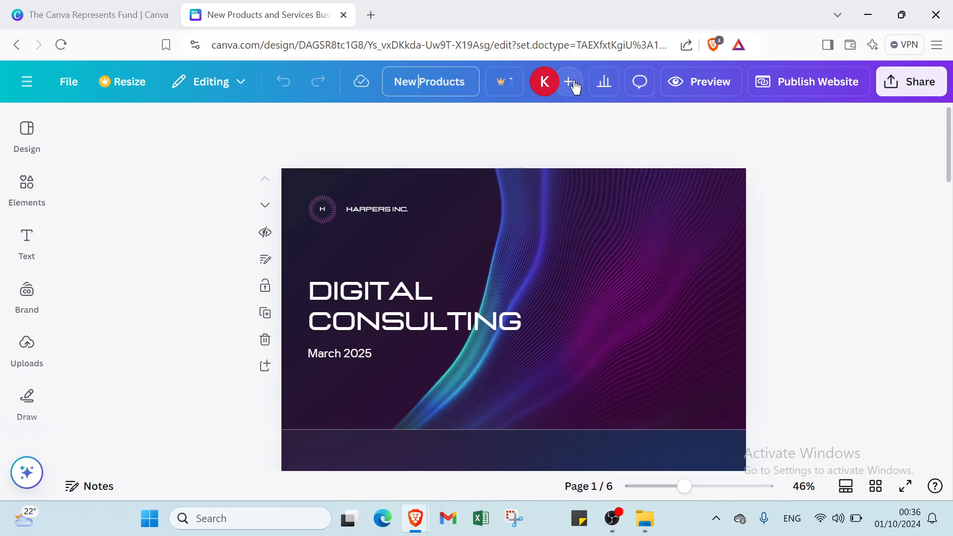
pyautogui.moveTo(640, 82)
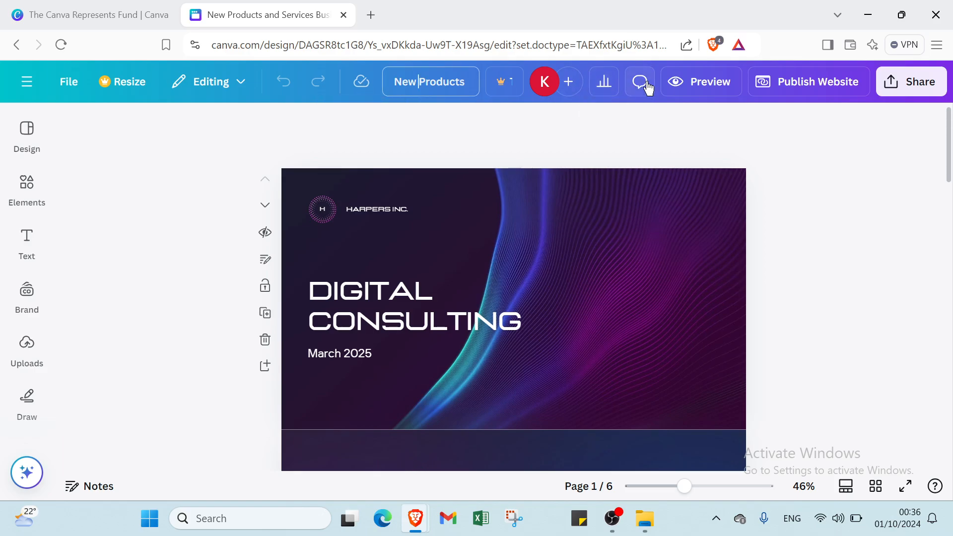
pyautogui.click(639, 81)
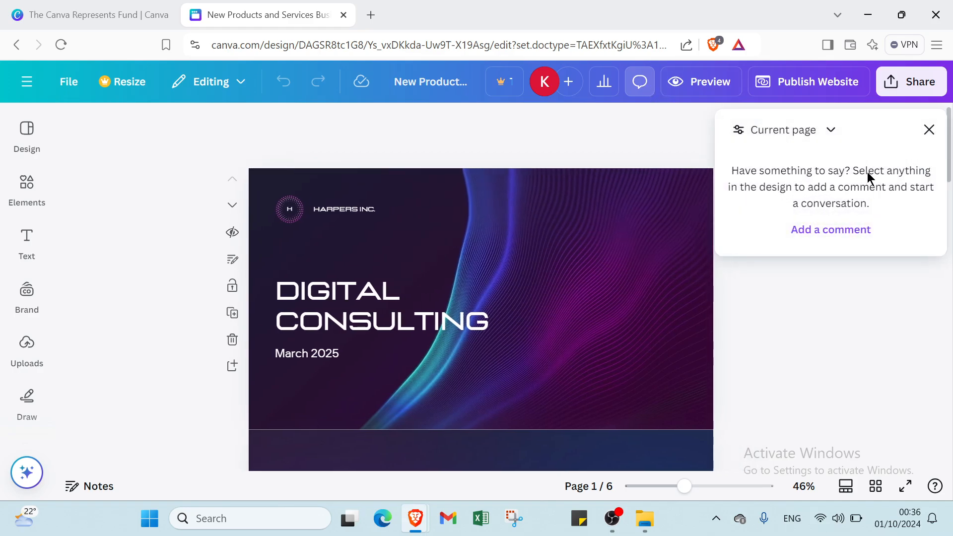
pyautogui.moveTo(865, 200)
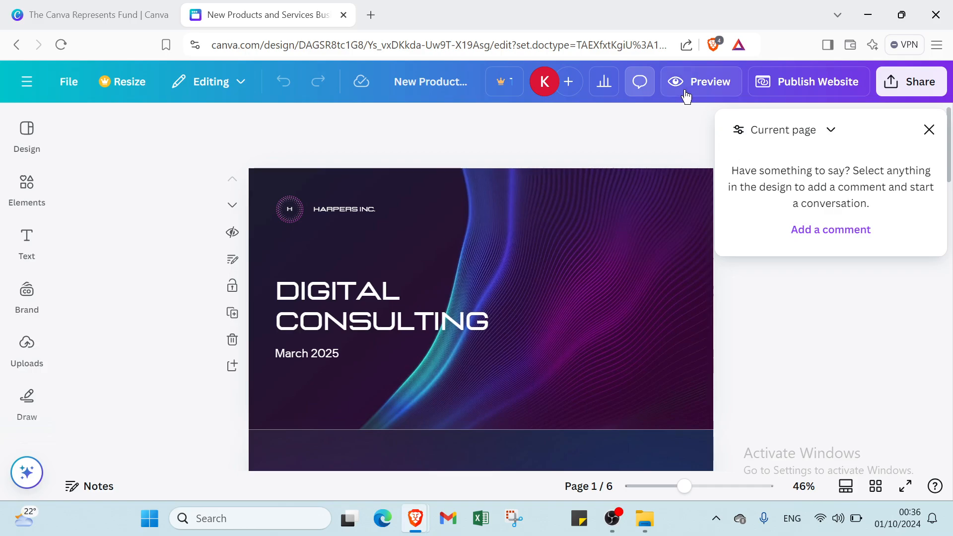
pyautogui.click(929, 129)
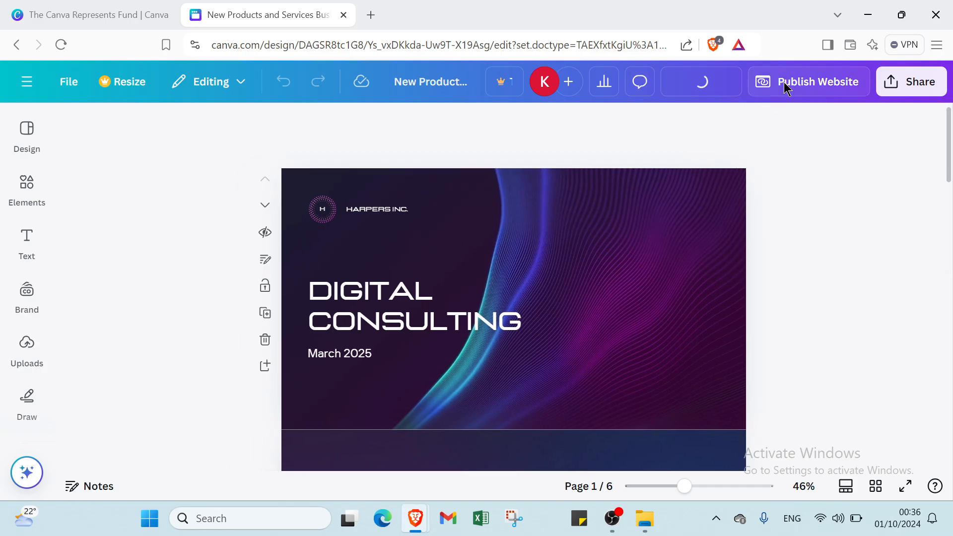
pyautogui.click(818, 82)
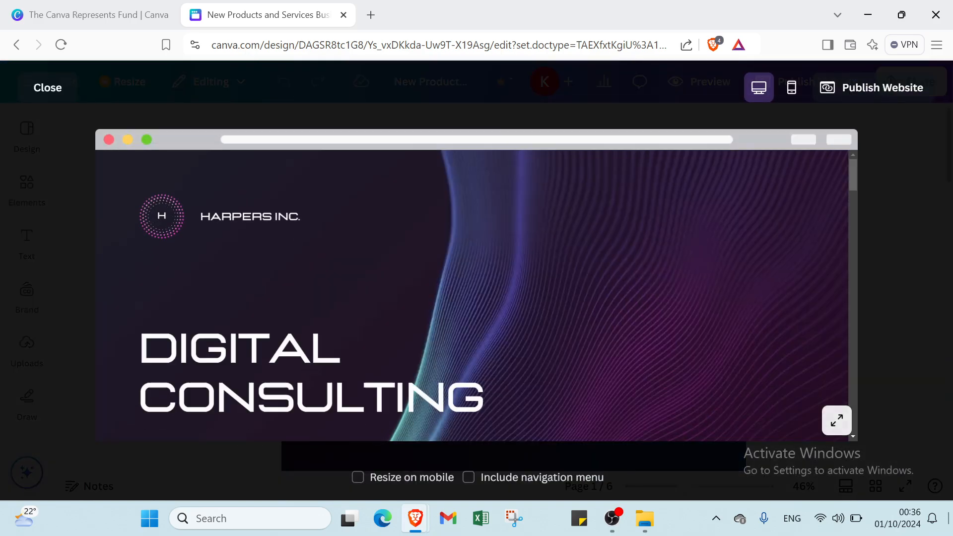
pyautogui.click(837, 421)
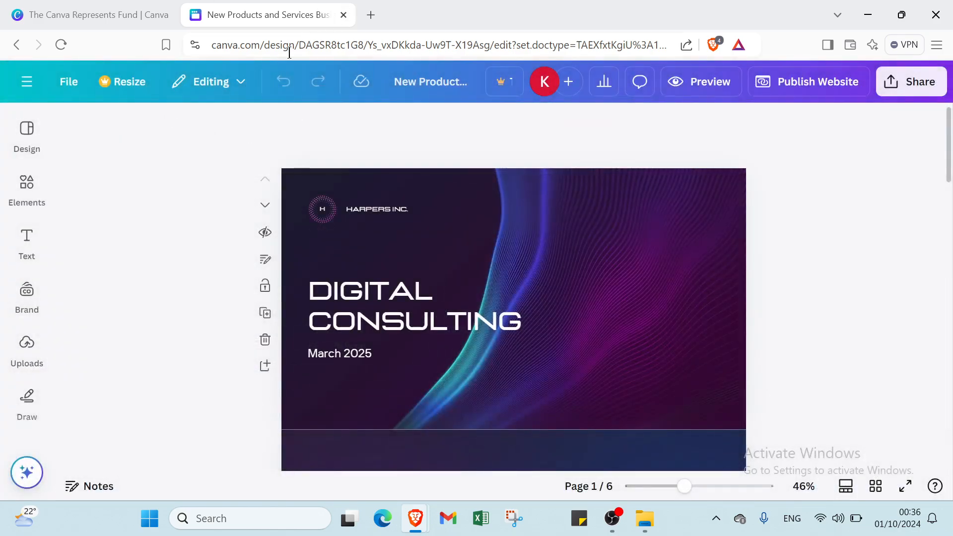
# Step: Browse the Design panel's website templates and their extra categories
pyautogui.click(26, 128)
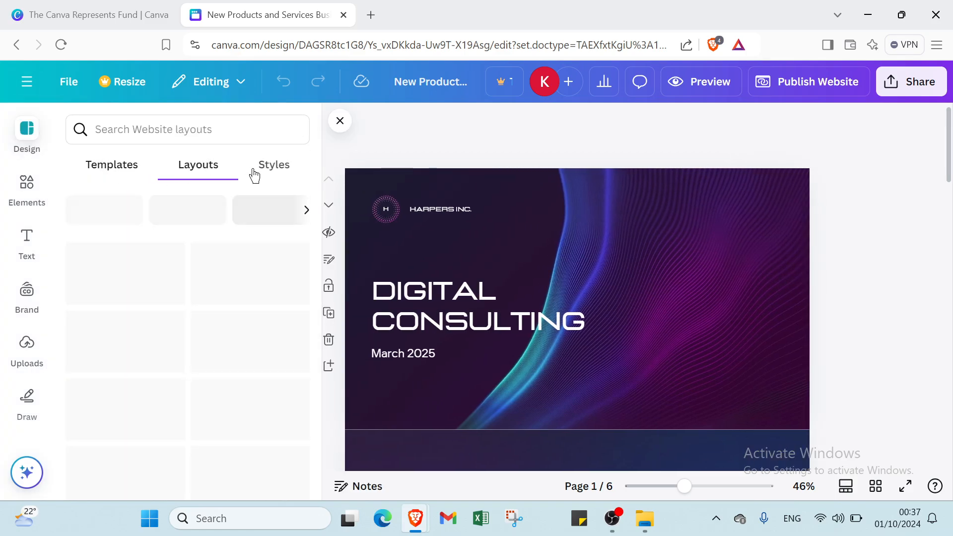
pyautogui.click(274, 165)
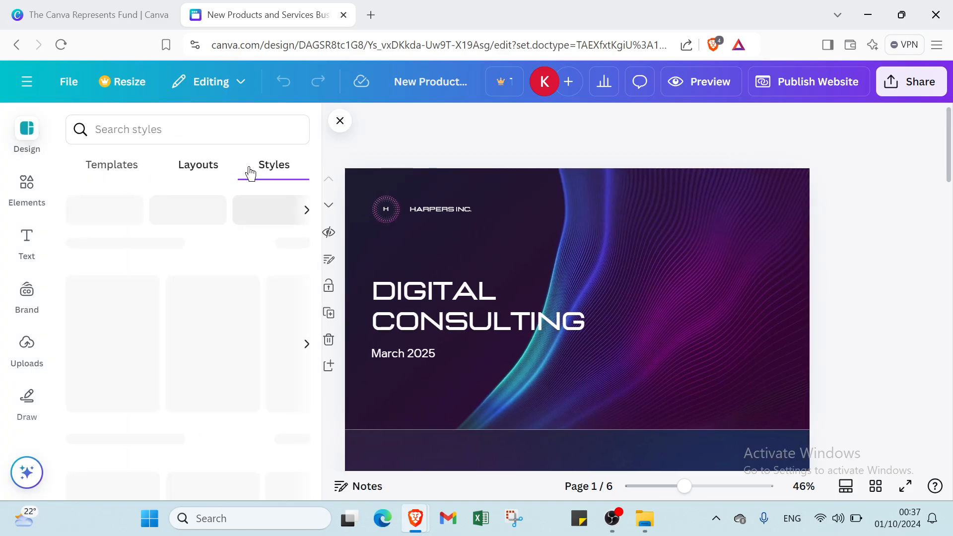
pyautogui.click(111, 165)
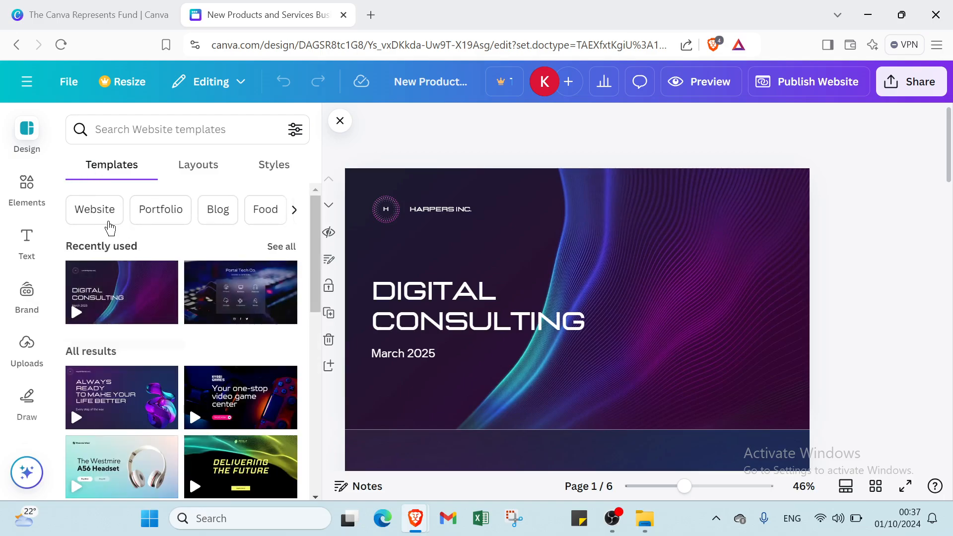
pyautogui.click(294, 210)
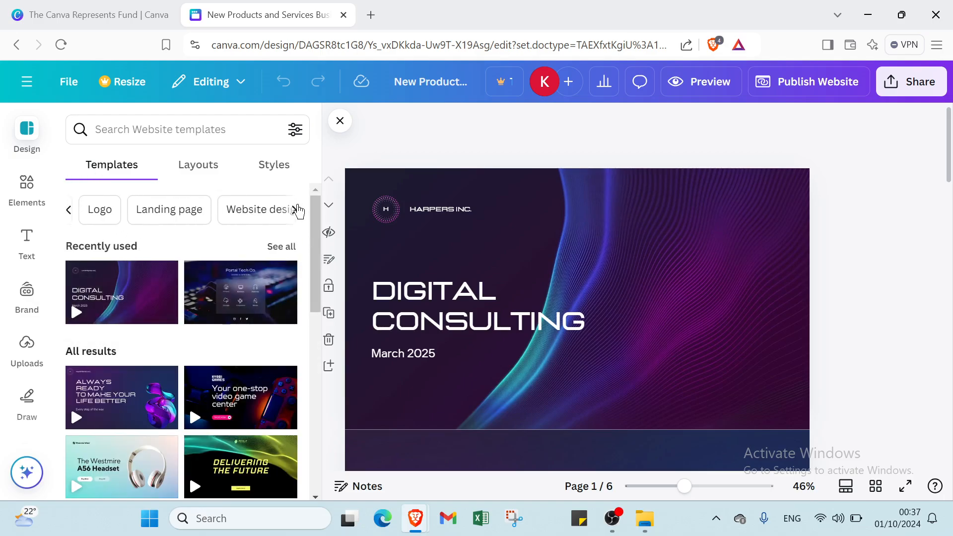
pyautogui.scroll(-3)
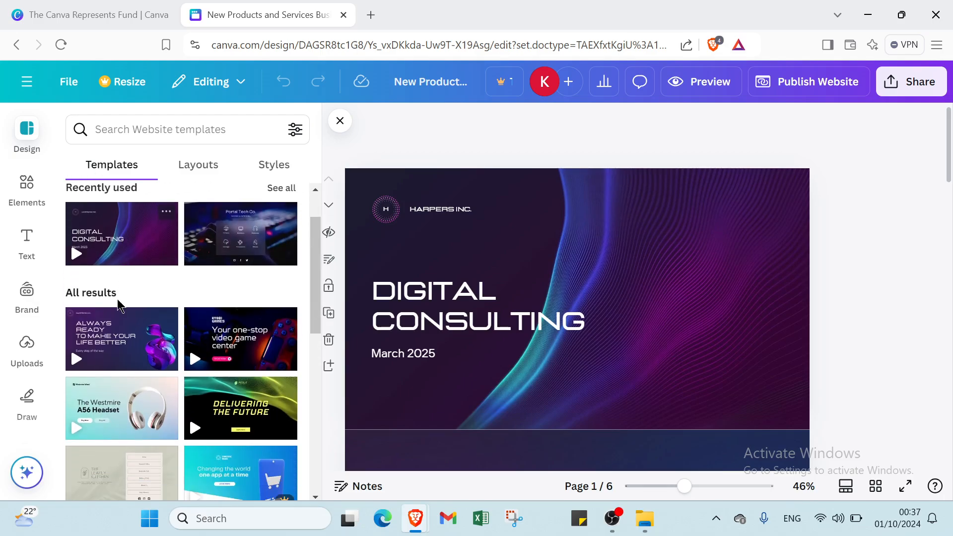
pyautogui.scroll(-3)
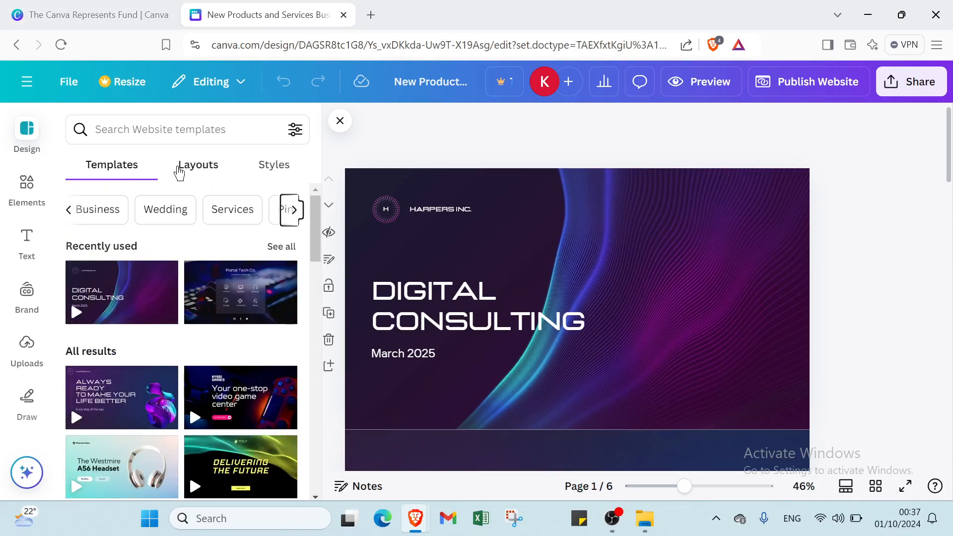
# Step: Browse the page Layouts, then the Styles combinations, colour palettes and font sets
pyautogui.click(198, 165)
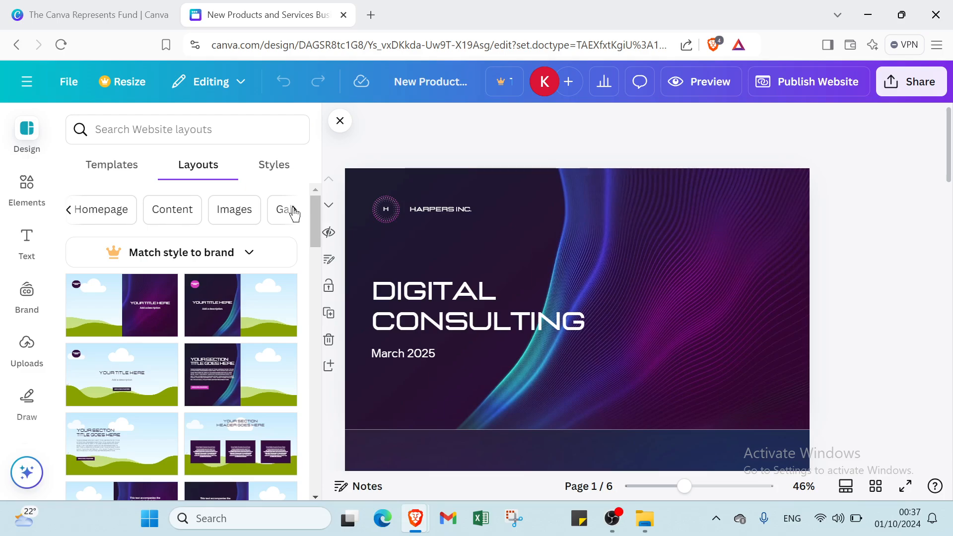
pyautogui.scroll(-3)
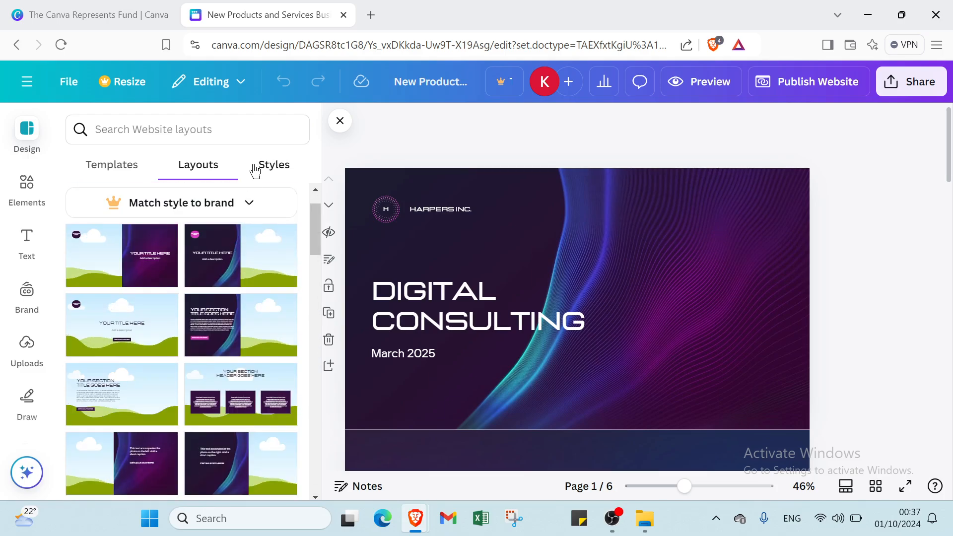
pyautogui.click(274, 165)
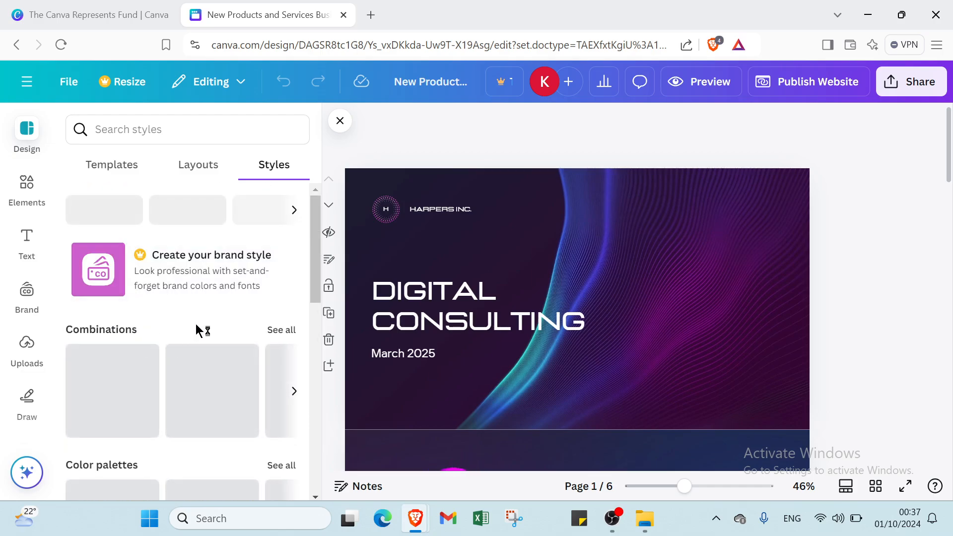
pyautogui.scroll(-3)
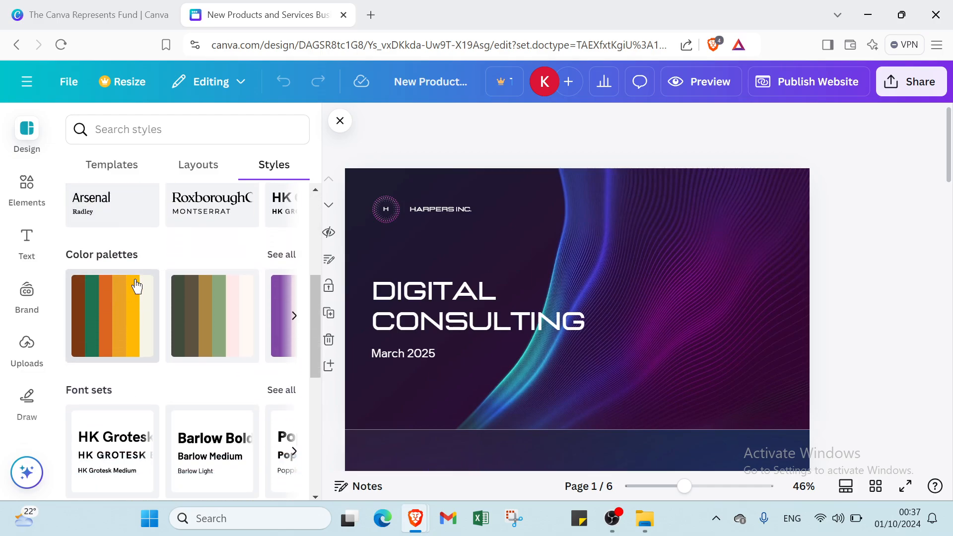
pyautogui.scroll(-3)
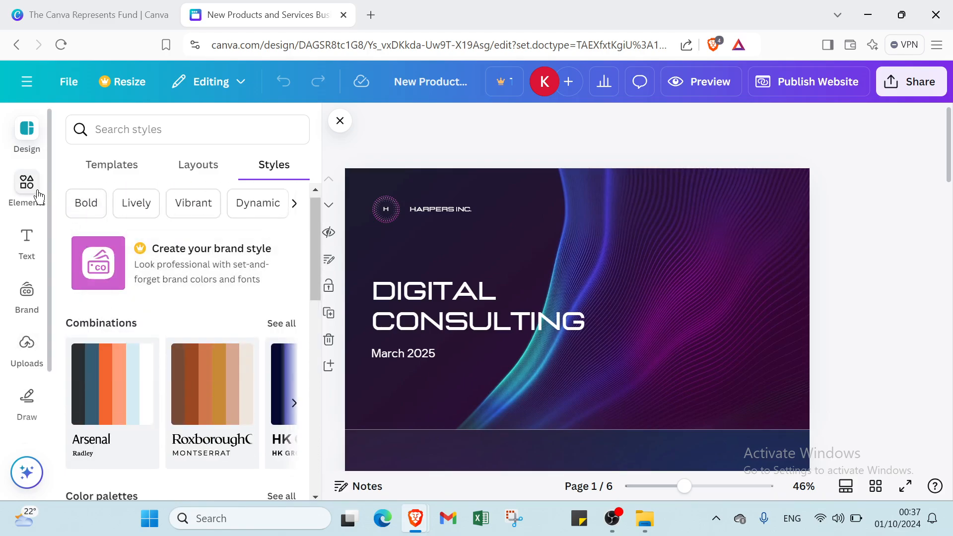
# Step: Scroll the Elements library from shapes and graphics down to mockups and collections
pyautogui.click(26, 182)
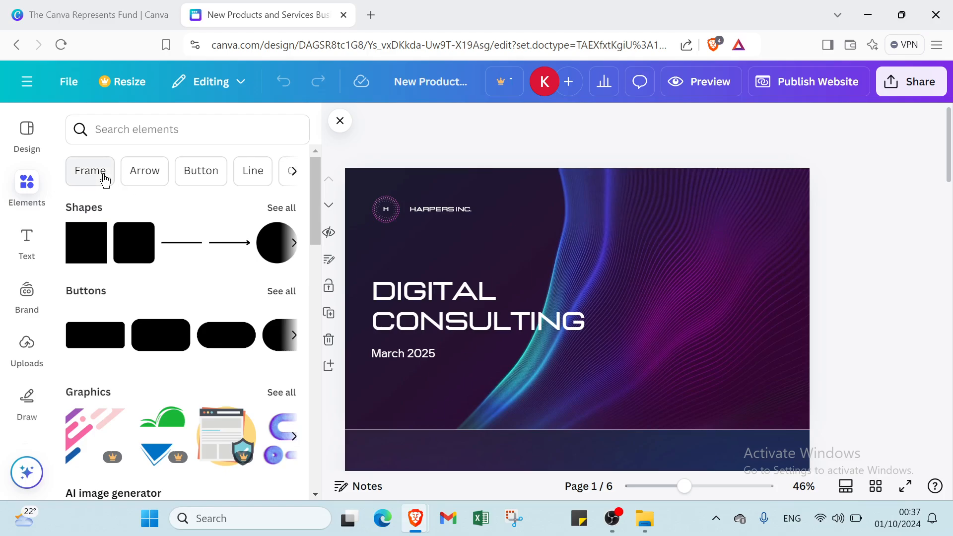
pyautogui.moveTo(294, 175)
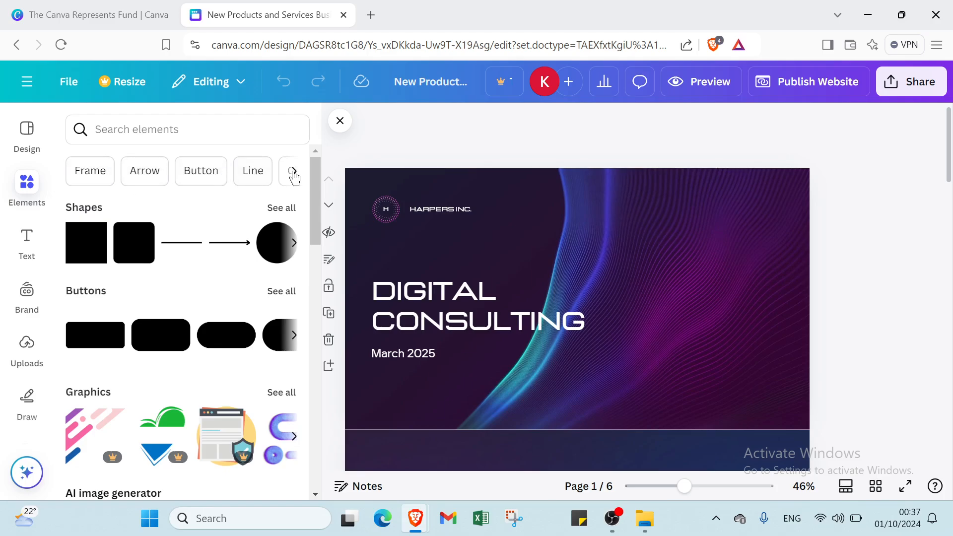
pyautogui.scroll(-3)
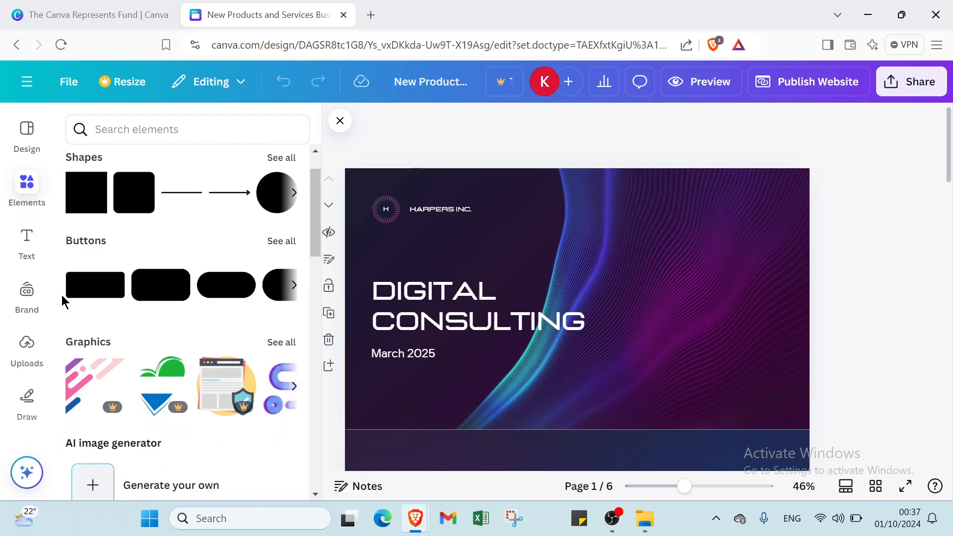
pyautogui.scroll(-3)
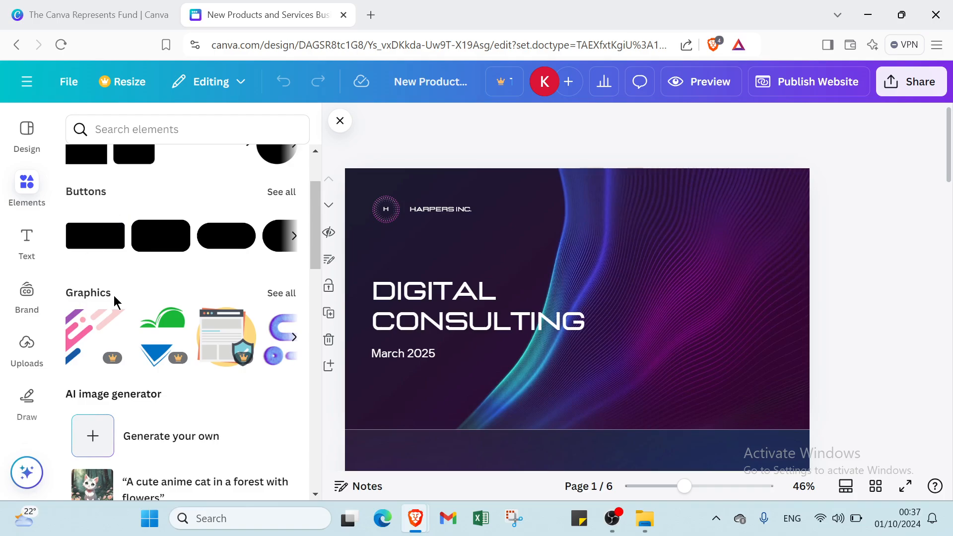
pyautogui.scroll(-3)
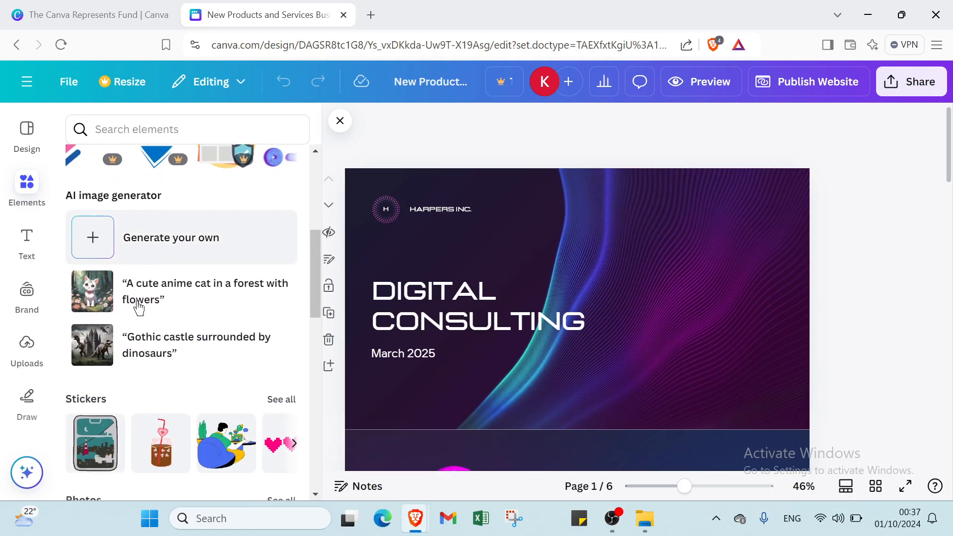
pyautogui.scroll(-3)
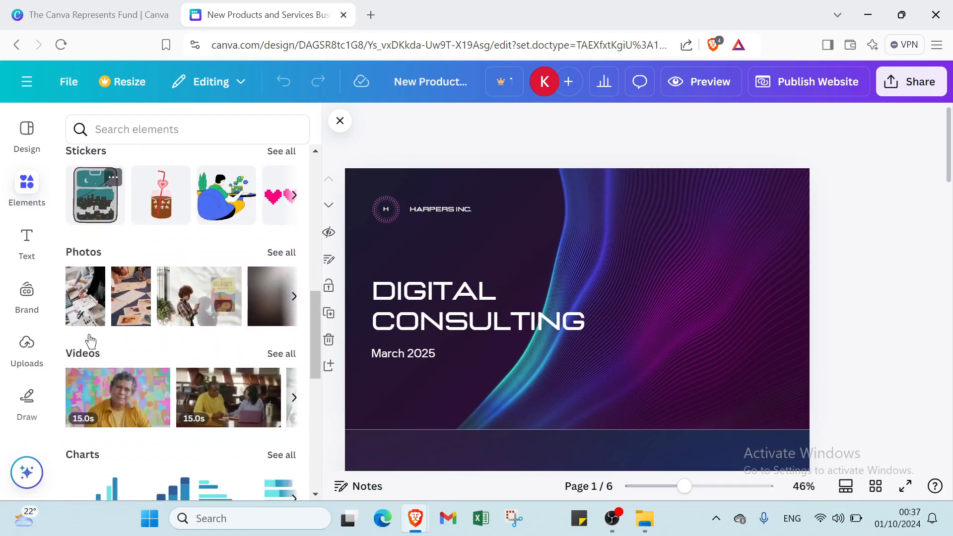
pyautogui.scroll(-3)
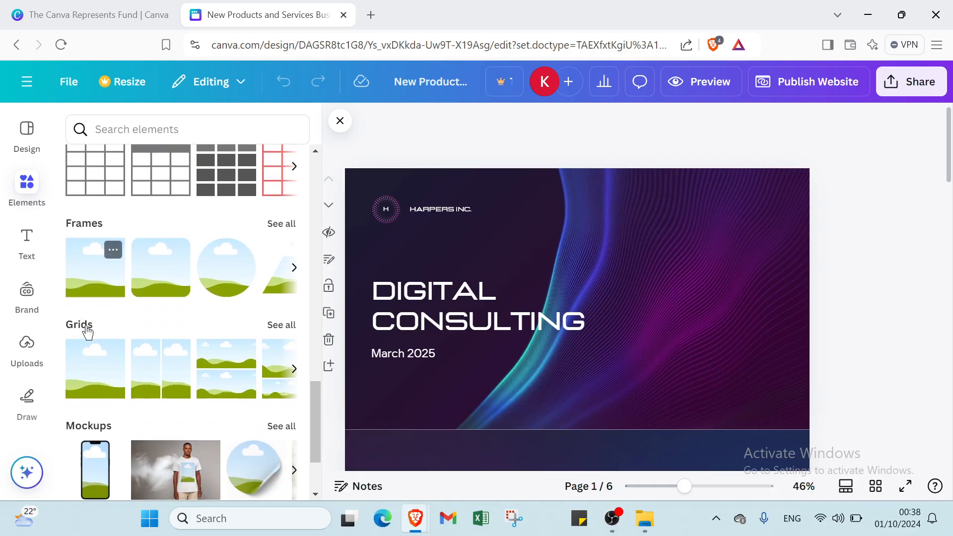
pyautogui.scroll(-3)
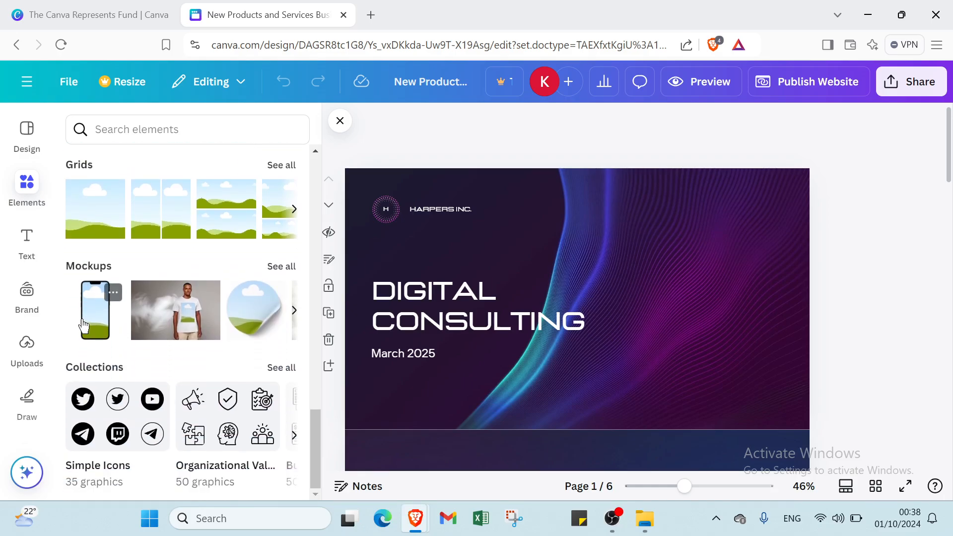
# Step: Switch to the Text panel and dismiss the Magic Write introduction
pyautogui.click(27, 241)
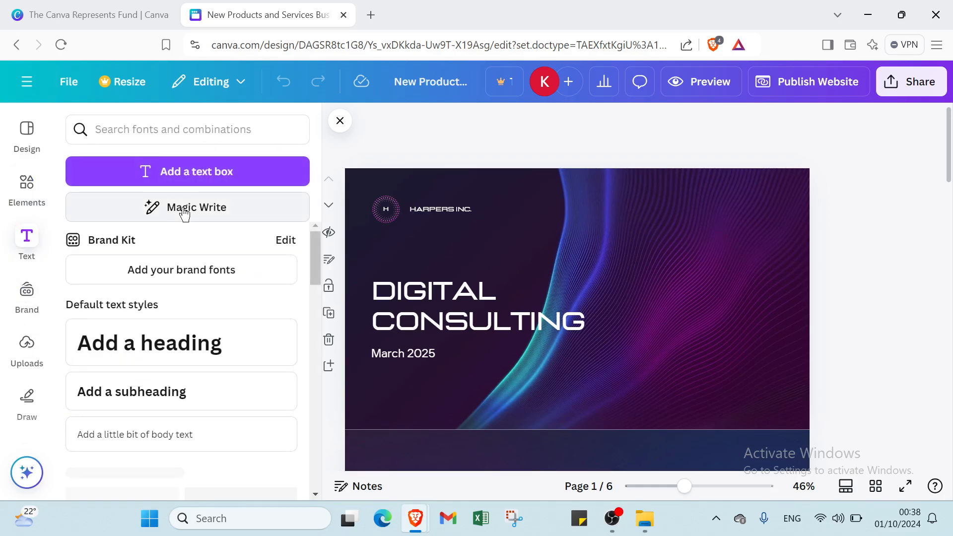
pyautogui.click(187, 171)
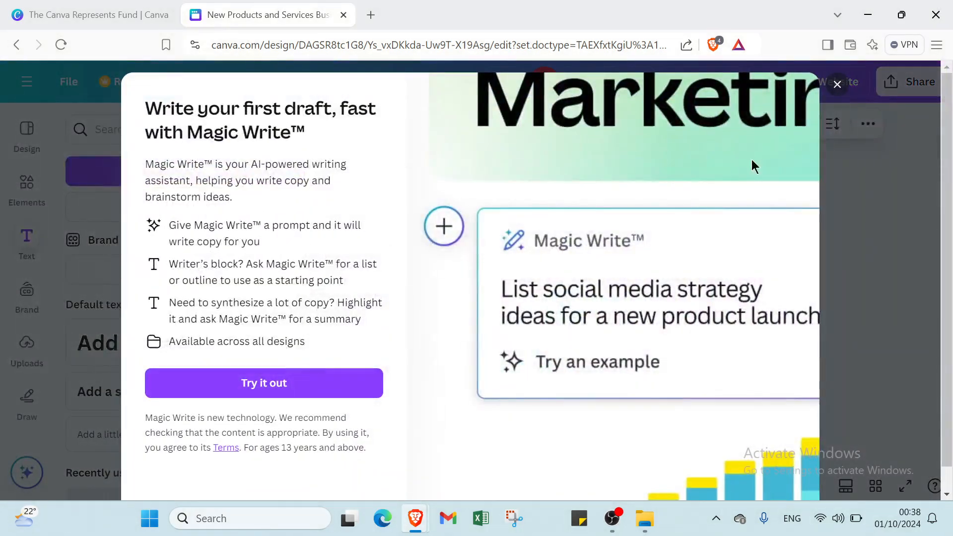
pyautogui.click(838, 84)
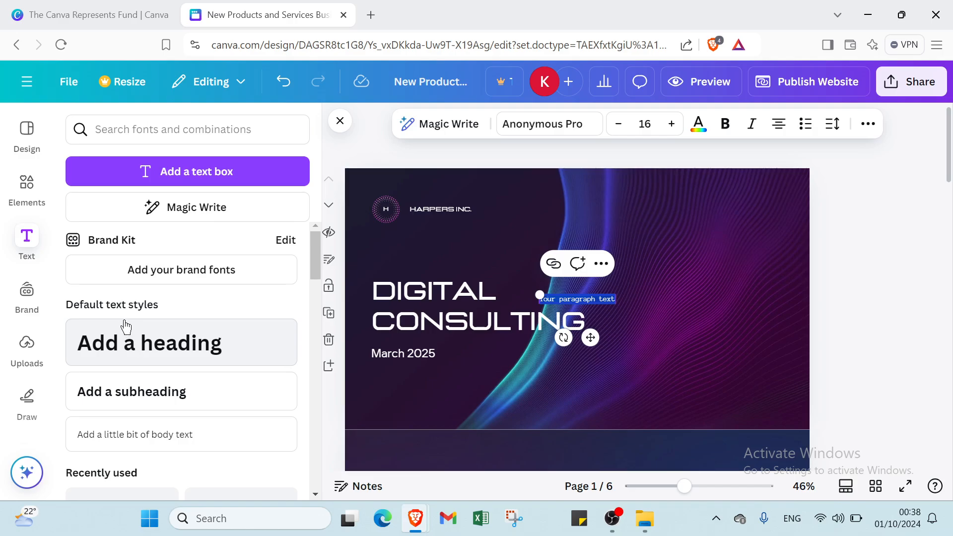
# Step: Add a heading, a subheading and the FIVE TIPS FOR GREAT SKIN combination to page 1
pyautogui.click(149, 342)
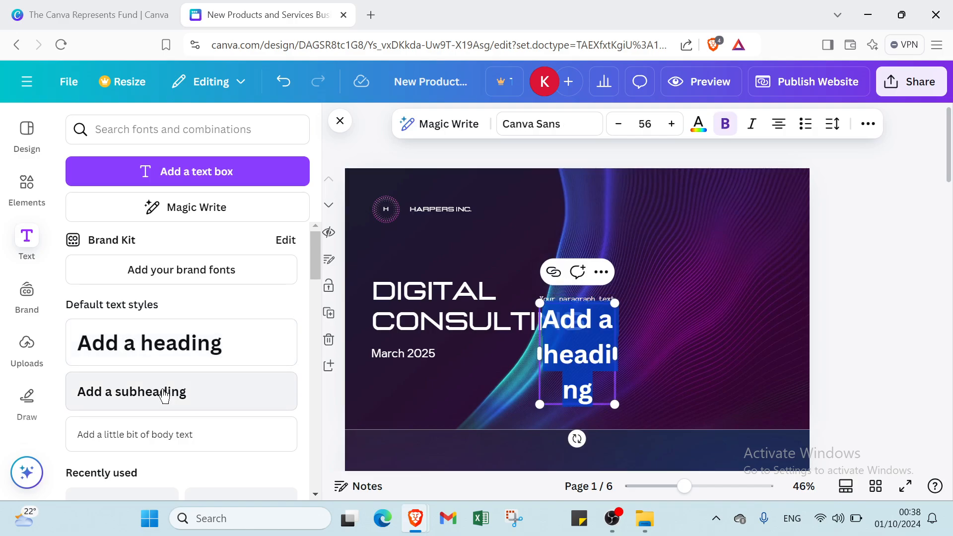
pyautogui.click(131, 392)
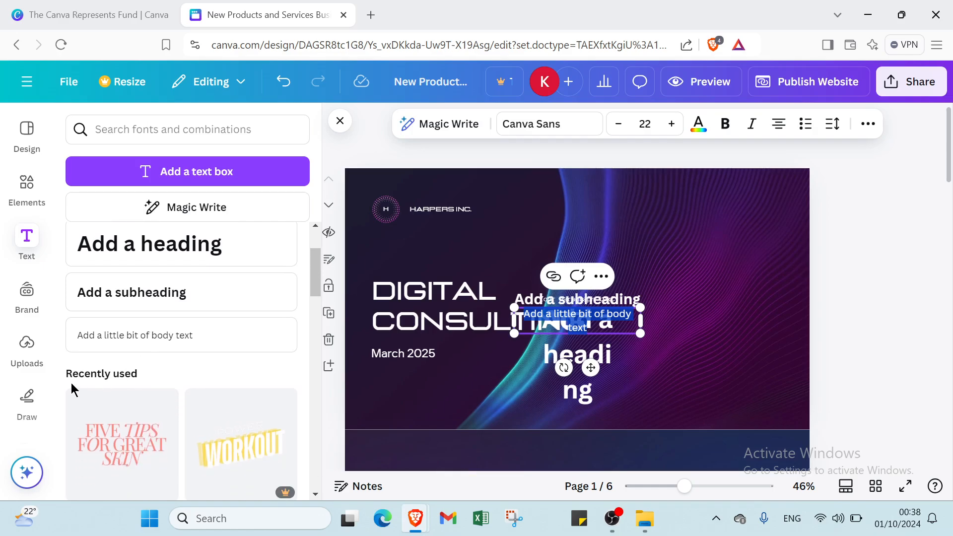
pyautogui.scroll(-3)
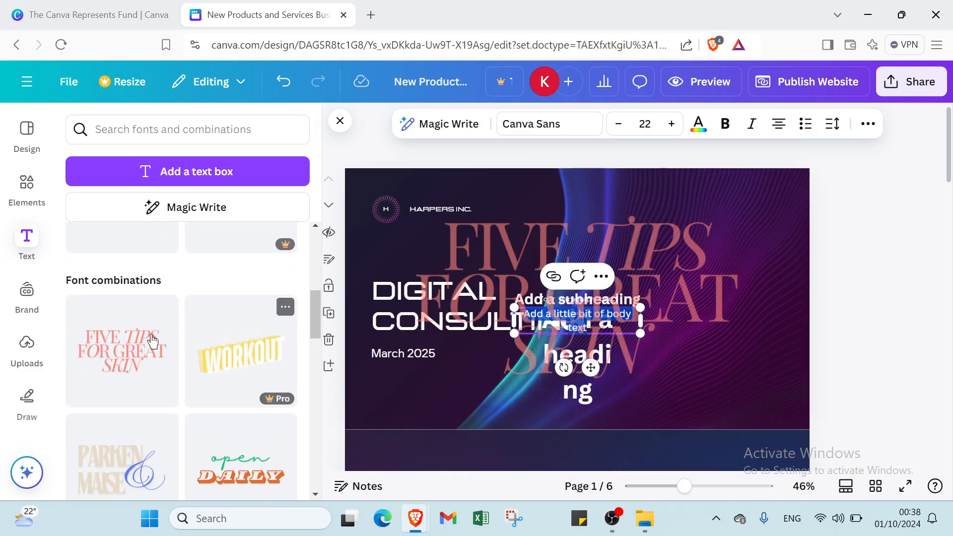
pyautogui.click(122, 351)
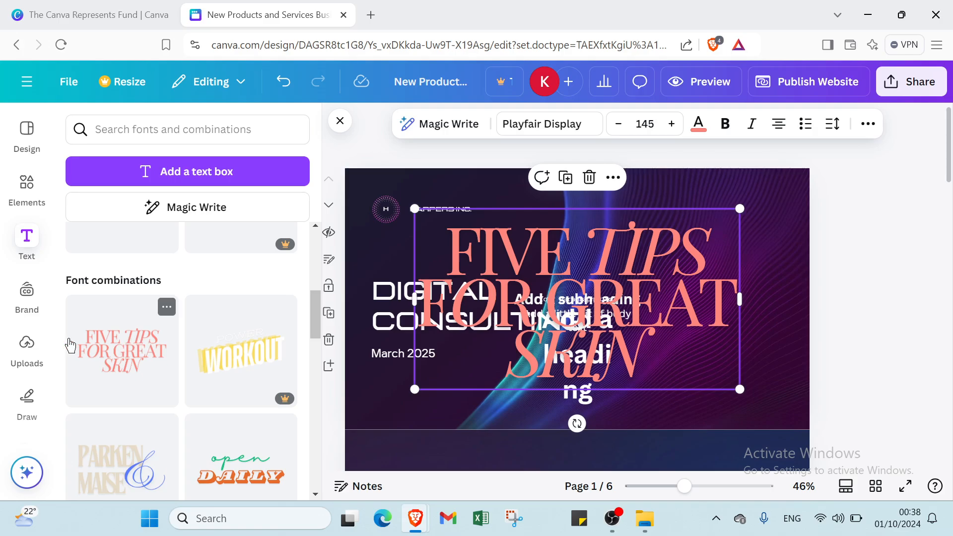
pyautogui.click(27, 289)
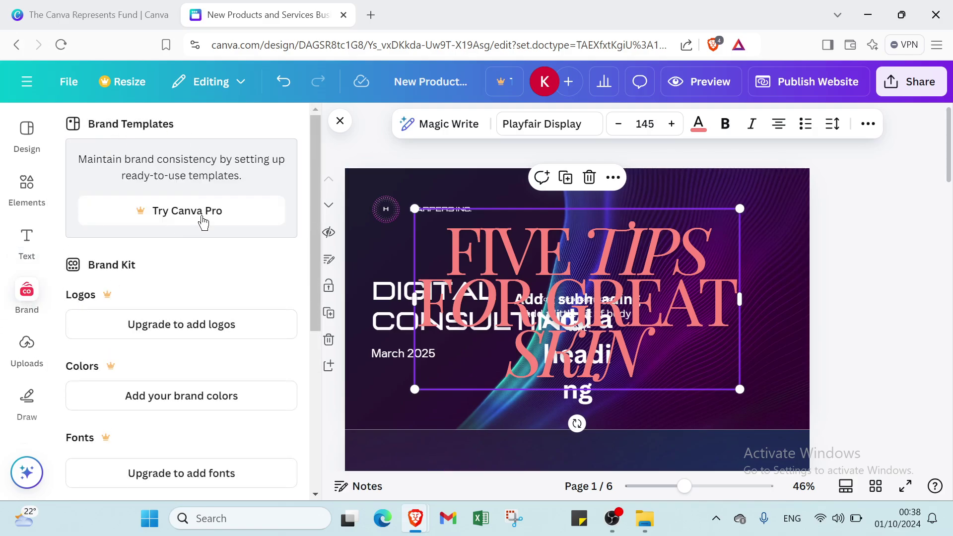
# Step: Scroll the brand kit options, then show the Videos tab of Uploads
pyautogui.scroll(-3)
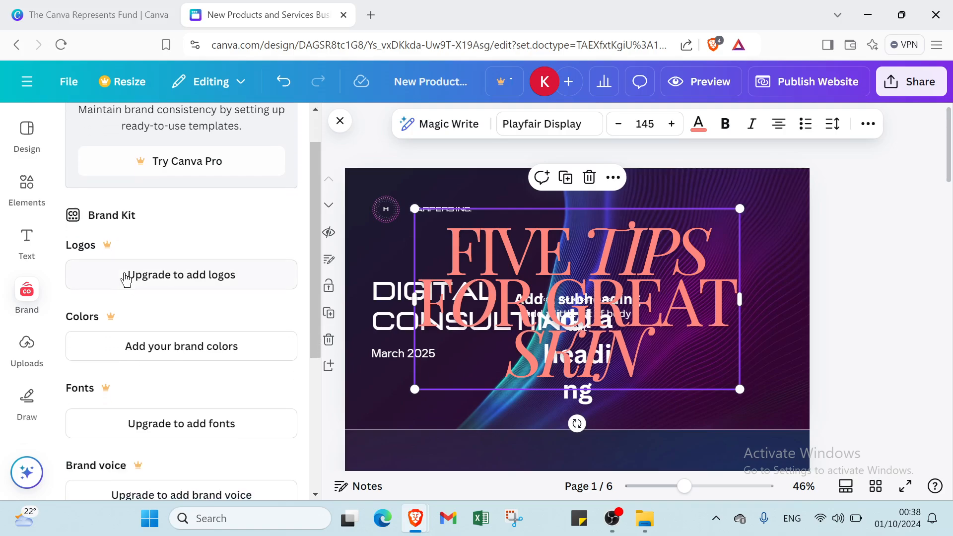
pyautogui.scroll(-3)
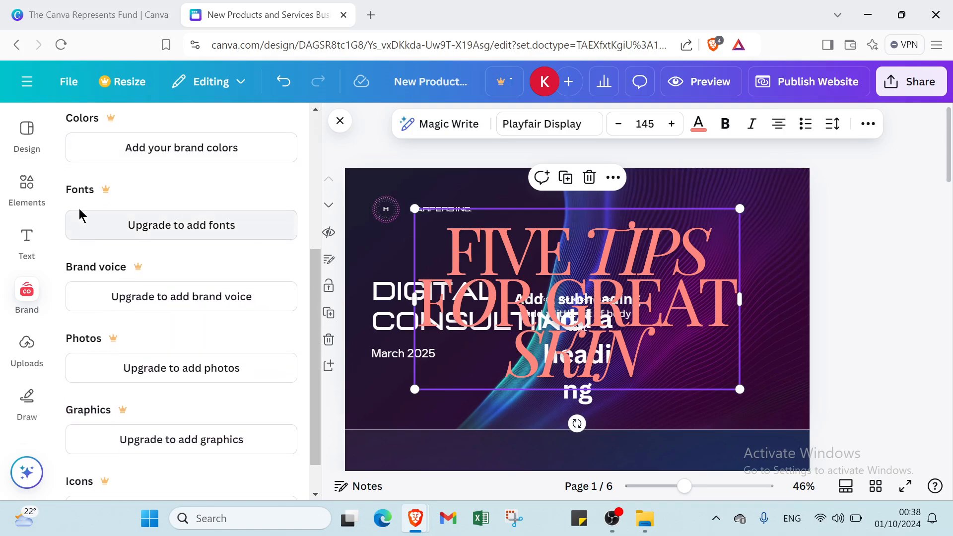
pyautogui.scroll(-3)
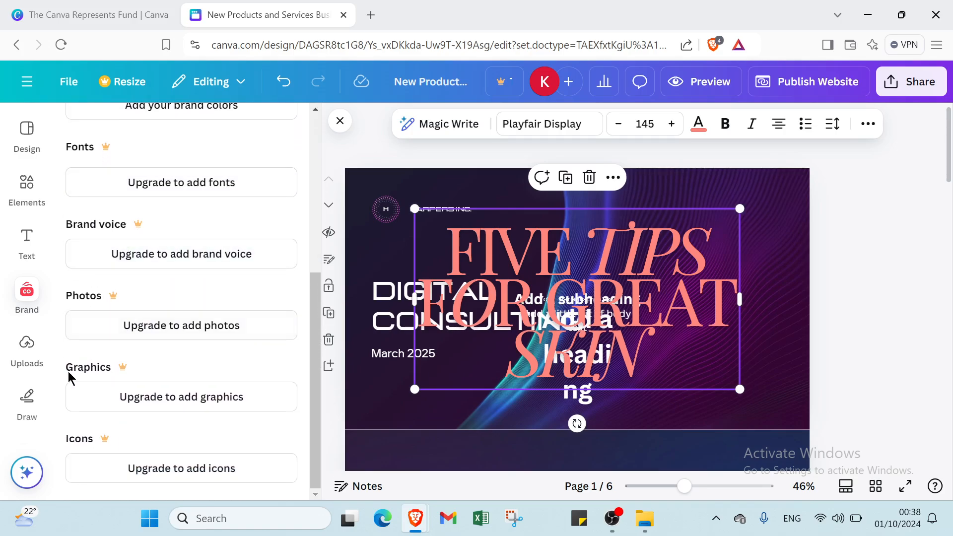
pyautogui.moveTo(27, 352)
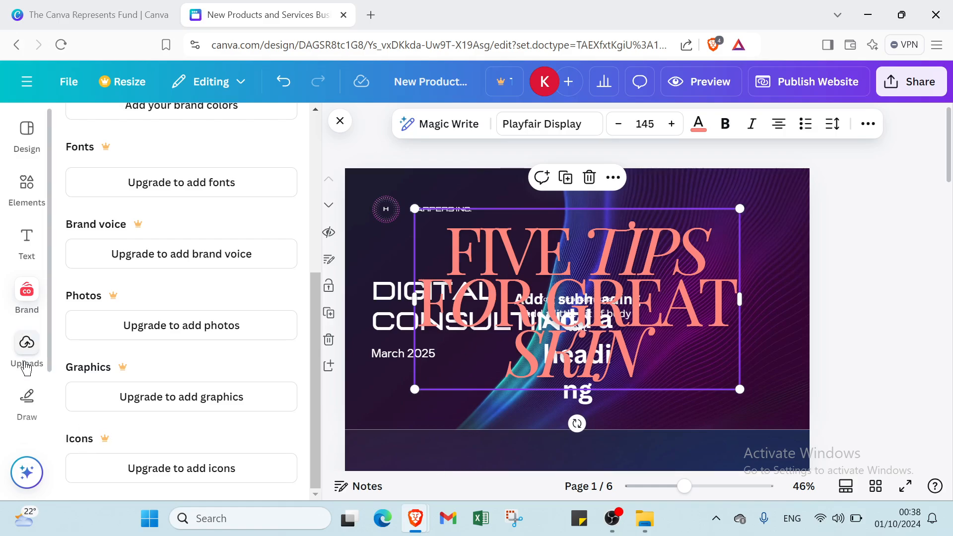
pyautogui.click(27, 342)
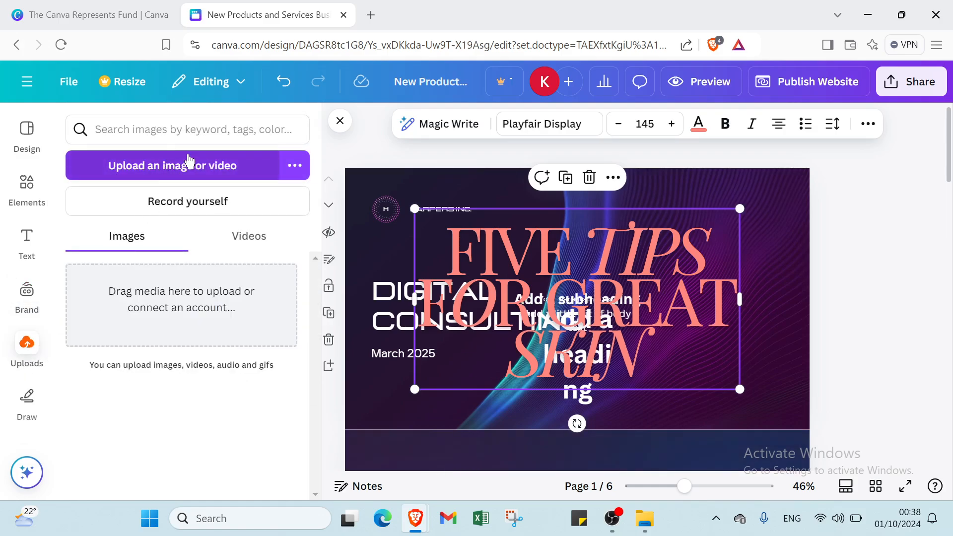
pyautogui.moveTo(165, 299)
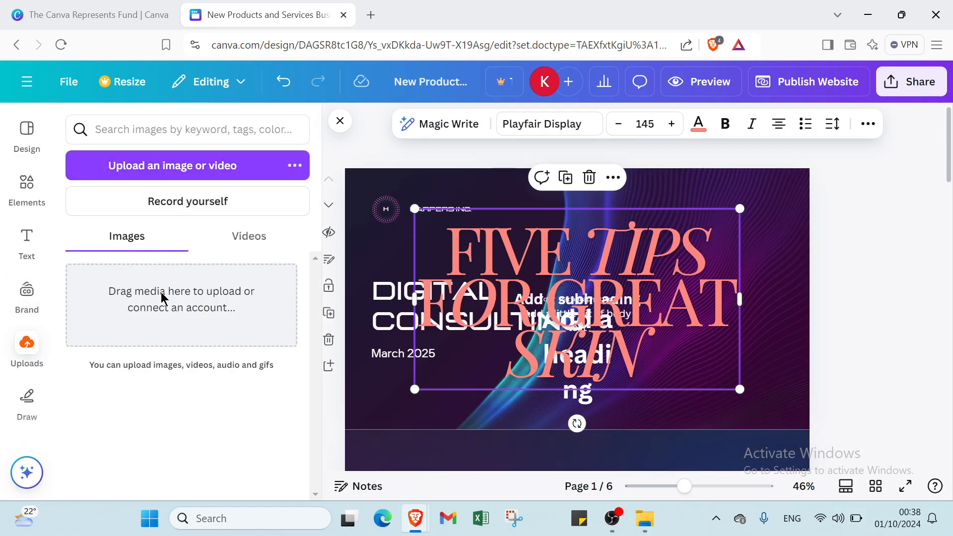
pyautogui.click(248, 237)
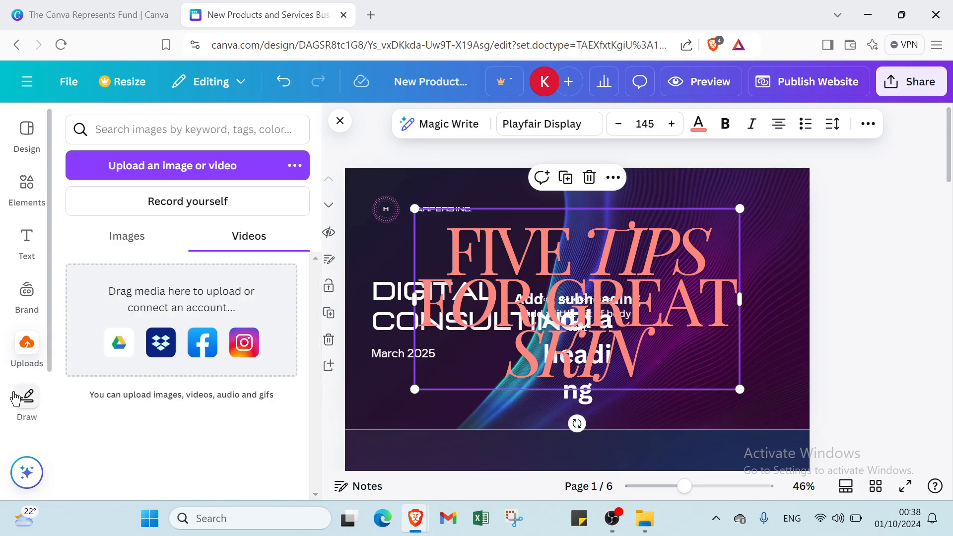
# Step: Start freehand drawing with a test stroke and pick the yellow marker
pyautogui.click(27, 395)
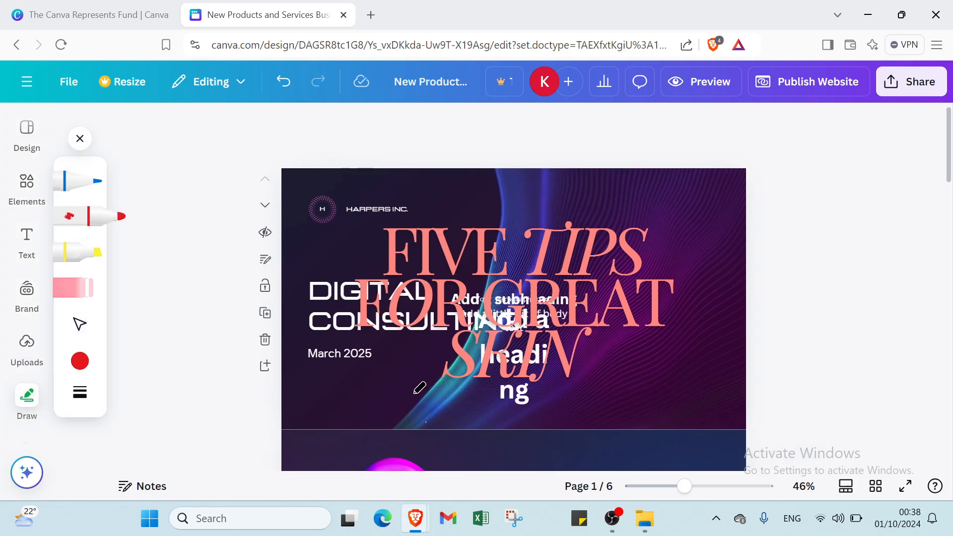
pyautogui.moveTo(419, 389); pyautogui.dragTo(432, 461)
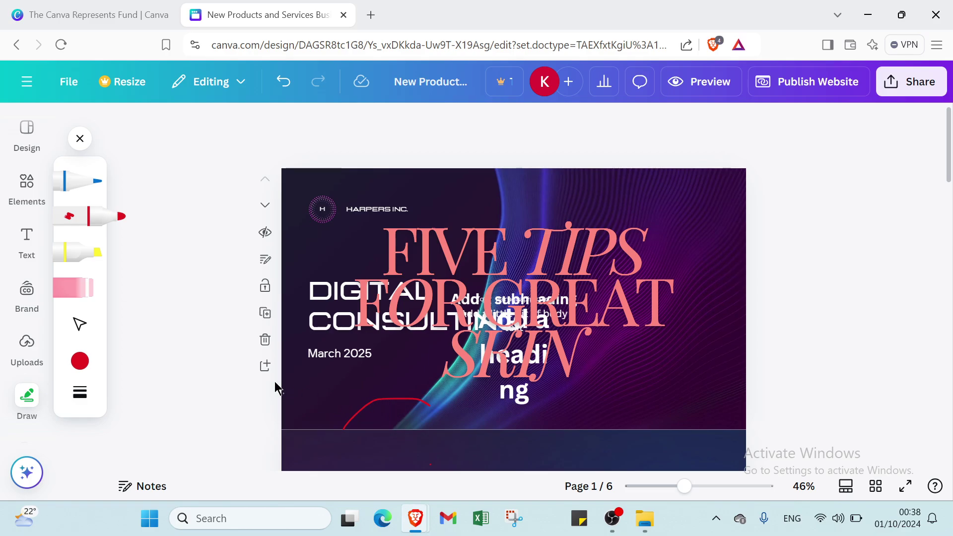
pyautogui.click(73, 288)
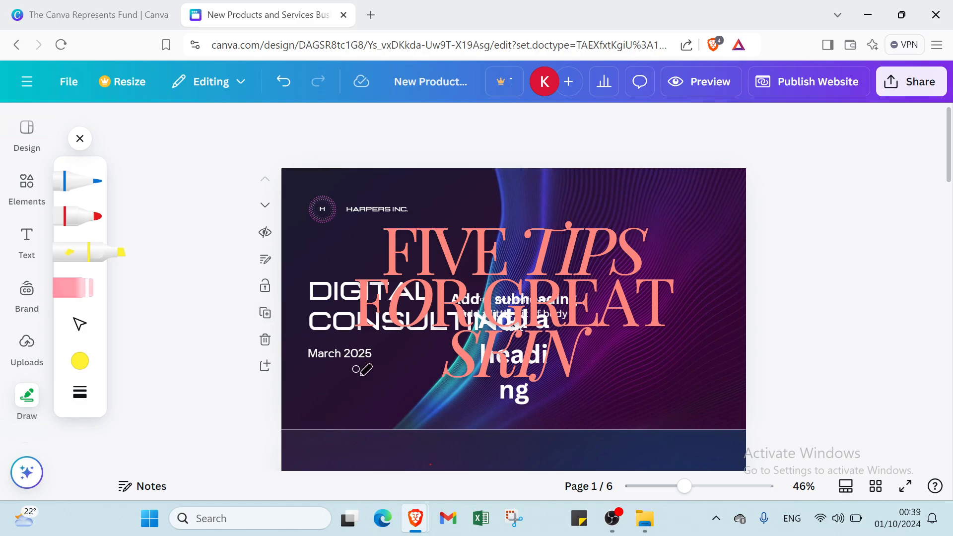
pyautogui.moveTo(378, 386)
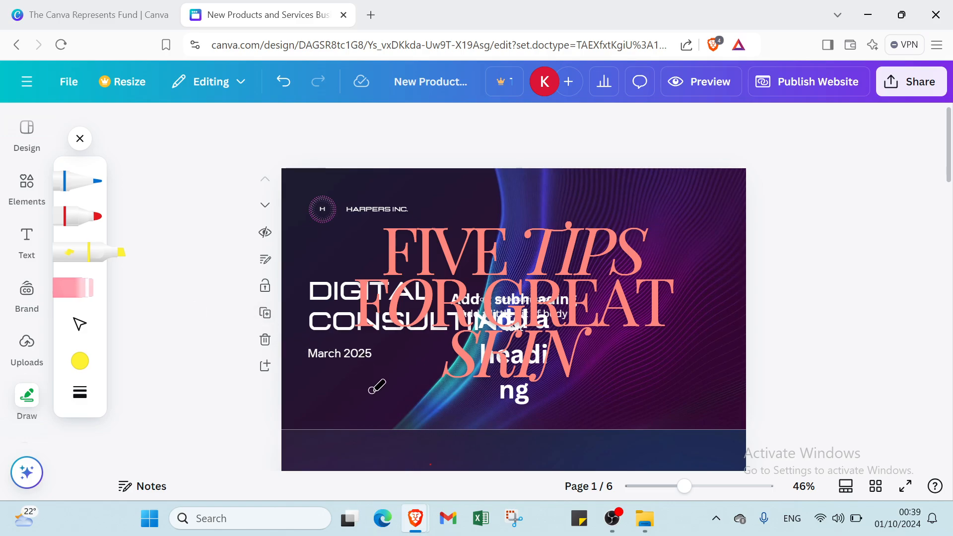
pyautogui.moveTo(465, 178)
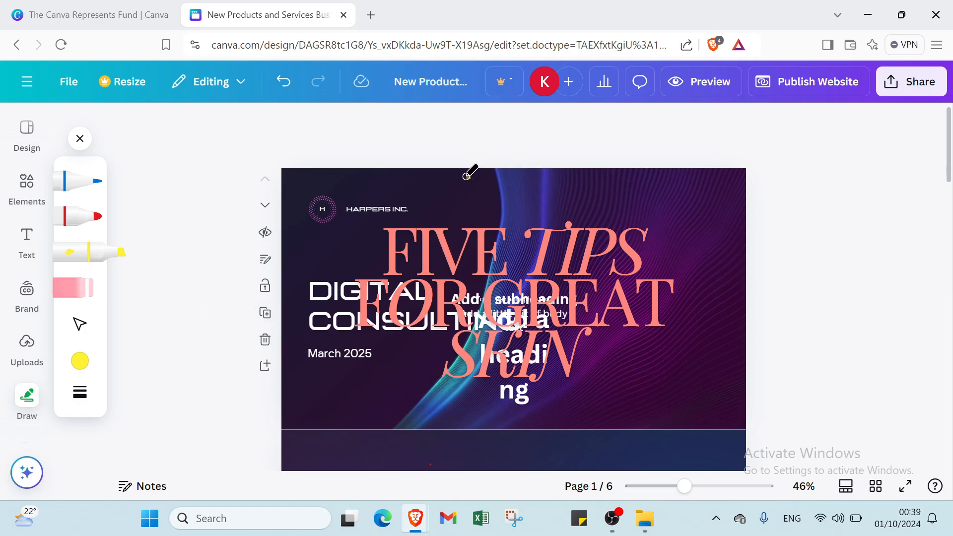
# Step: Handwrite CANVA in yellow across the top of page 1 and move down to page 2
pyautogui.moveTo(467, 173); pyautogui.dragTo(516, 218)
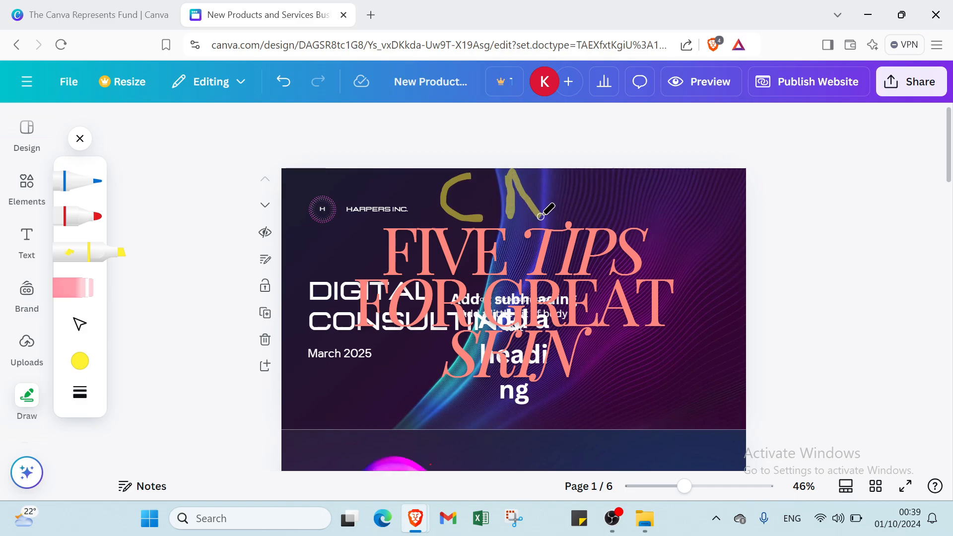
pyautogui.moveTo(544, 209); pyautogui.dragTo(549, 195)
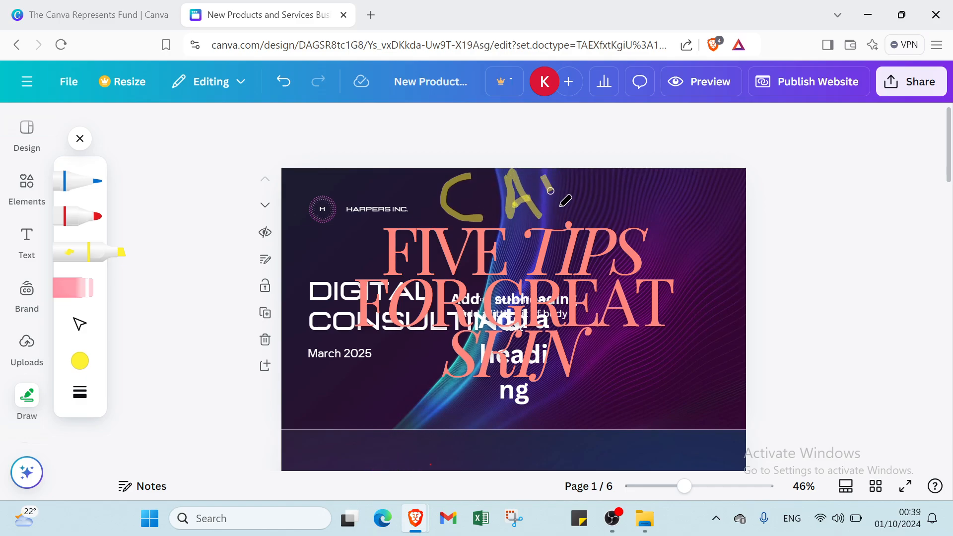
pyautogui.moveTo(547, 200); pyautogui.dragTo(616, 172)
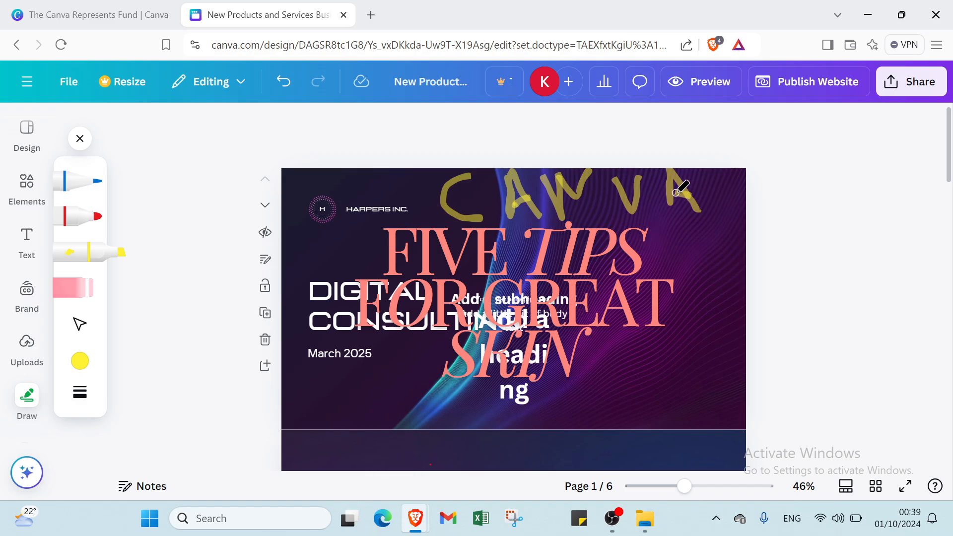
pyautogui.moveTo(490, 197)
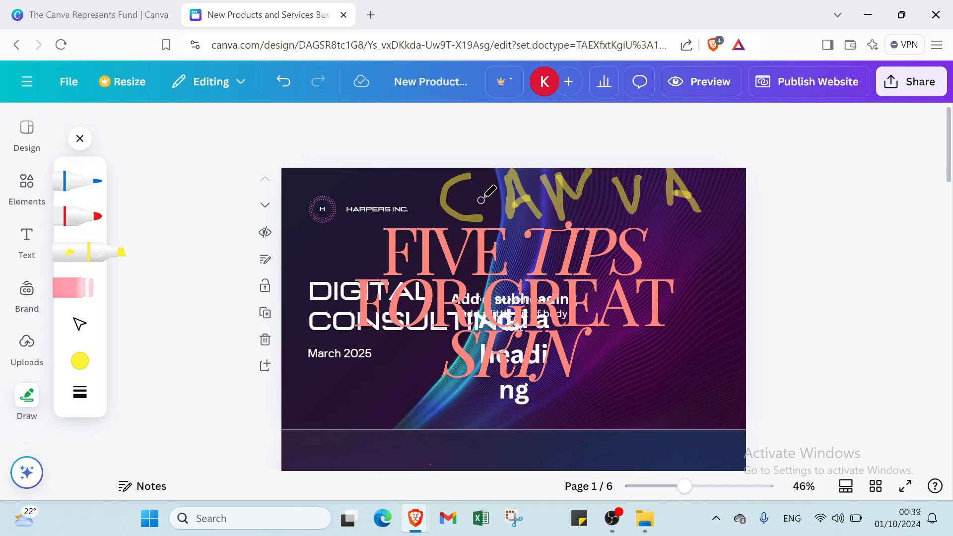
pyautogui.scroll(-3)
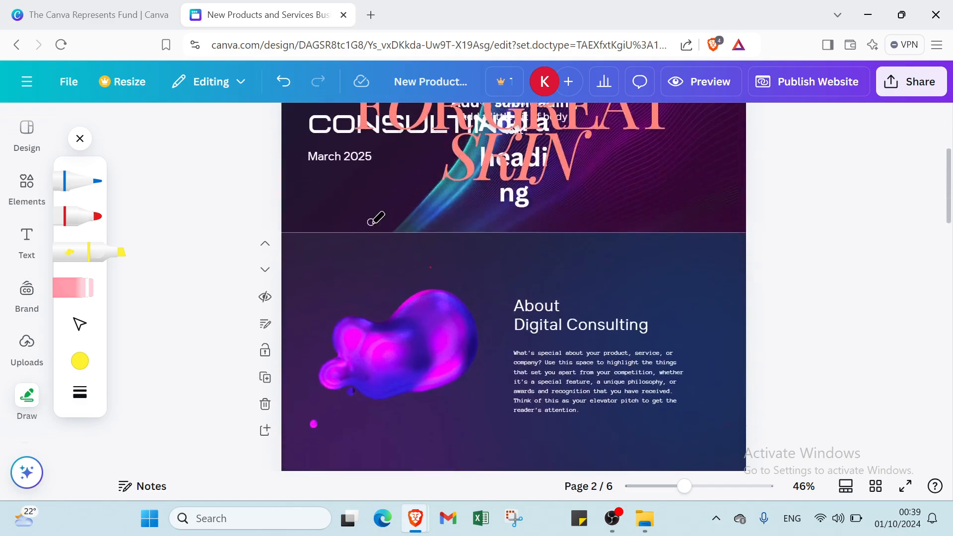
pyautogui.click(283, 81)
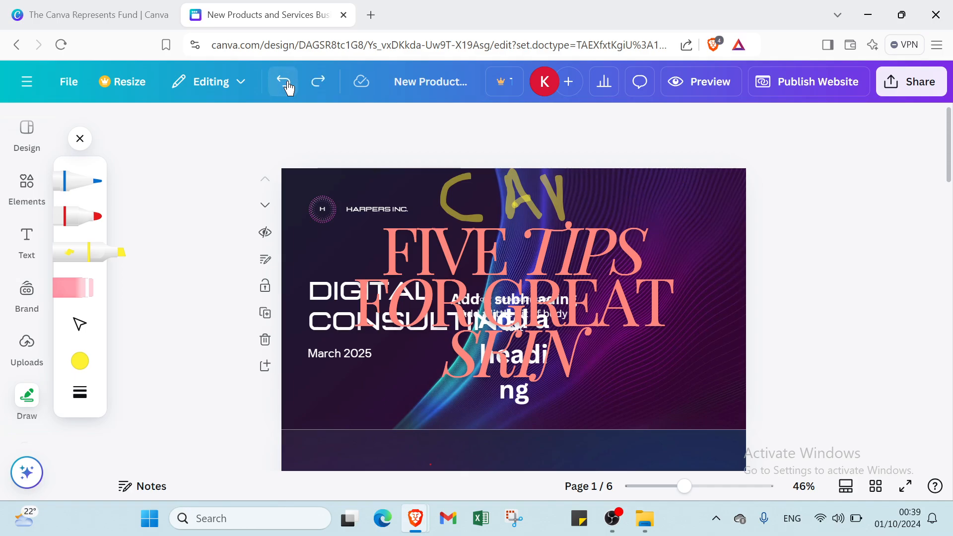
pyautogui.click(281, 81)
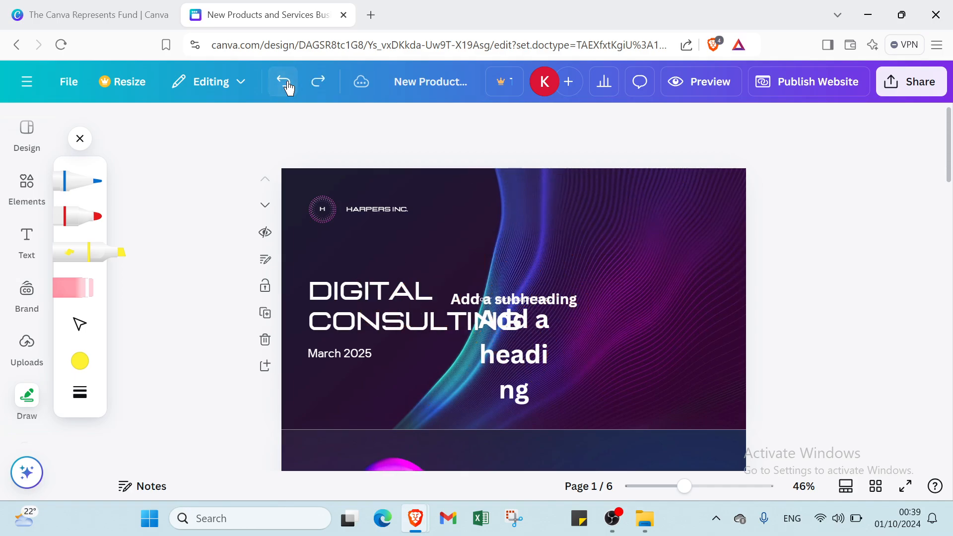
pyautogui.click(282, 82)
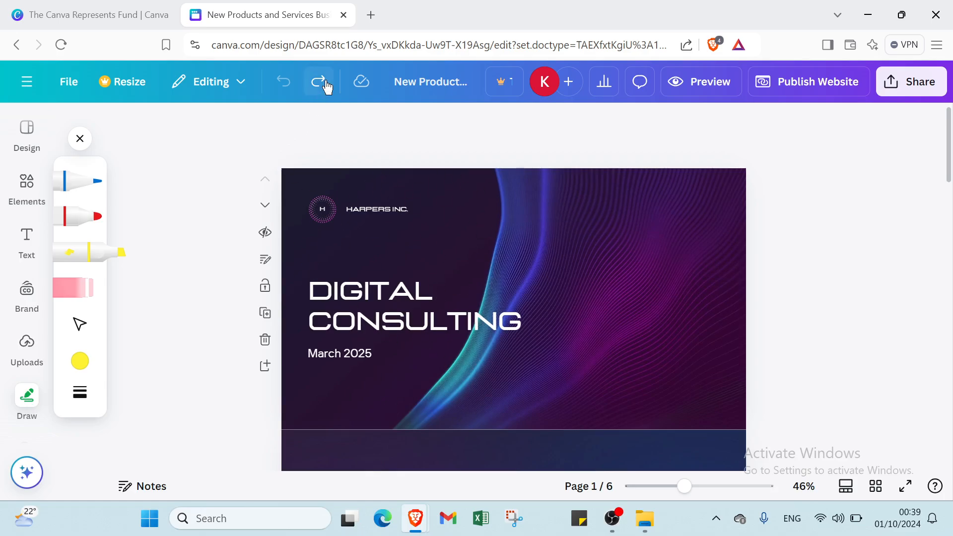
pyautogui.click(318, 81)
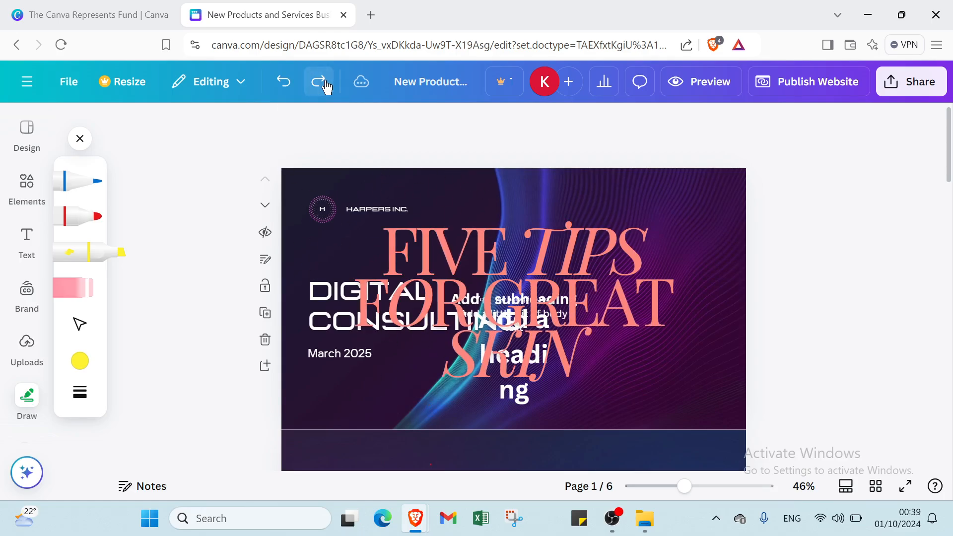
pyautogui.click(319, 81)
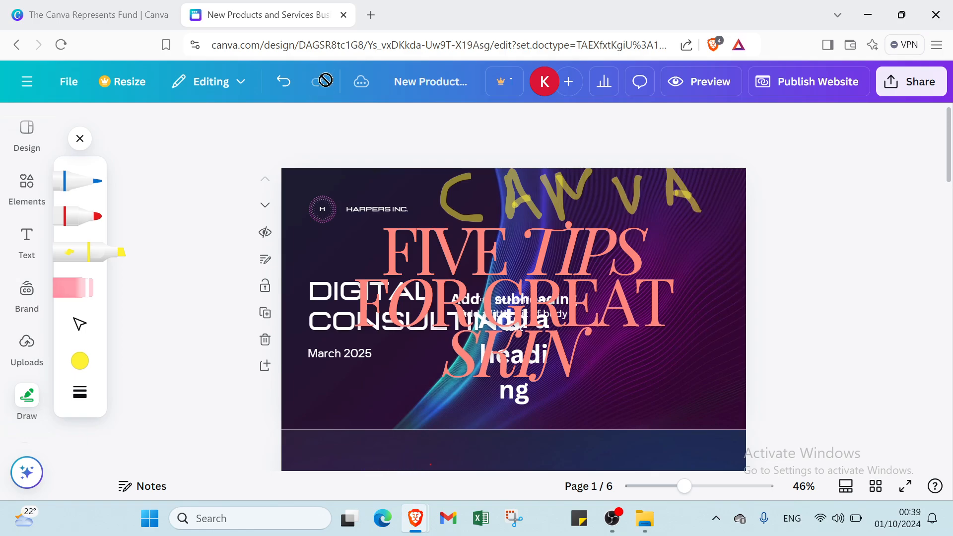
pyautogui.scroll(-3)
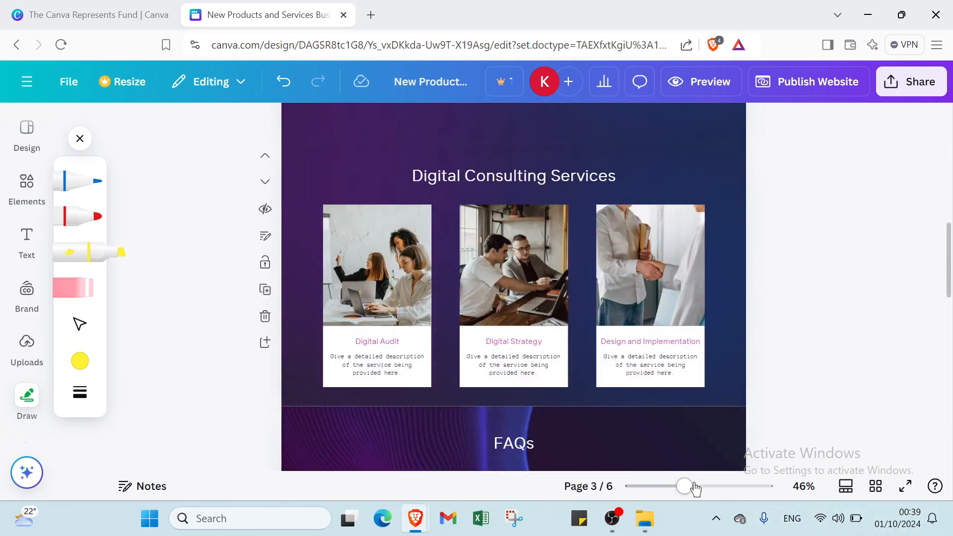
# Step: Zoom in and out on page 3, show Grid view, pick the red marker and start the full-screen preview
pyautogui.moveTo(684, 486); pyautogui.dragTo(729, 486)
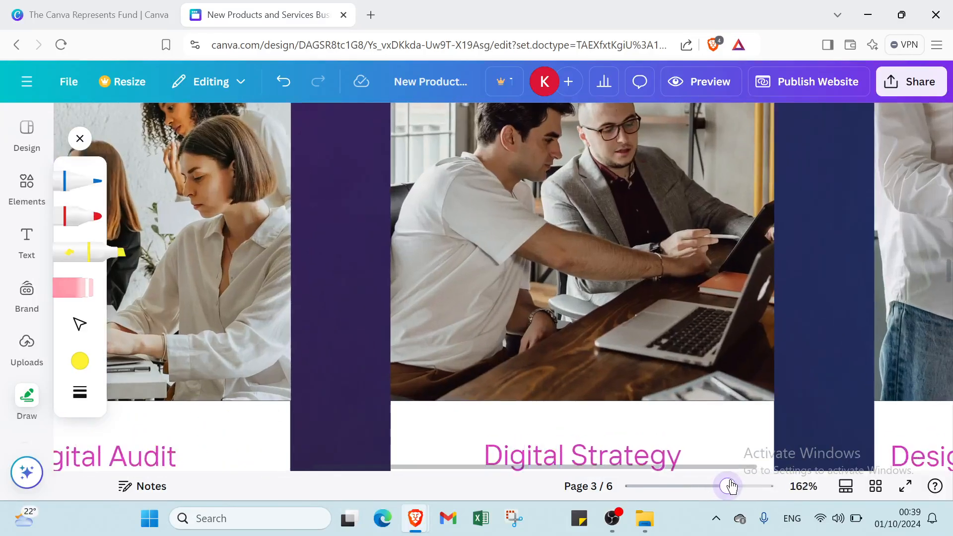
pyautogui.moveTo(729, 485); pyautogui.dragTo(700, 486)
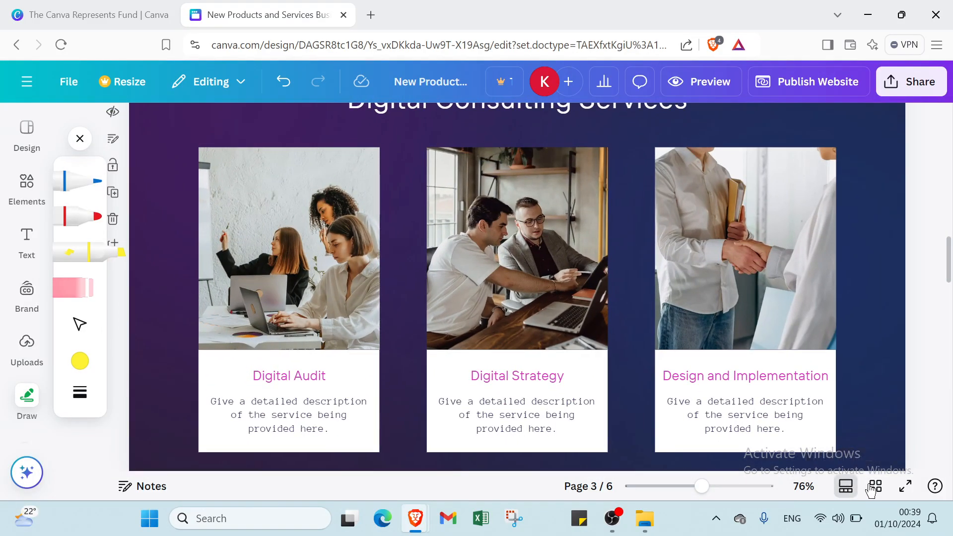
pyautogui.click(875, 486)
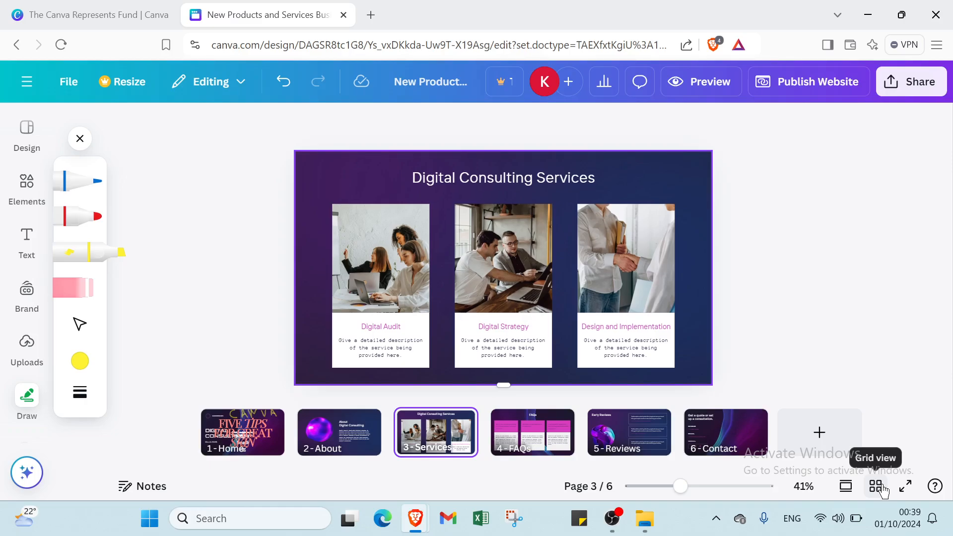
pyautogui.click(875, 487)
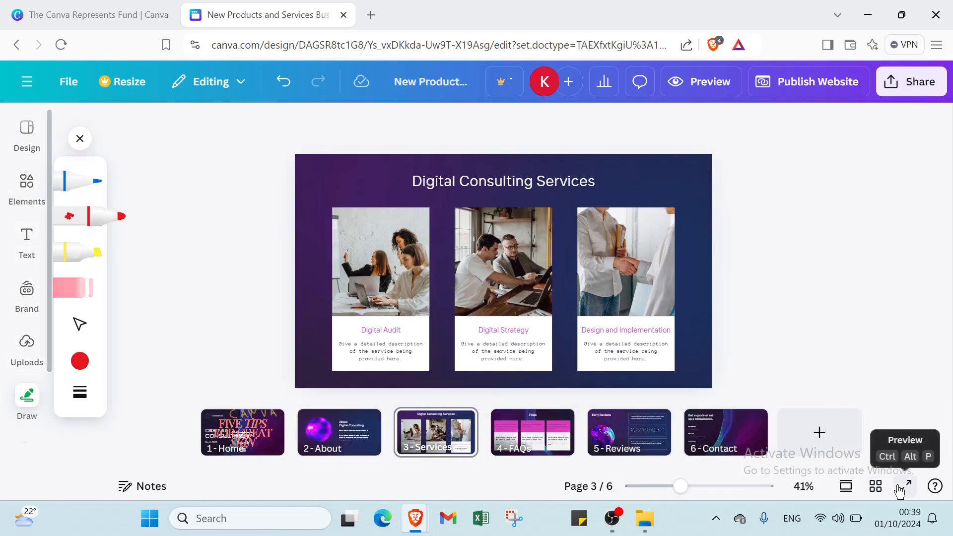
pyautogui.click(905, 486)
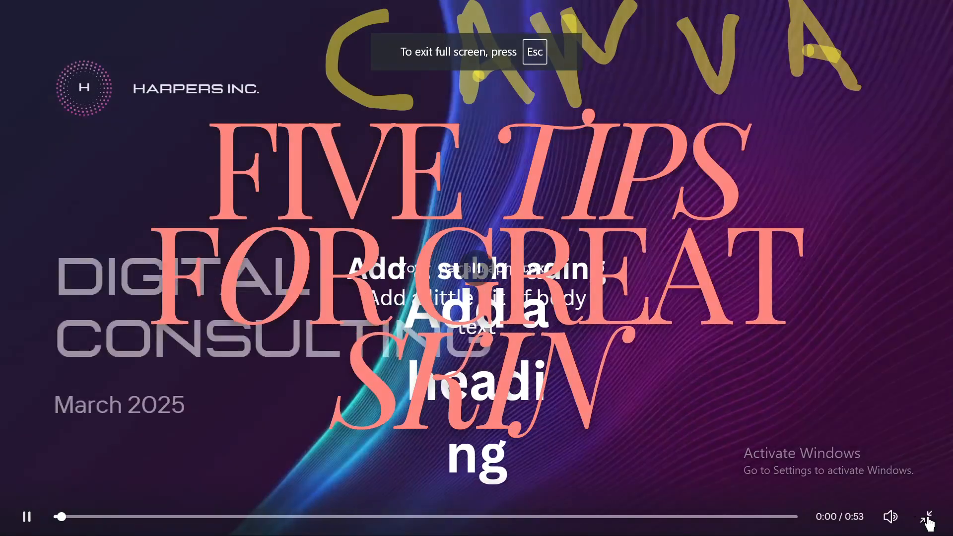
# Step: Toggle full screen, close the preview and return to page 1 in scrolling view
pyautogui.click(927, 517)
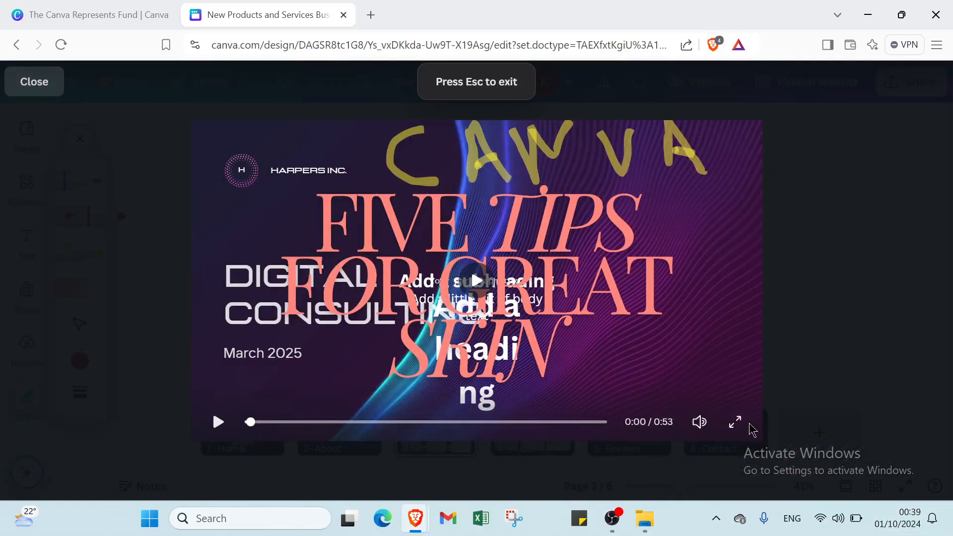
pyautogui.click(734, 422)
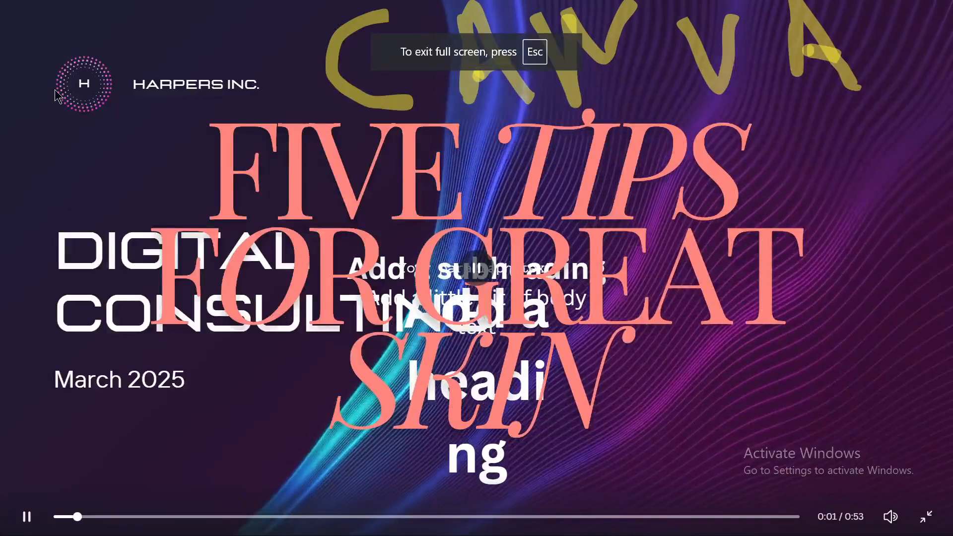
pyautogui.click(28, 530)
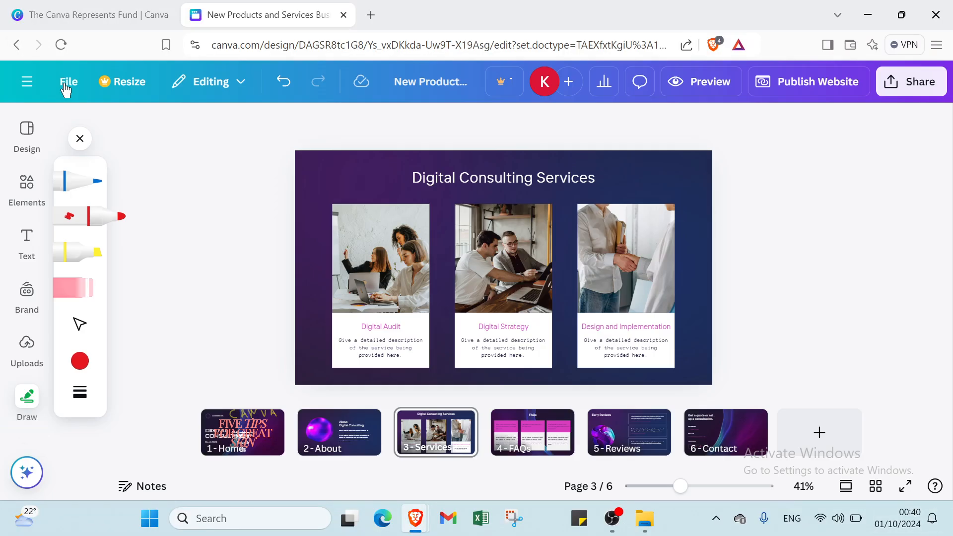
pyautogui.moveTo(809, 482)
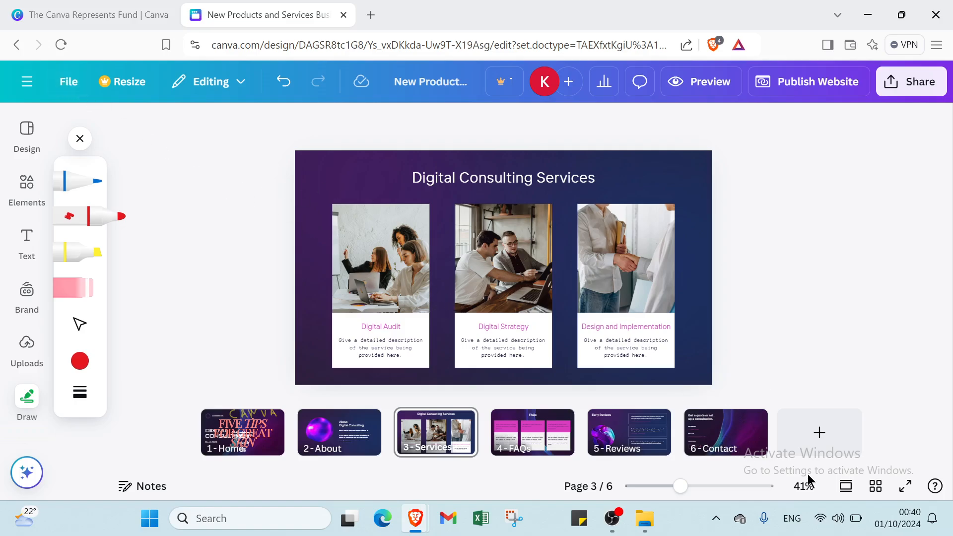
pyautogui.click(845, 486)
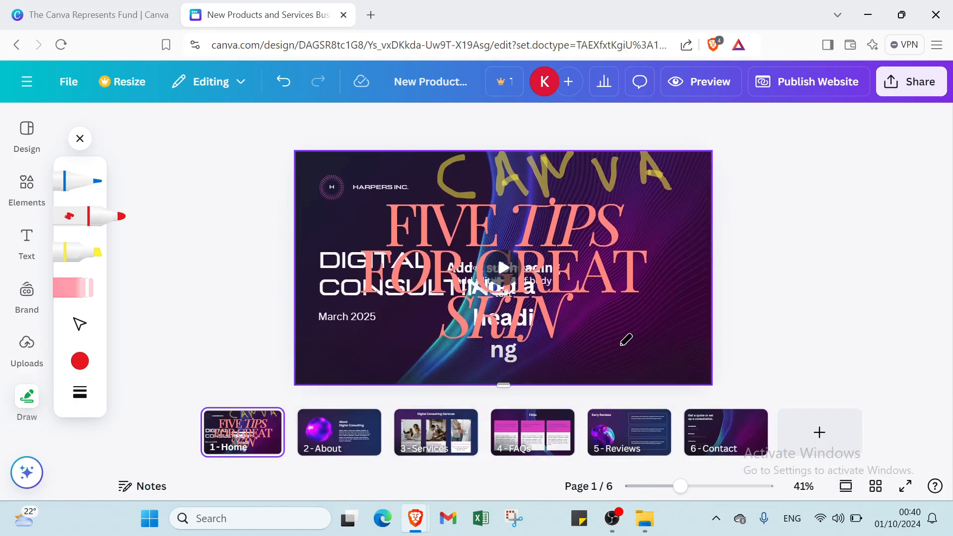
pyautogui.click(846, 486)
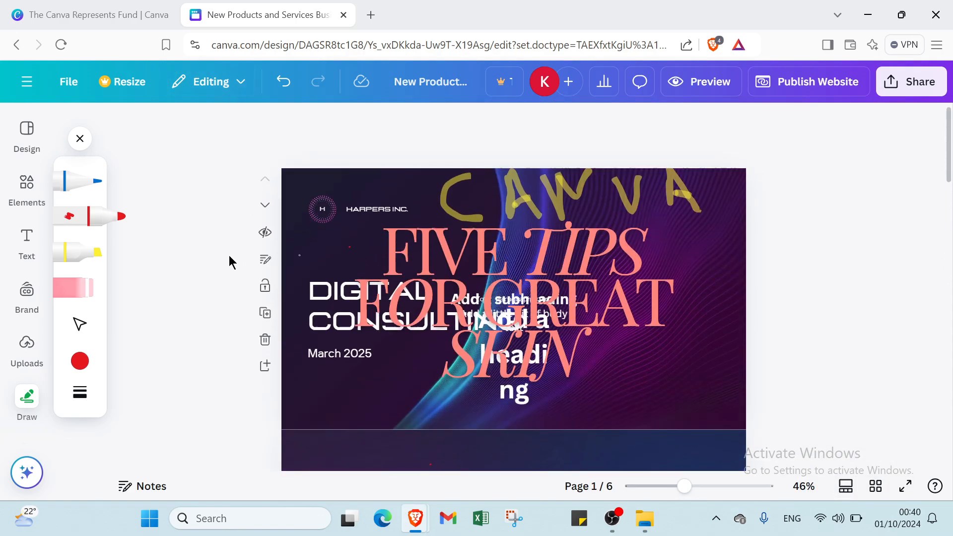
# Step: Close the drawing tools and add a blank page after page 1
pyautogui.click(80, 138)
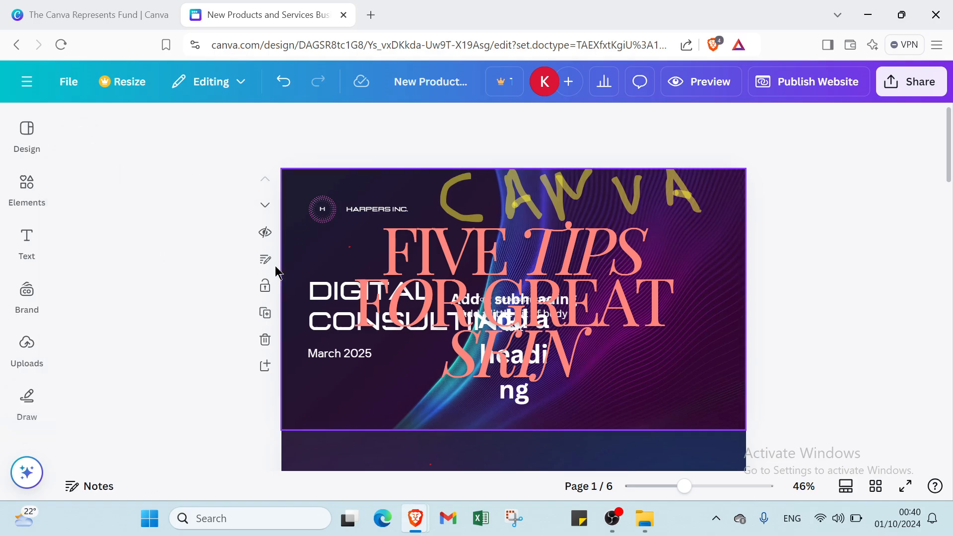
pyautogui.moveTo(265, 260)
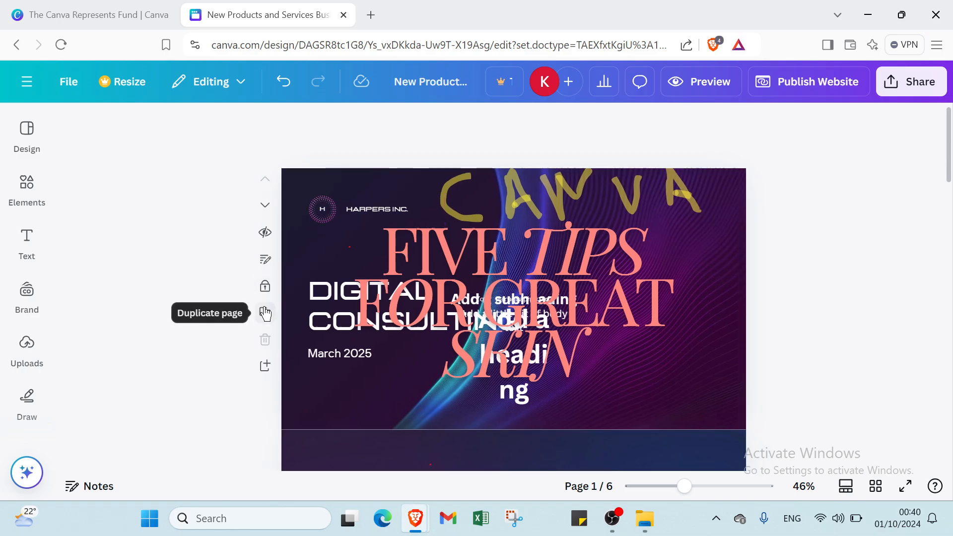
pyautogui.moveTo(265, 372)
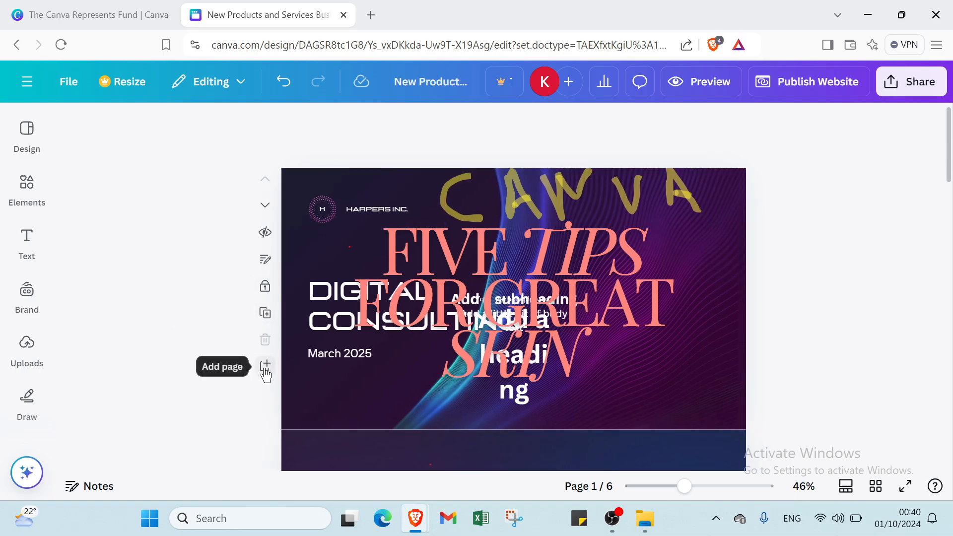
pyautogui.click(265, 364)
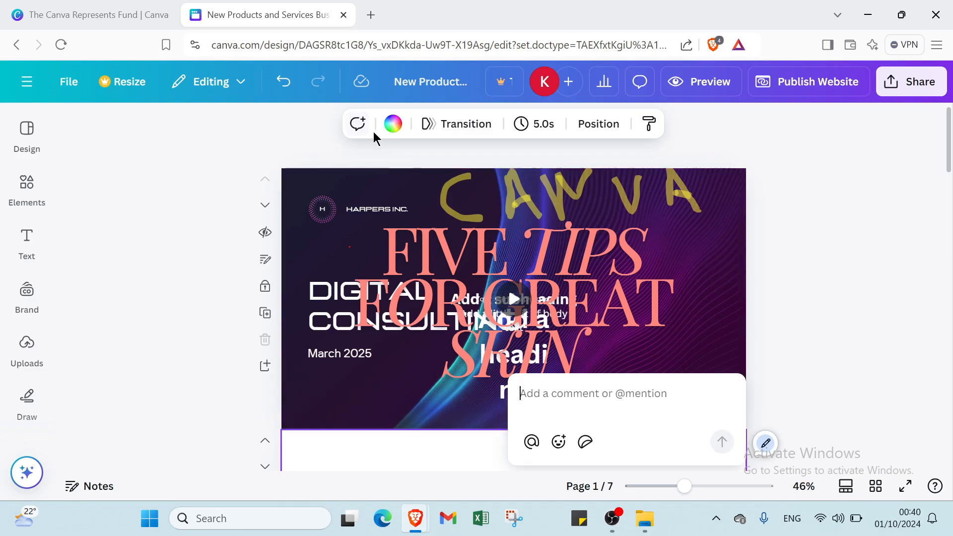
pyautogui.moveTo(393, 123)
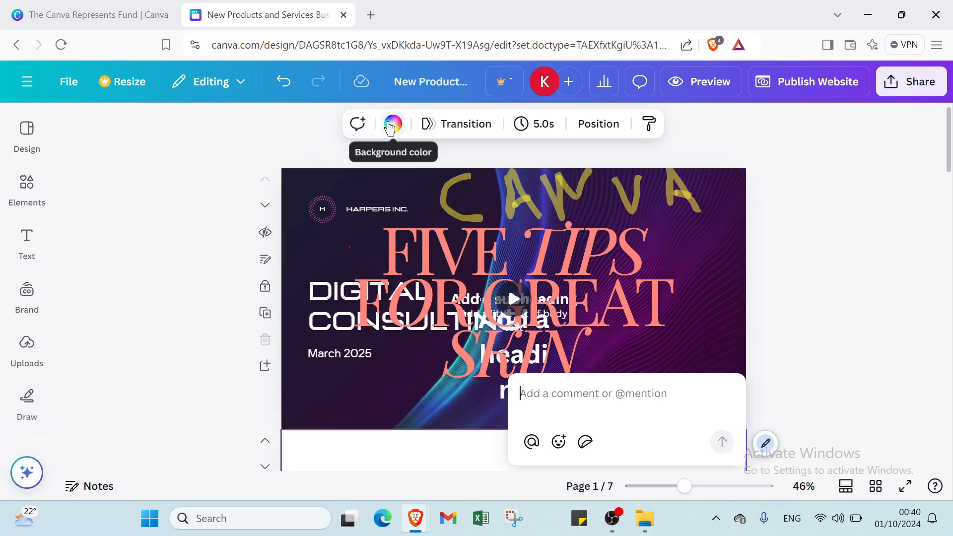
# Step: Give the new page a red background, a Slide transition and 30.0s timing
pyautogui.click(392, 123)
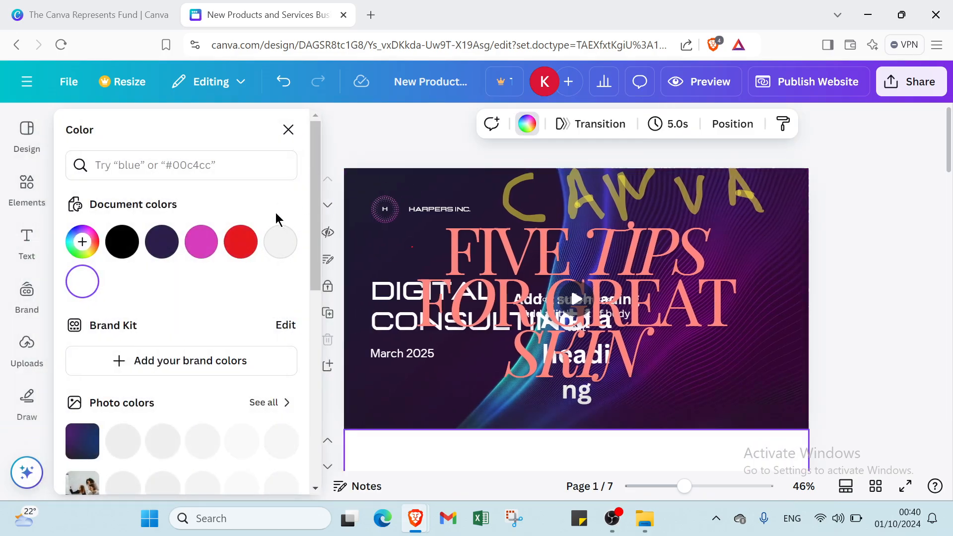
pyautogui.click(240, 241)
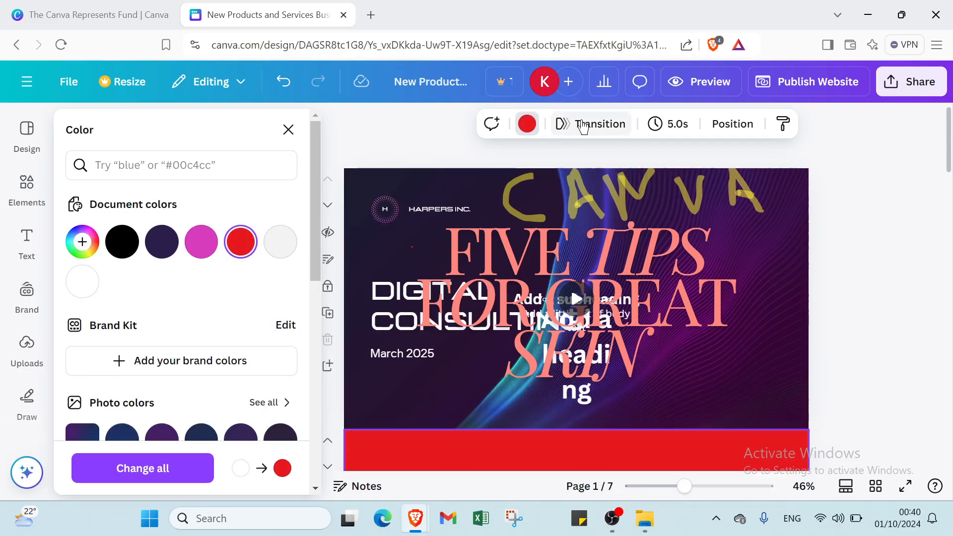
pyautogui.click(590, 123)
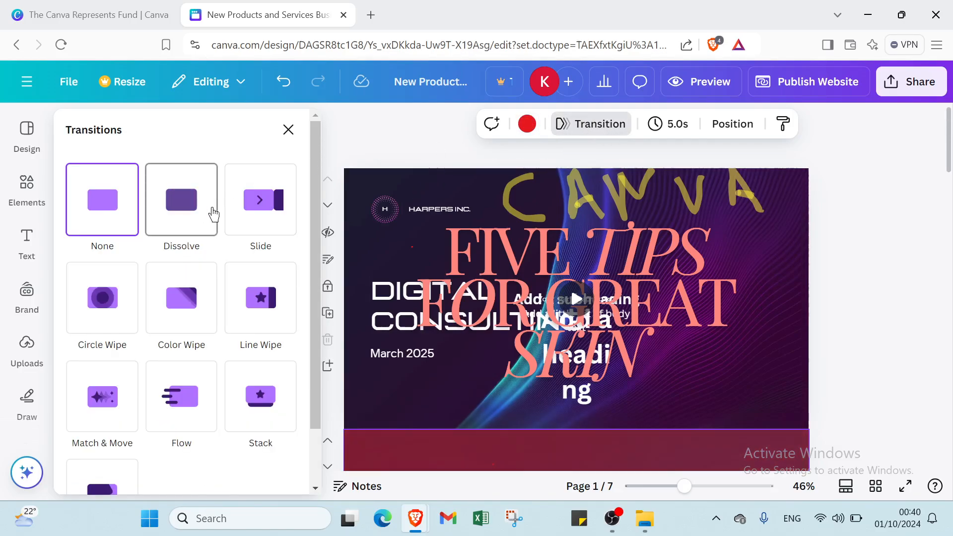
pyautogui.click(260, 199)
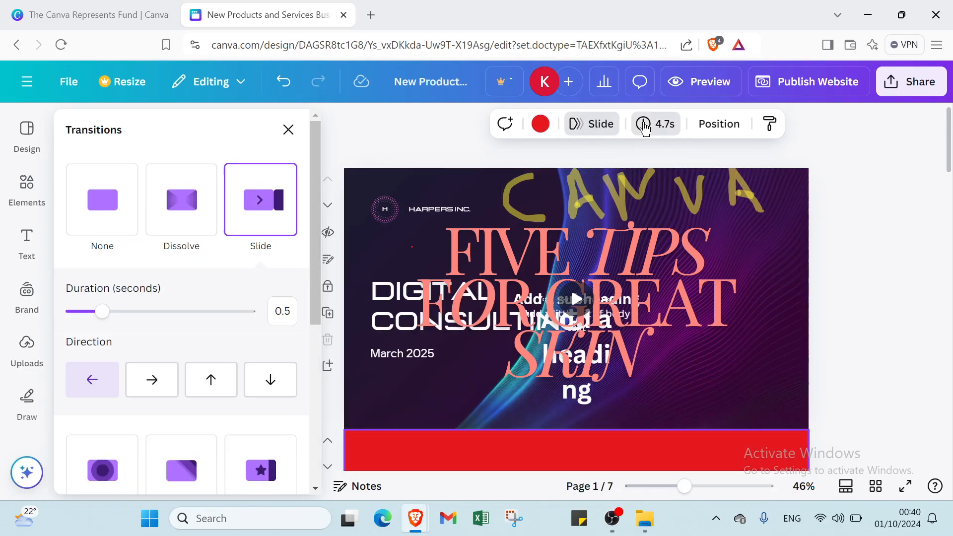
pyautogui.click(655, 124)
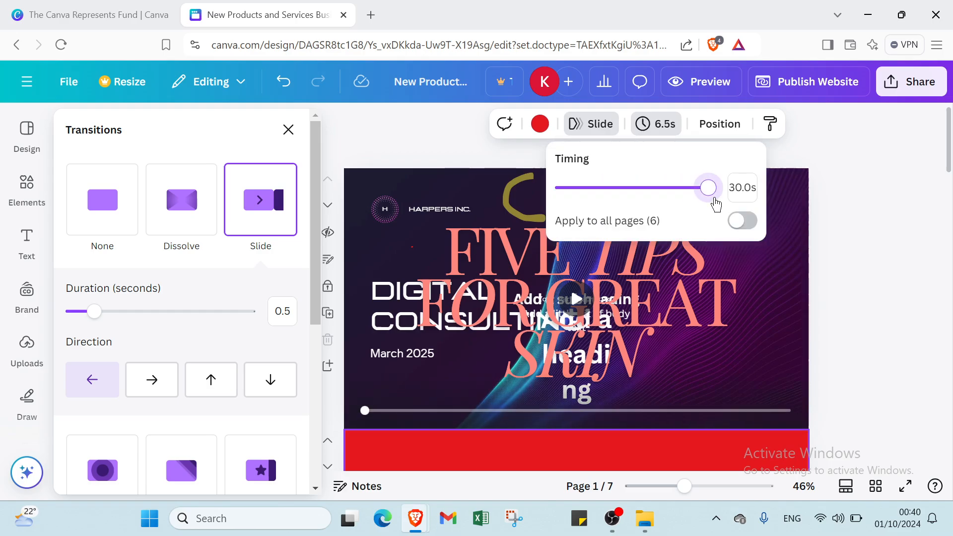
pyautogui.click(720, 123)
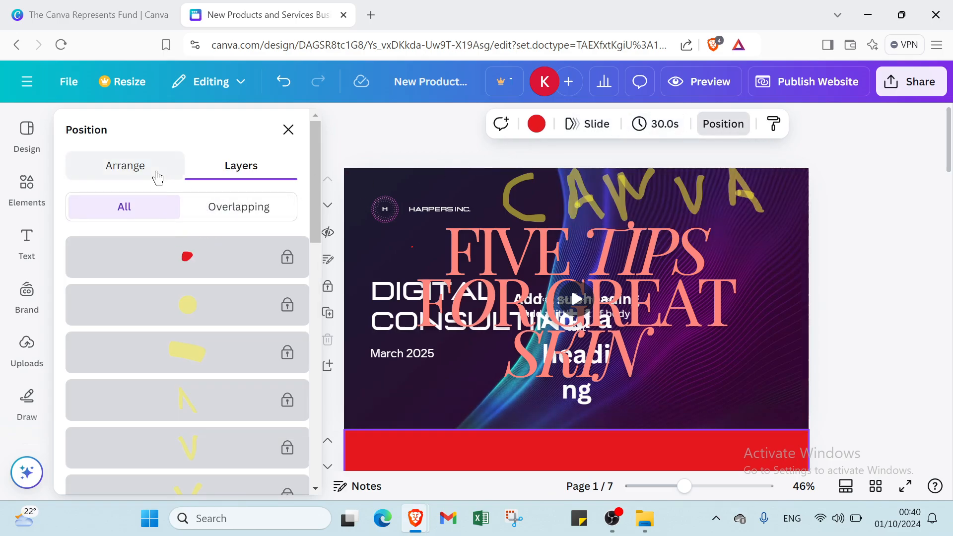
pyautogui.click(125, 164)
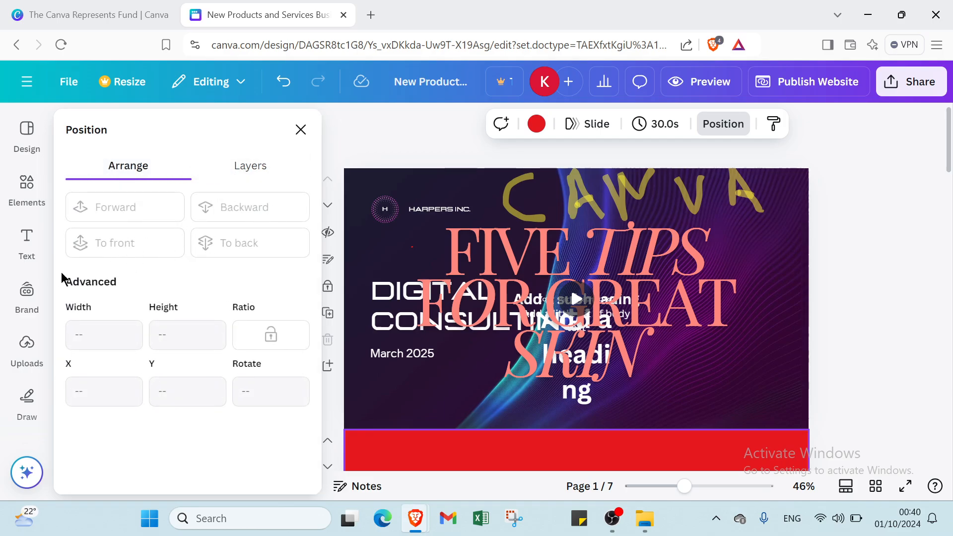
pyautogui.moveTo(750, 127)
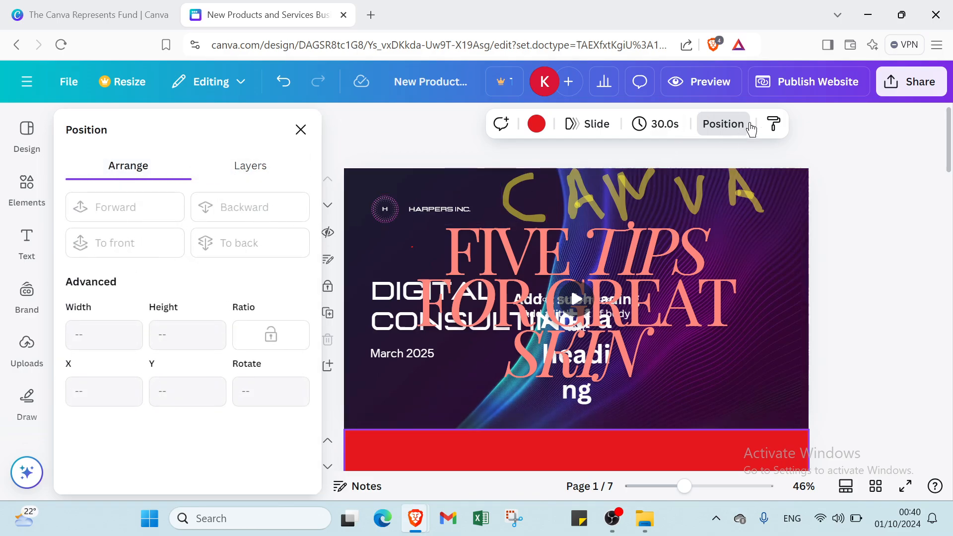
pyautogui.click(773, 123)
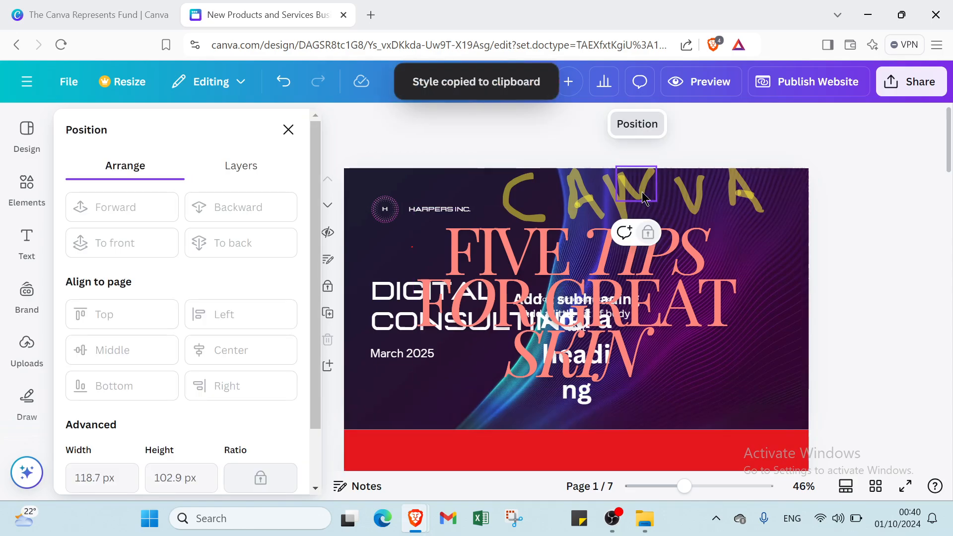
pyautogui.moveTo(623, 232)
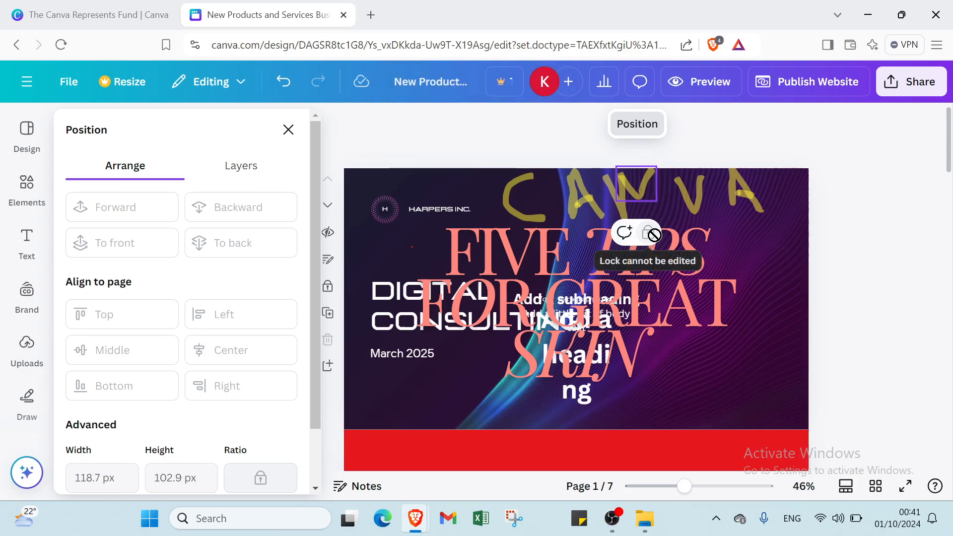
pyautogui.click(288, 129)
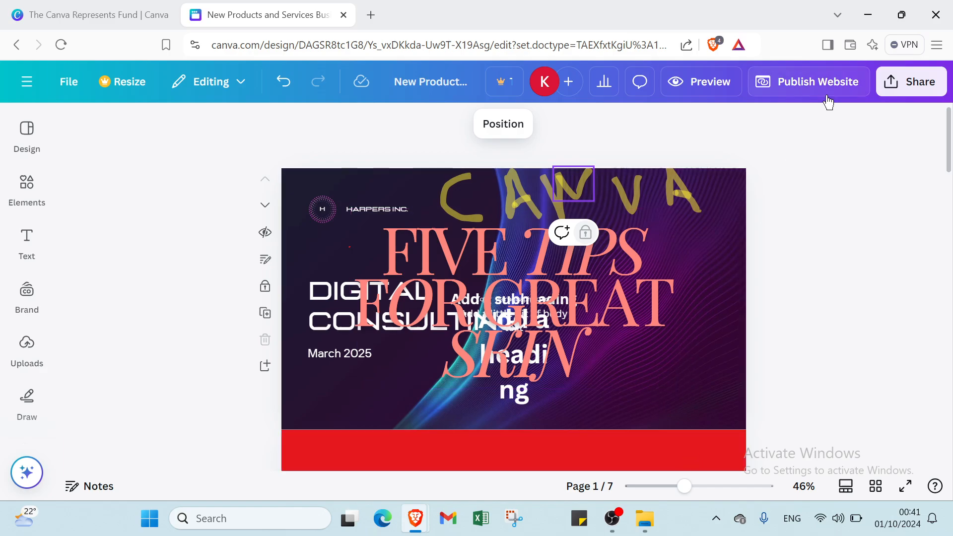
pyautogui.moveTo(909, 78)
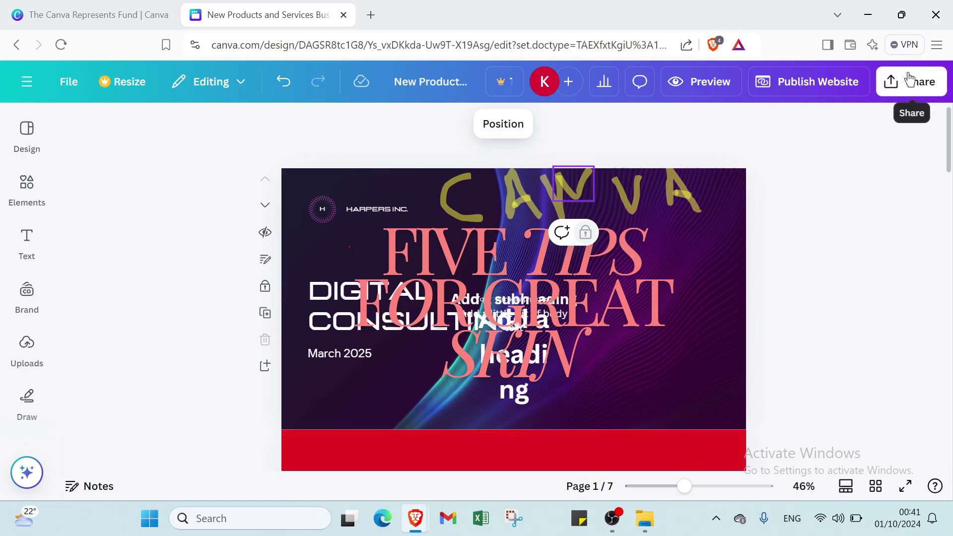
# Step: Add two blank pages after the contact page, reaching nine pages
pyautogui.scroll(-3)
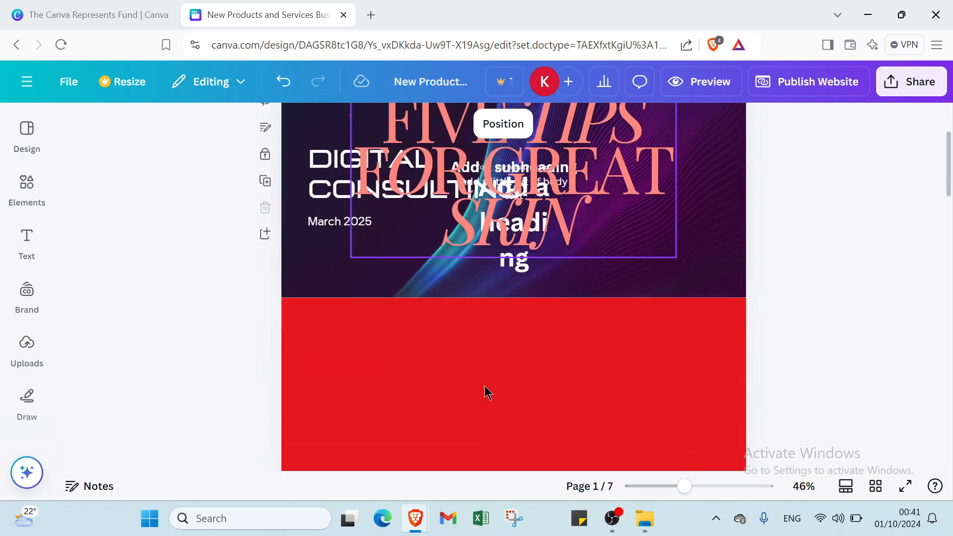
pyautogui.scroll(-3)
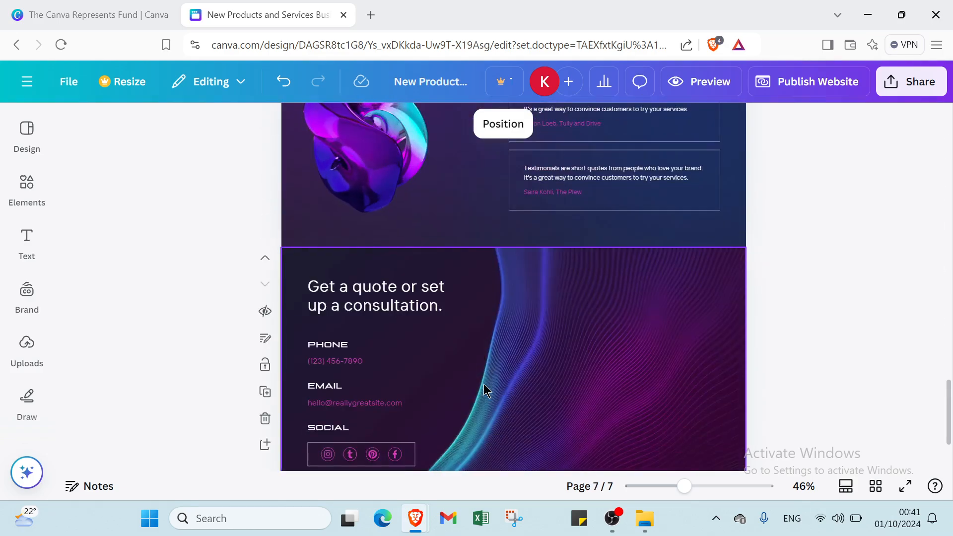
pyautogui.click(513, 458)
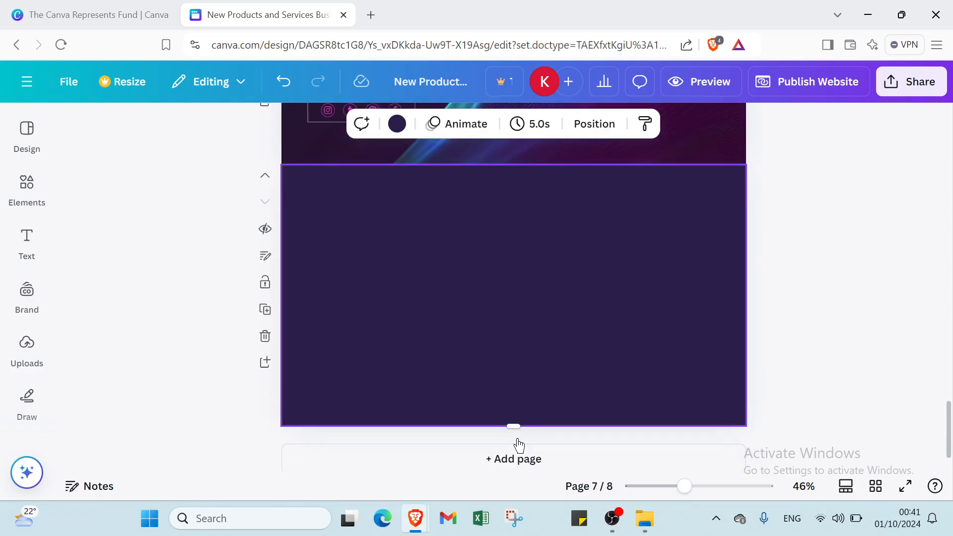
pyautogui.click(513, 459)
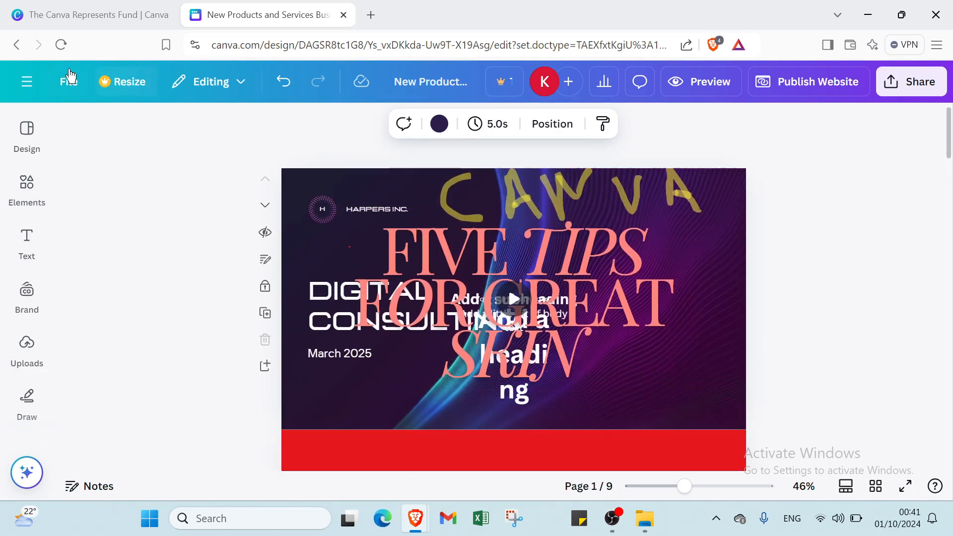
# Step: Return to Canva Home, browse Recent designs, then show The Canva Represents Fund tab
pyautogui.click(26, 81)
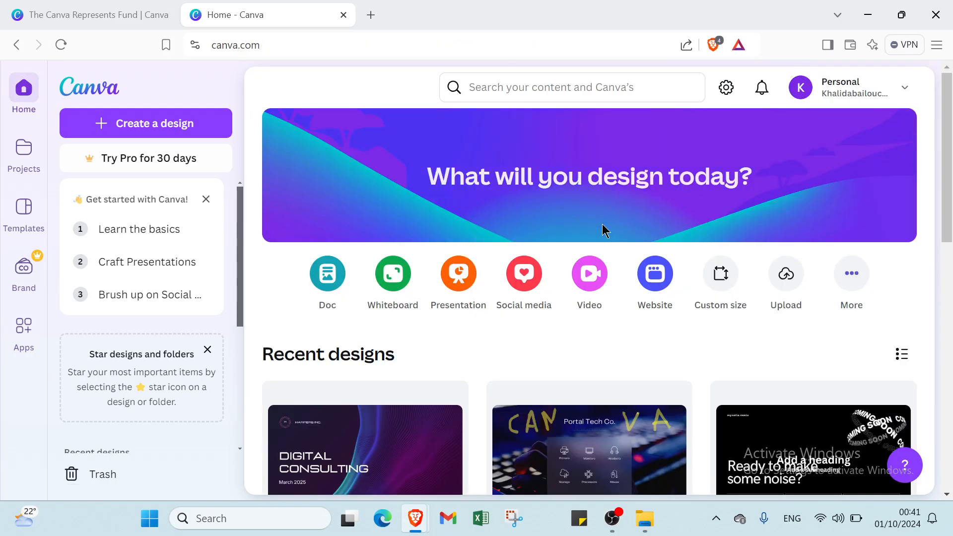
pyautogui.scroll(-3)
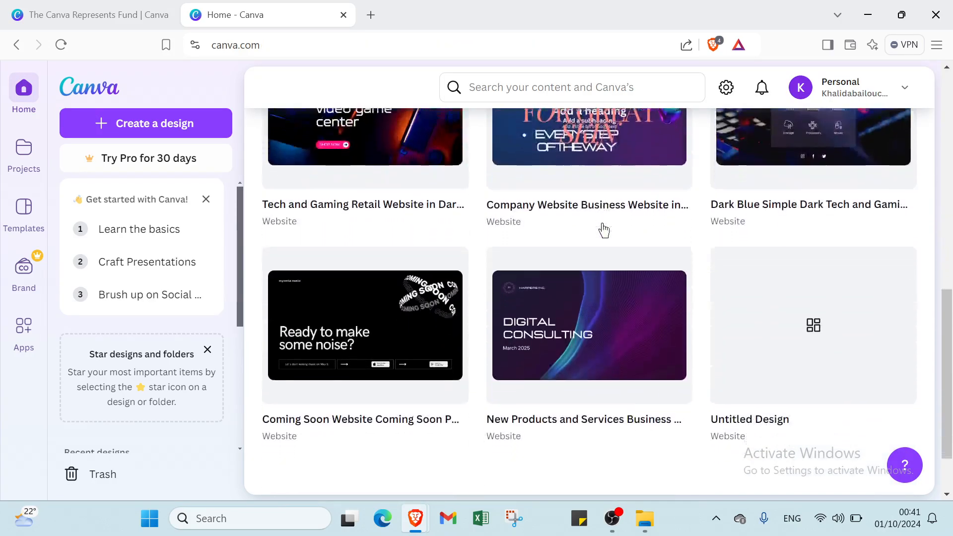
pyautogui.scroll(-3)
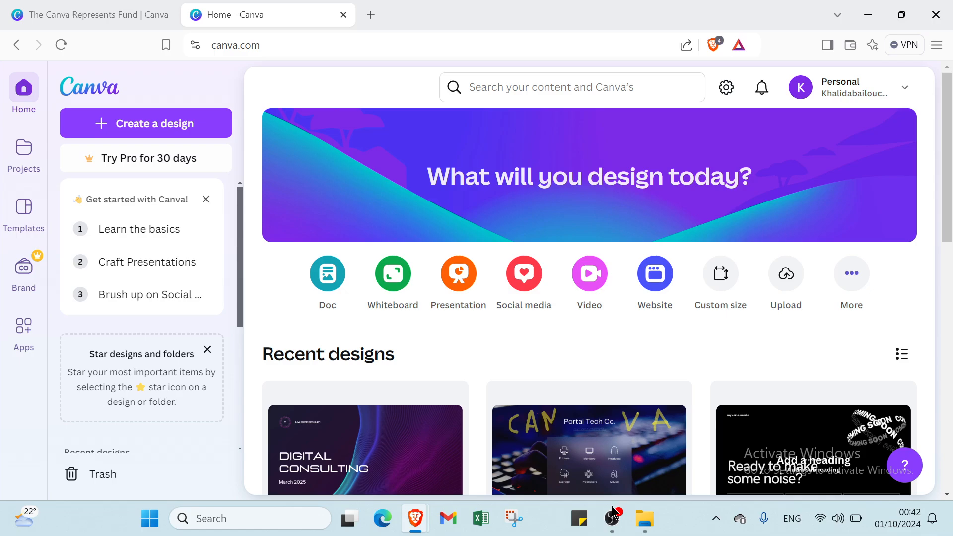
pyautogui.moveTo(85, 29)
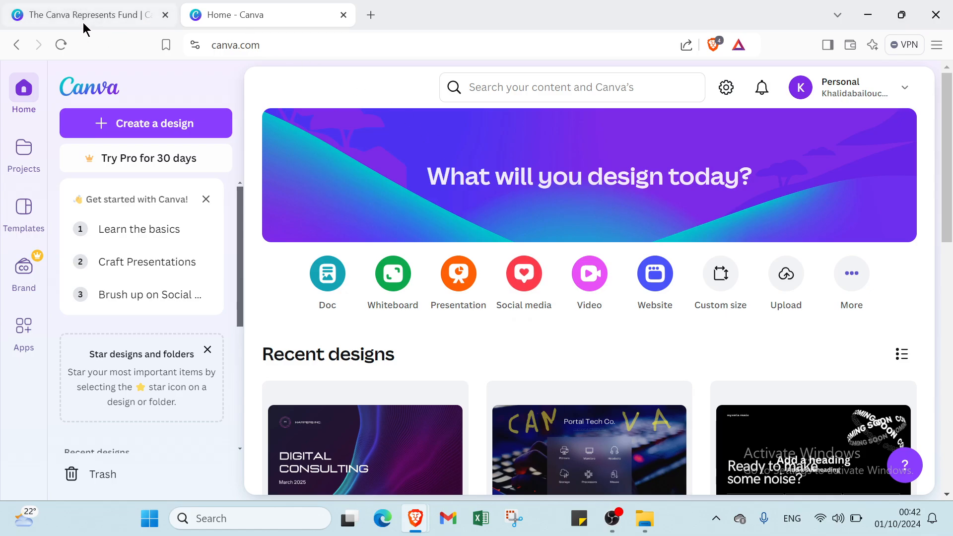
pyautogui.click(88, 14)
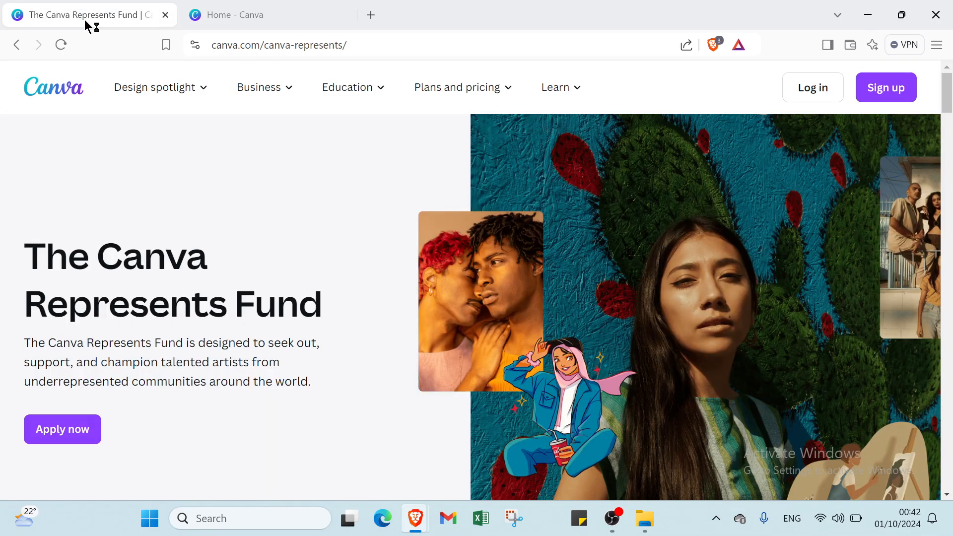